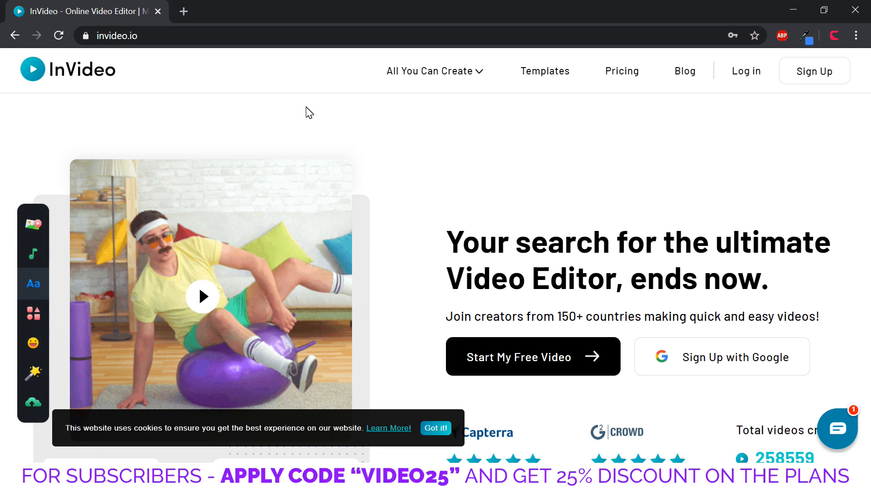
pyautogui.moveTo(618, 173)
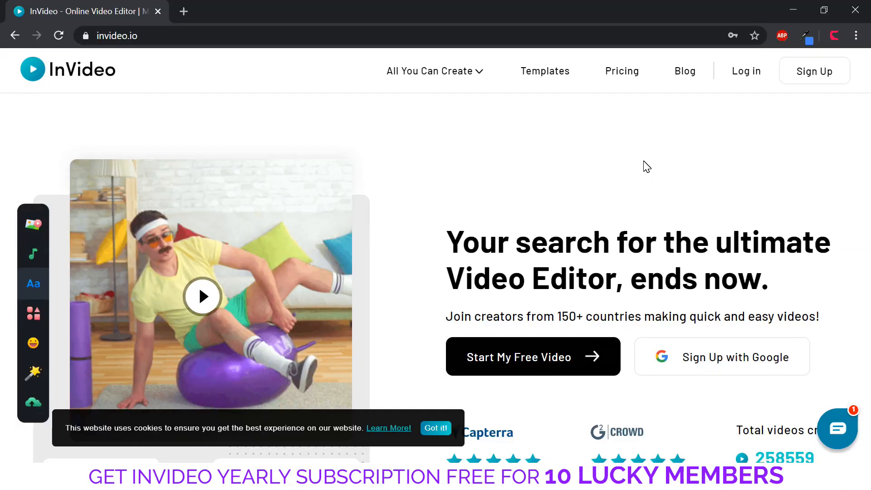
pyautogui.moveTo(745, 70)
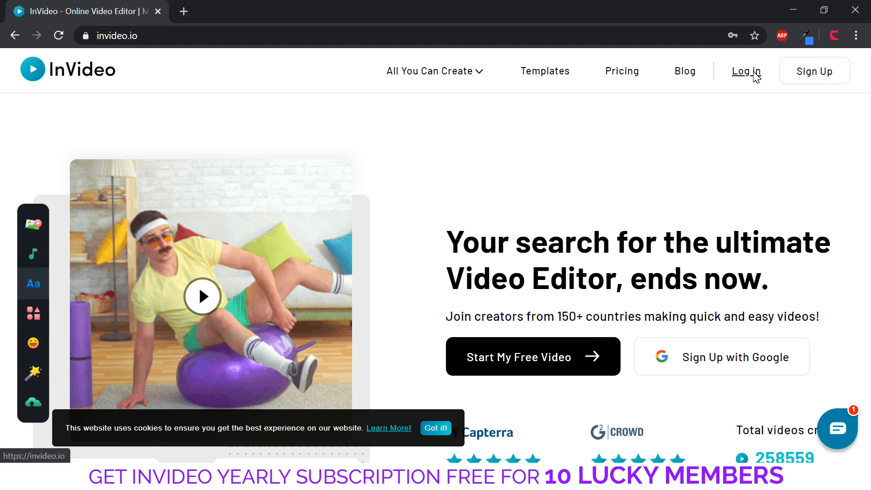
# Sign in to InVideo with the saved email and password
pyautogui.click(746, 71)
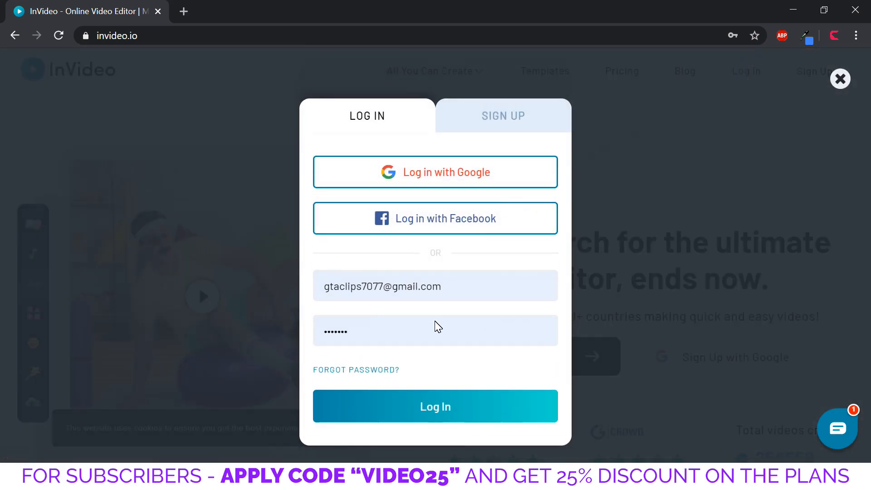
pyautogui.click(435, 406)
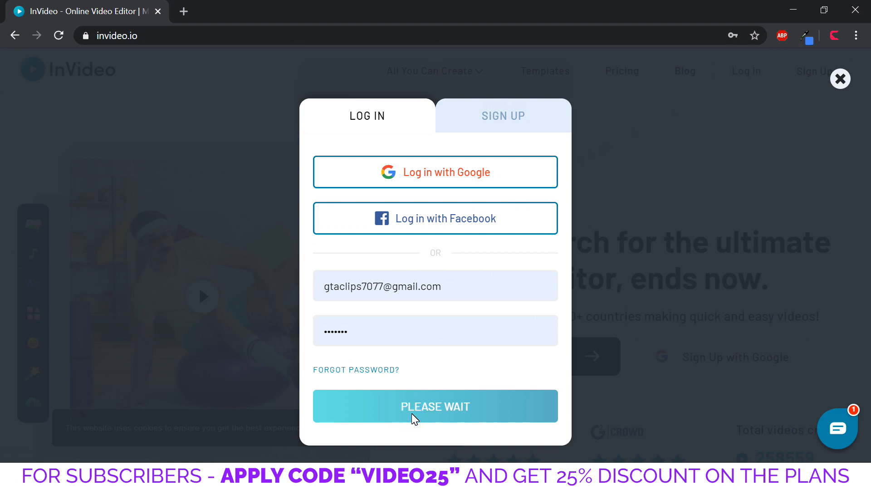
pyautogui.click(435, 406)
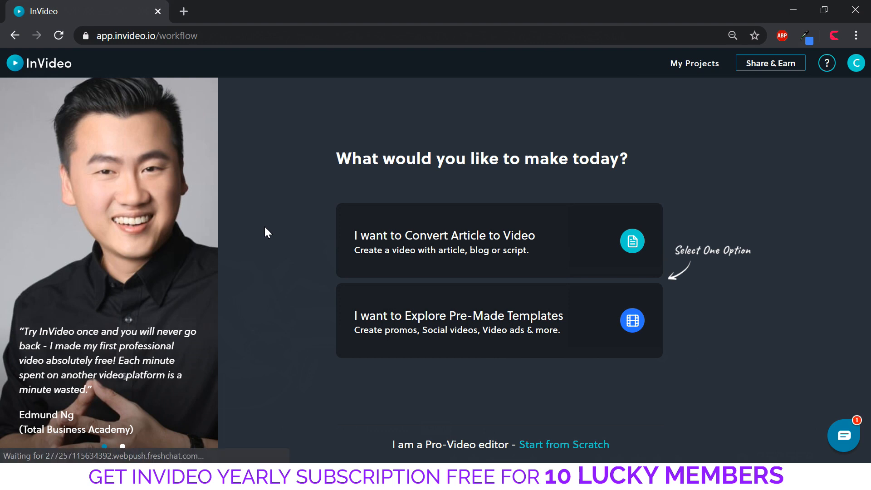
pyautogui.moveTo(227, 195)
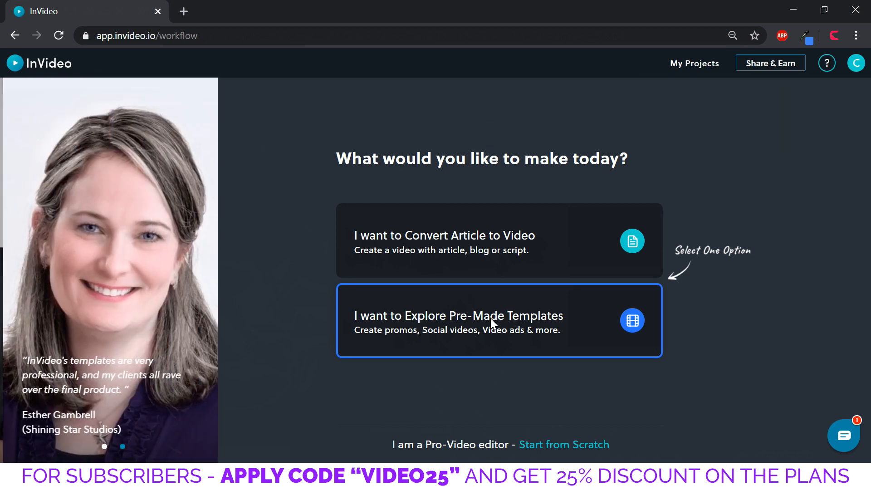
# Choose 'I want to Explore Pre-Made Templates' from the start page
pyautogui.click(498, 320)
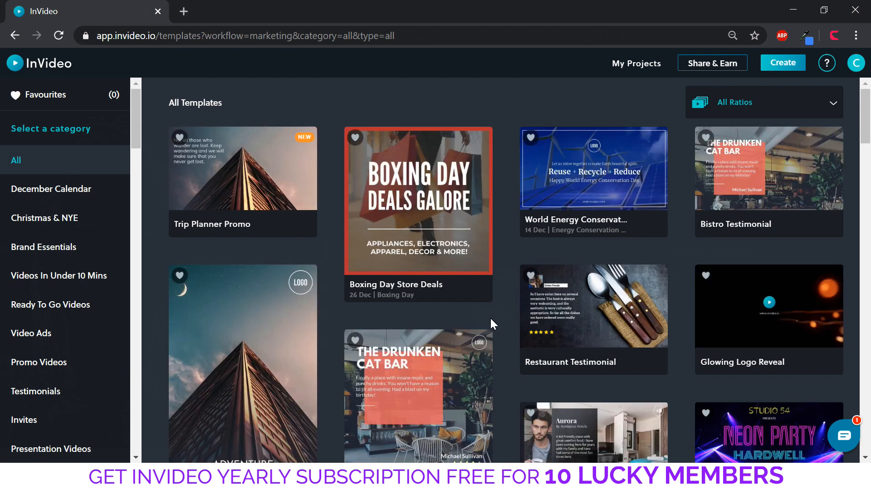
pyautogui.moveTo(272, 99)
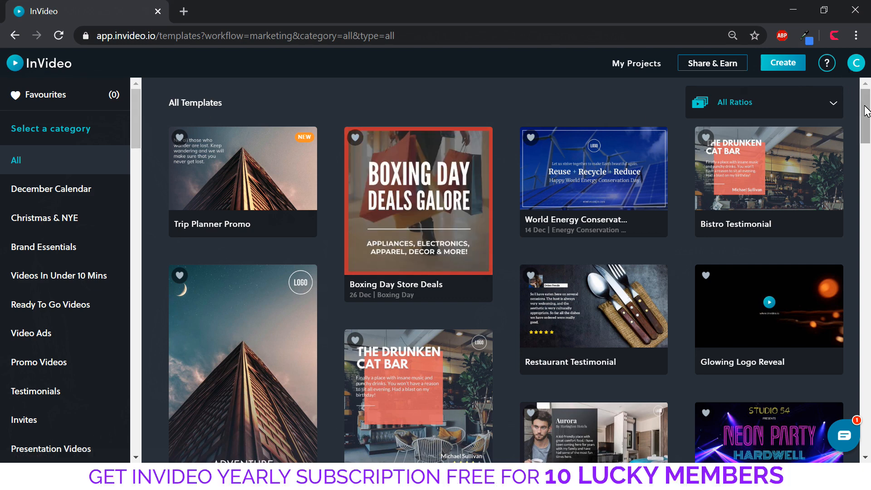
# Browse the All Templates gallery down to the Christmas and New Year Greetings designs
pyautogui.scroll(-3)
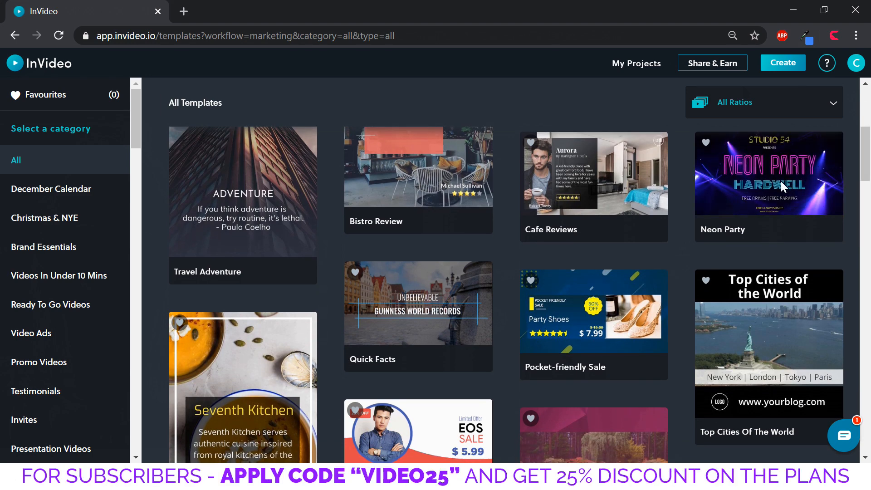
pyautogui.scroll(-3)
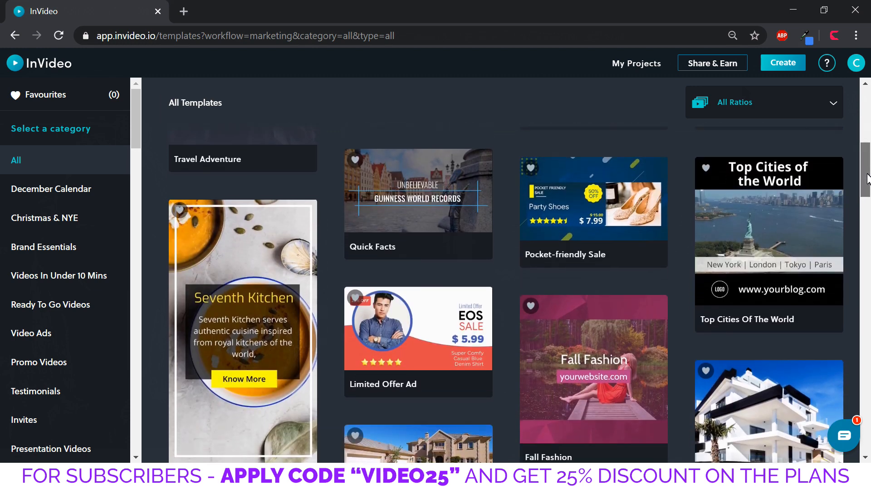
pyautogui.scroll(-3)
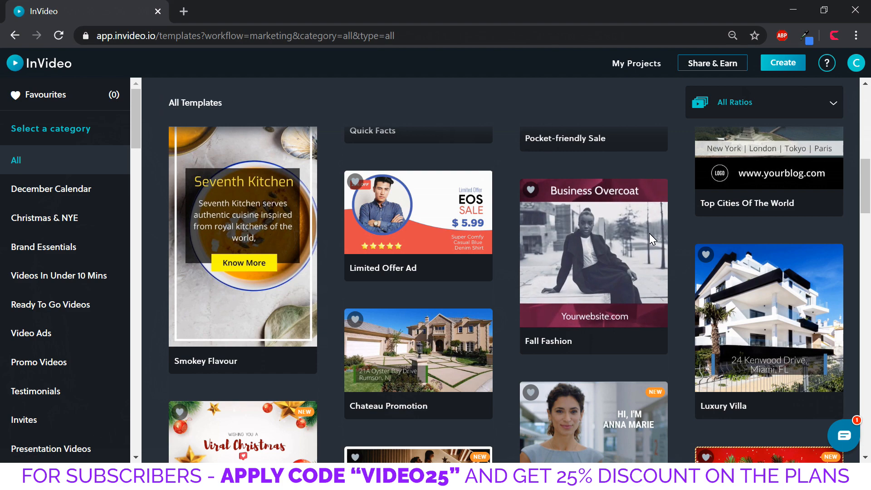
pyautogui.scroll(-3)
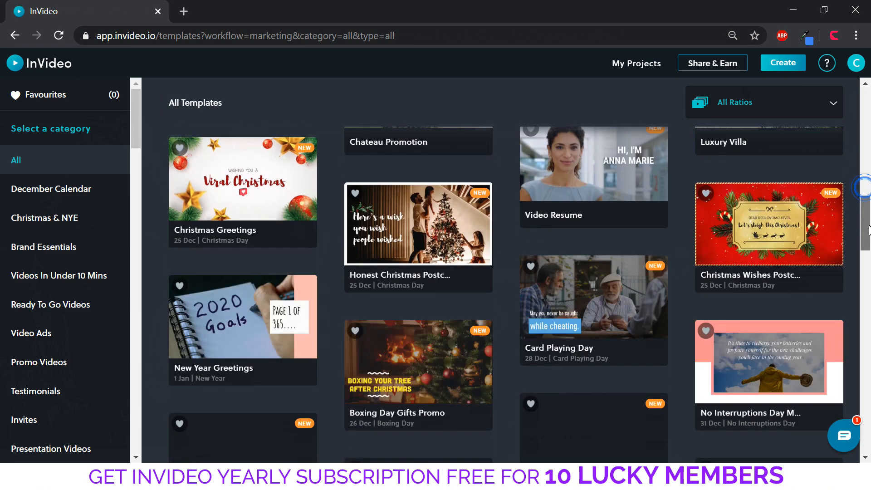
pyautogui.scroll(-3)
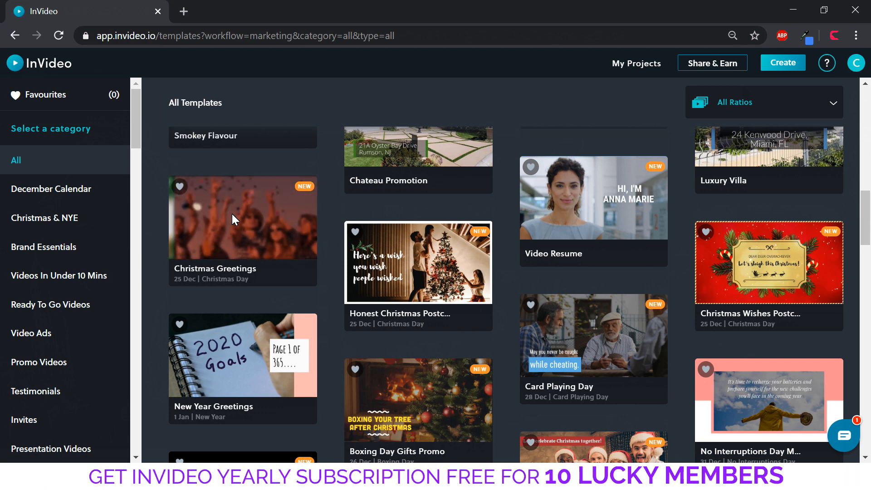
pyautogui.moveTo(241, 218)
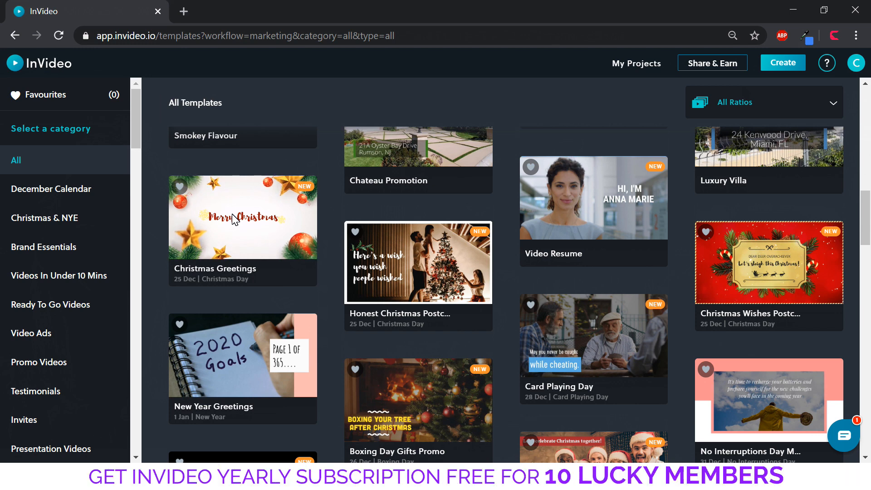
pyautogui.scroll(-3)
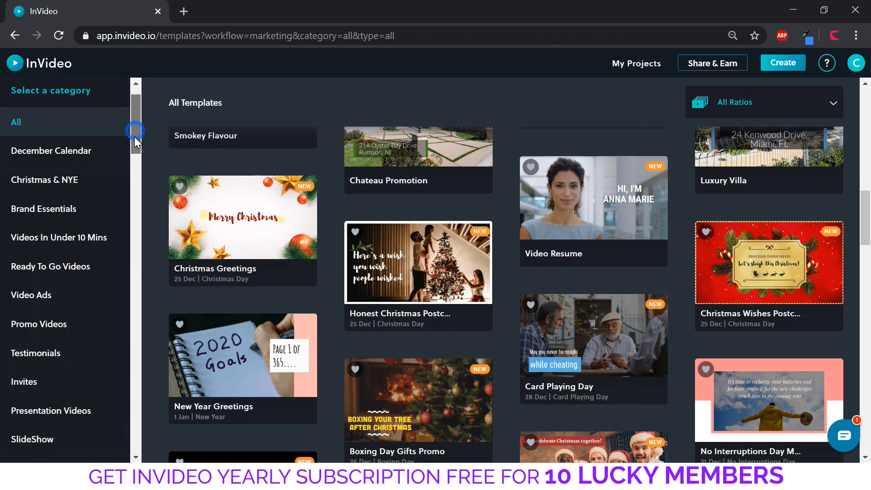
# Filter the template gallery to the Social Media category
pyautogui.scroll(-3)
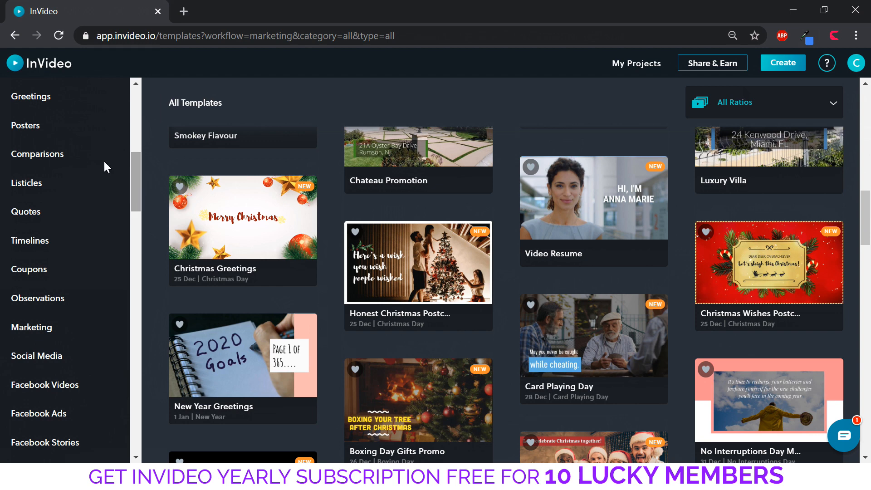
pyautogui.moveTo(36, 154)
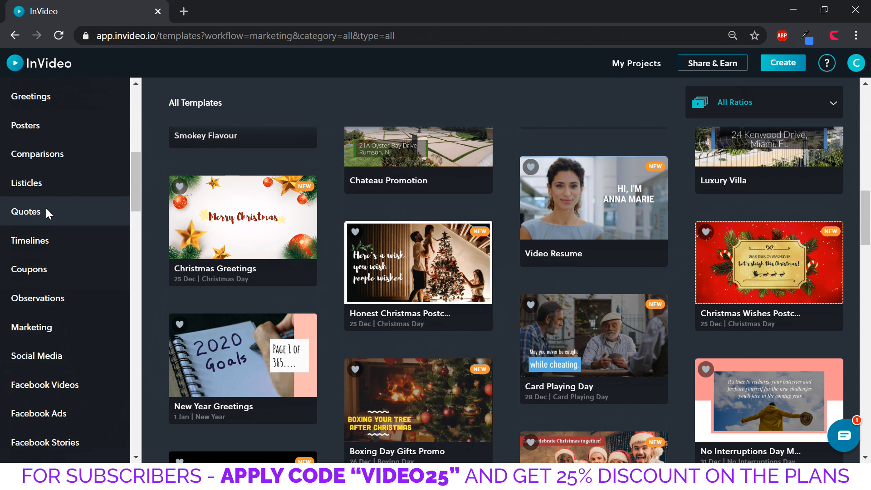
pyautogui.moveTo(44, 235)
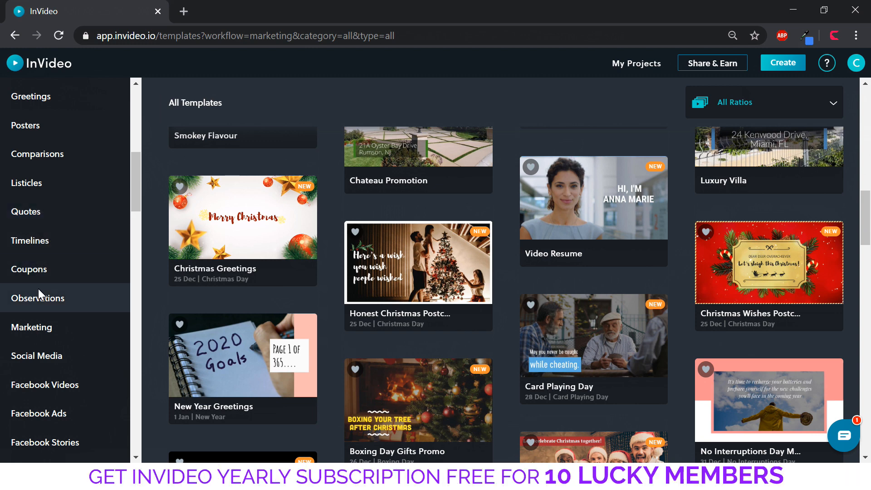
pyautogui.scroll(-3)
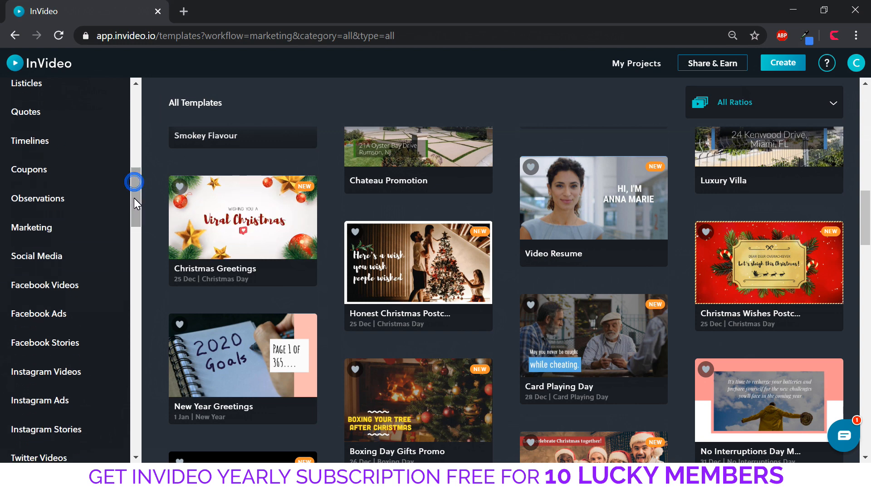
pyautogui.click(37, 255)
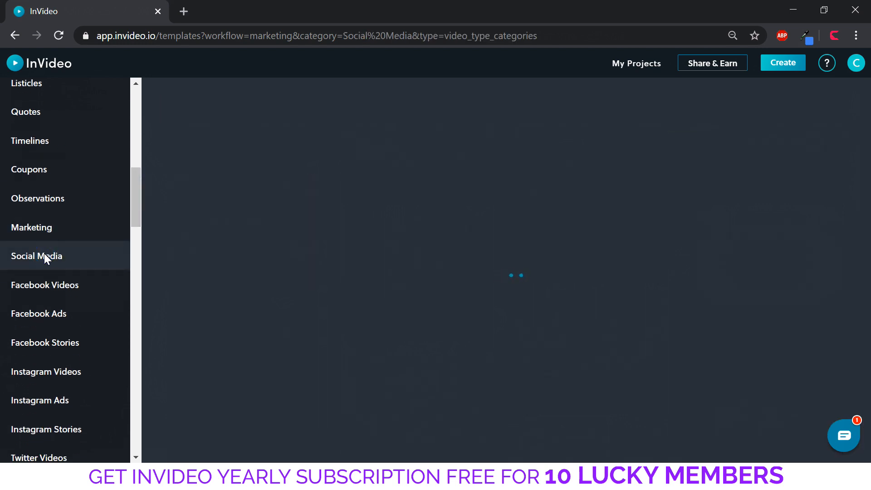
# Browse the Facebook Videos template category
pyautogui.click(36, 256)
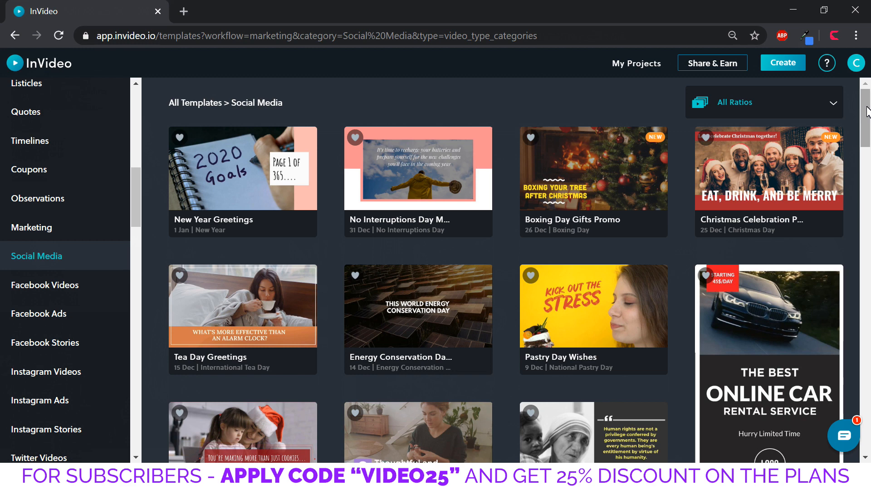
pyautogui.click(46, 285)
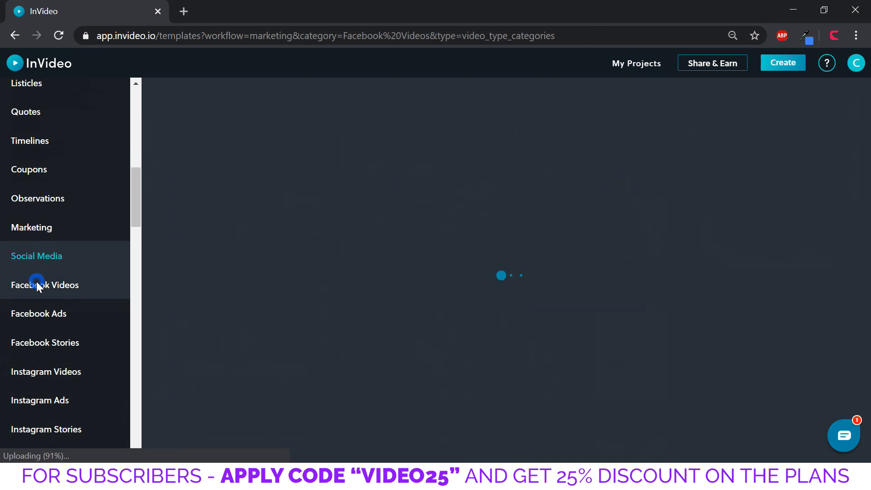
pyautogui.click(45, 285)
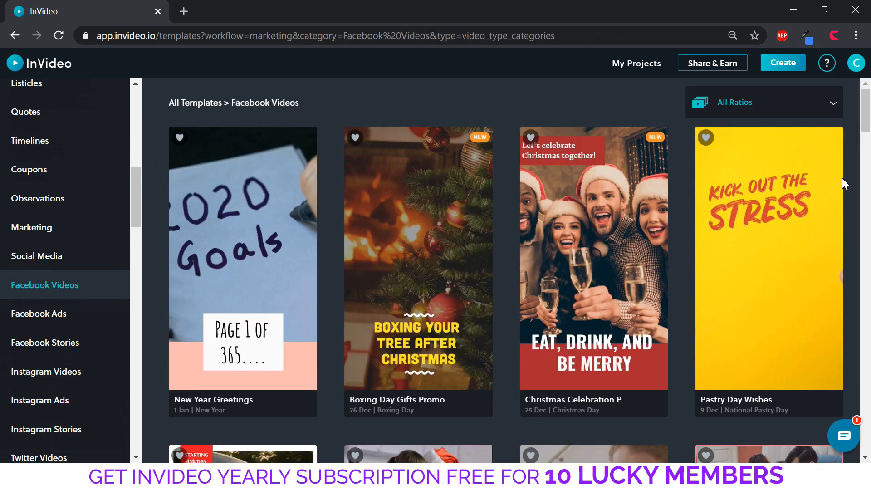
pyautogui.scroll(-3)
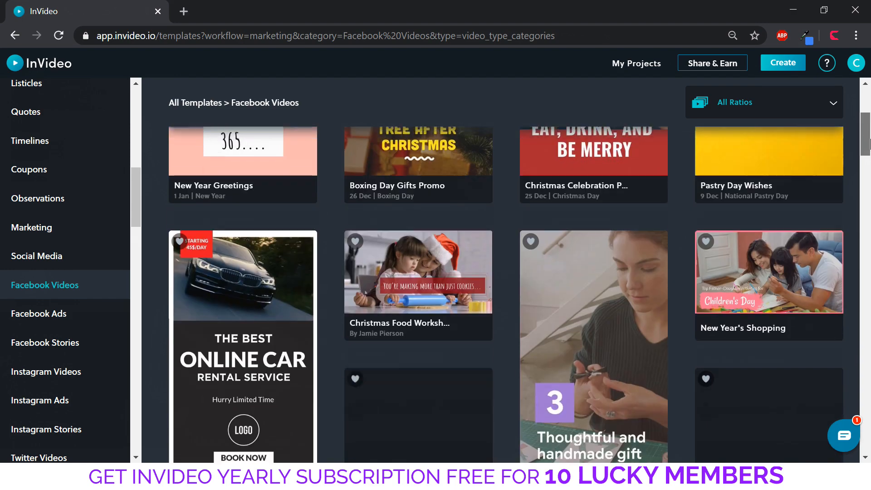
pyautogui.scroll(-3)
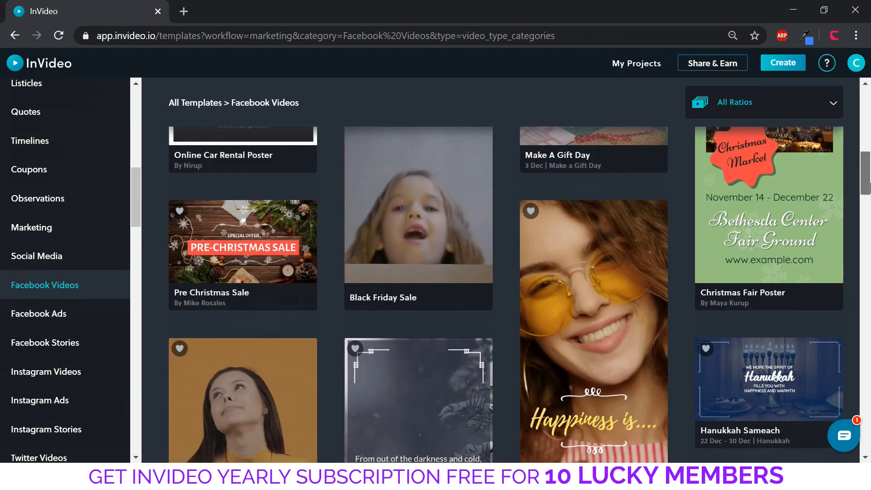
pyautogui.scroll(-3)
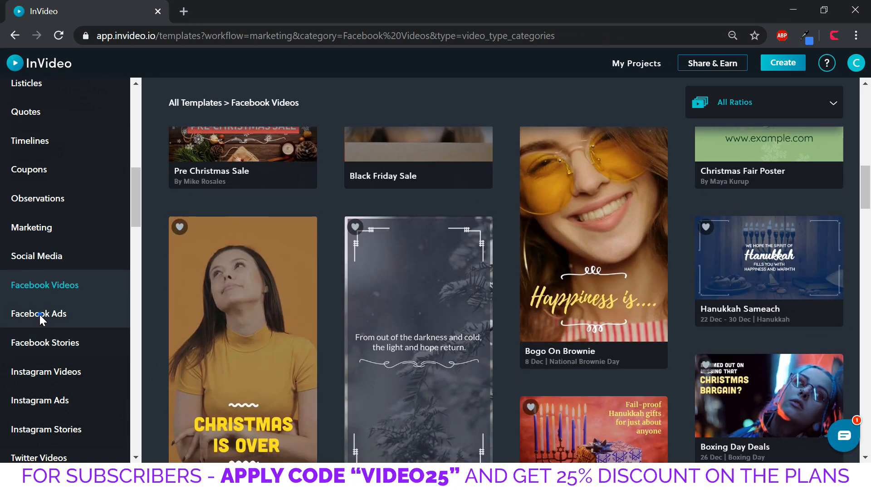
# Browse the Facebook Ads template category and its ad designs
pyautogui.click(39, 312)
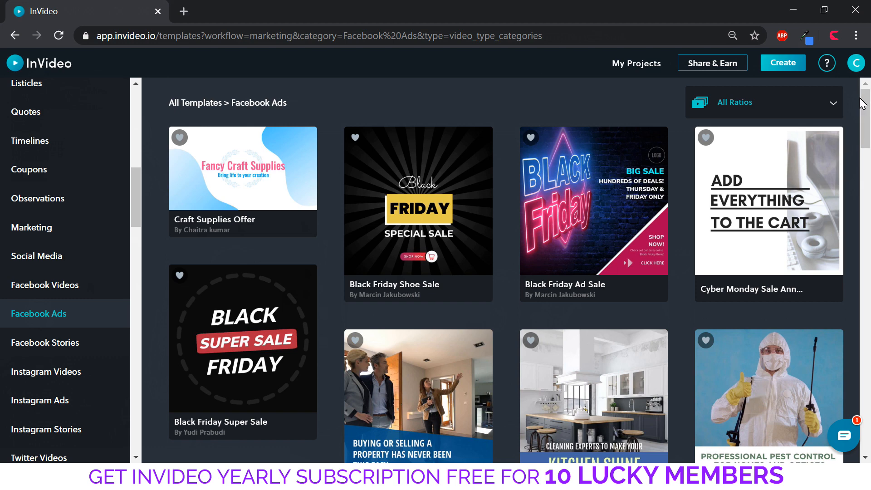
pyautogui.scroll(-3)
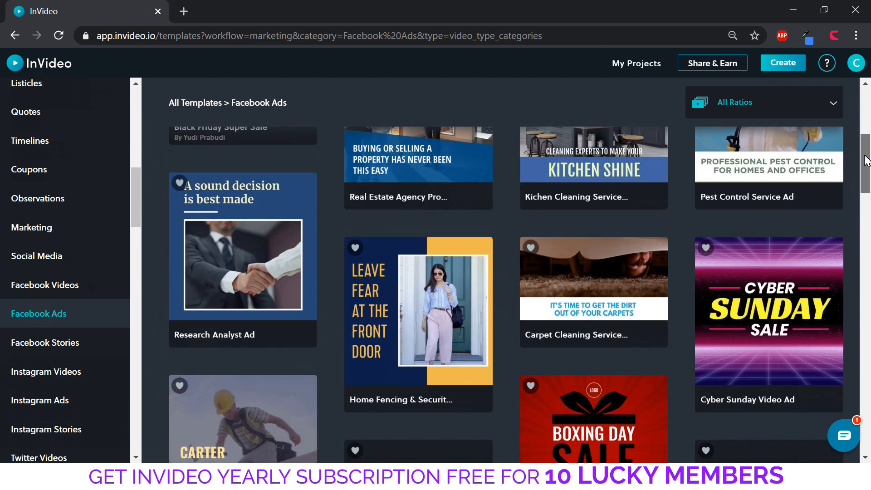
pyautogui.scroll(-3)
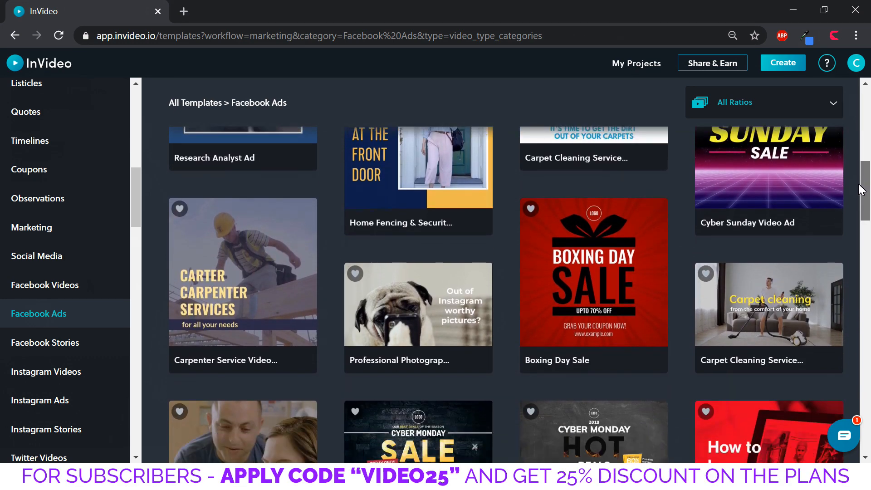
pyautogui.scroll(-3)
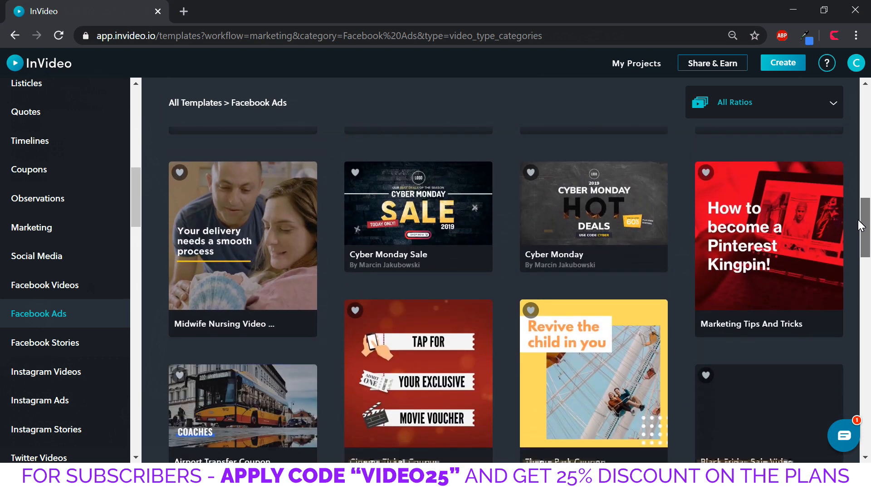
pyautogui.scroll(-3)
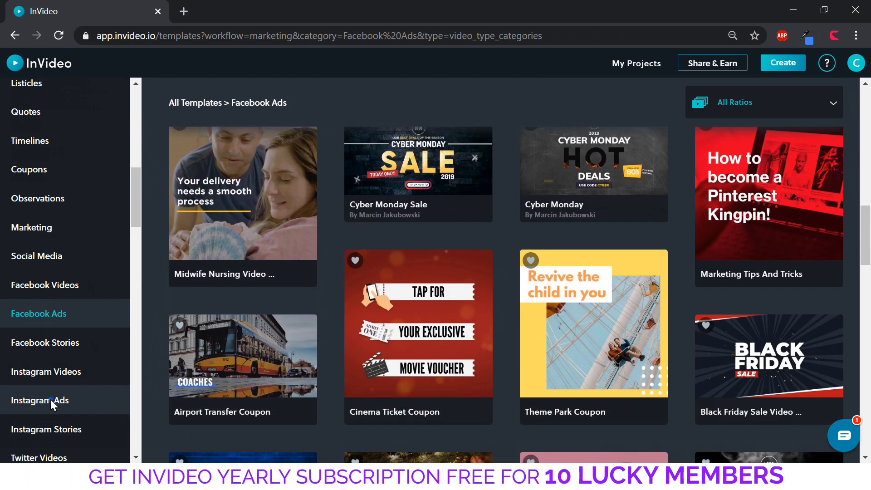
# Browse Instagram Ads and Instagram Videos templates, then move to Intro & Outro
pyautogui.click(39, 400)
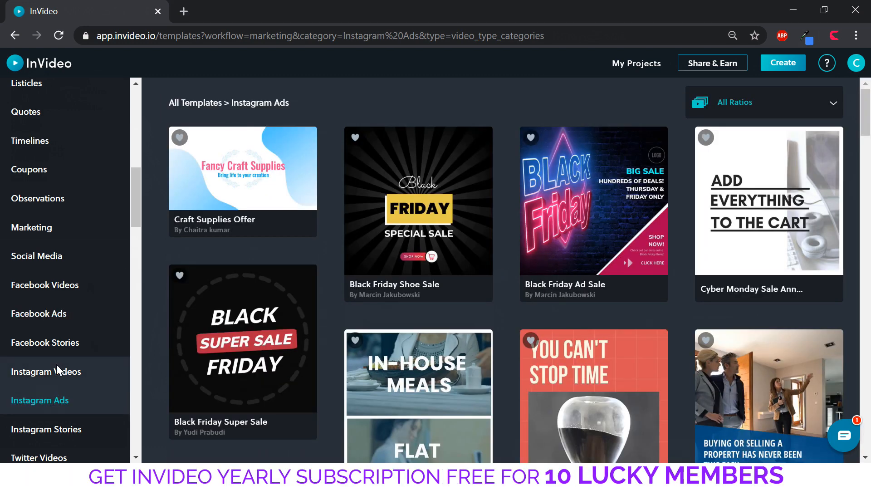
pyautogui.click(46, 371)
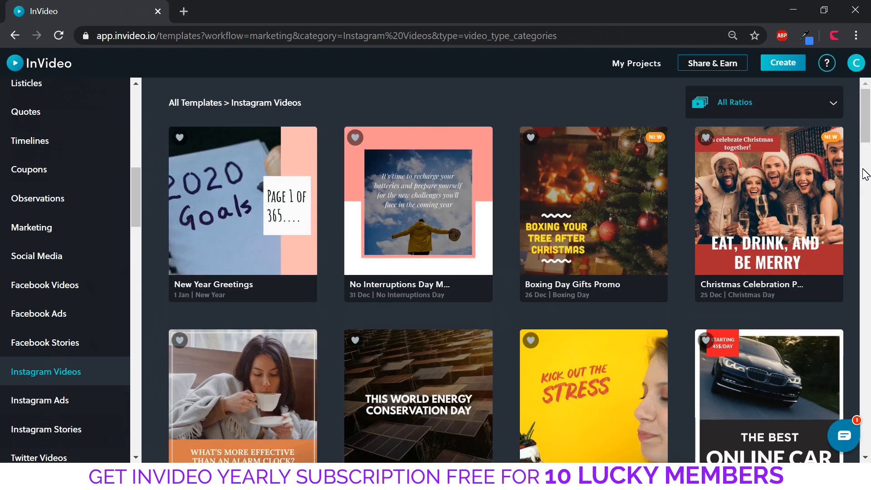
pyautogui.scroll(-3)
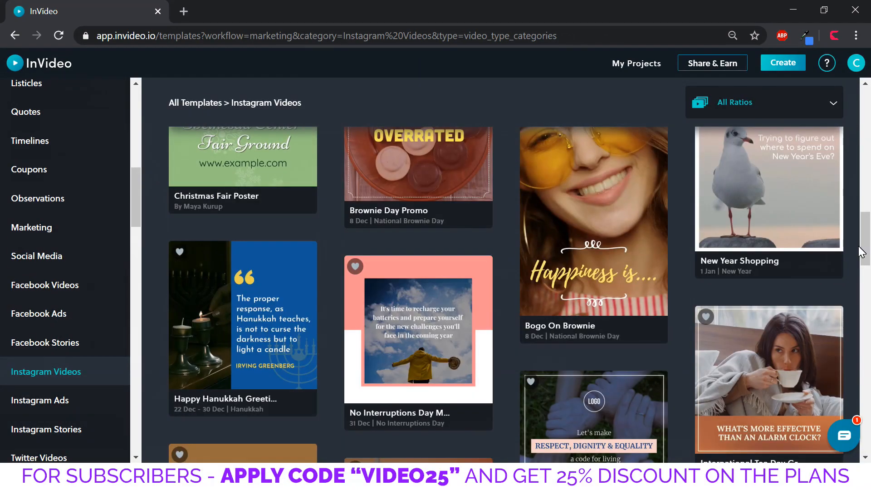
pyautogui.click(37, 188)
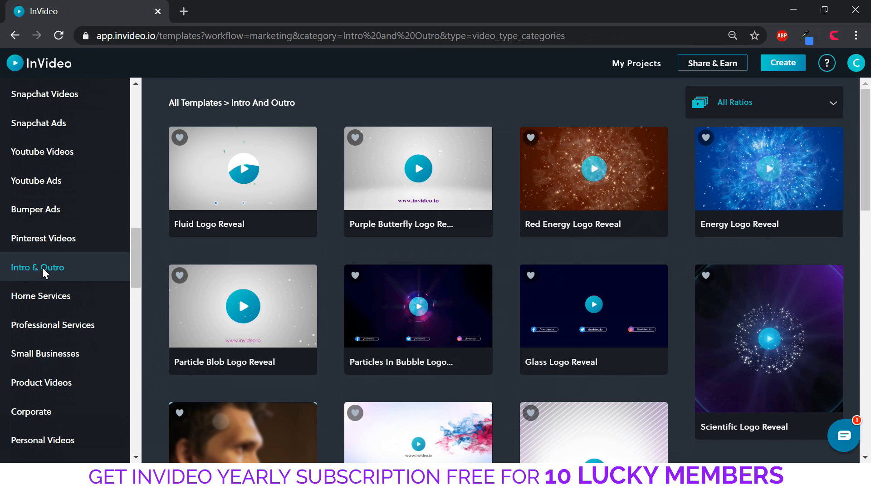
pyautogui.moveTo(619, 248)
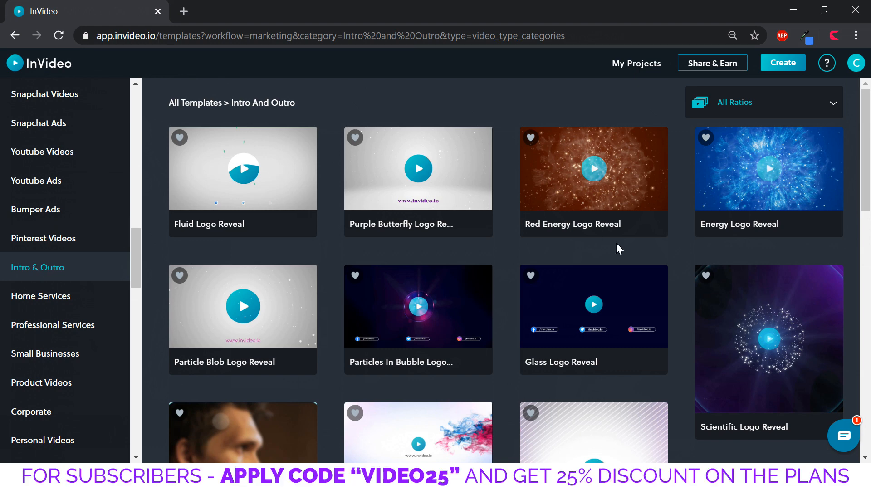
# Start a new project from the Dual Colour Particles Logo Reveal template
pyautogui.scroll(-3)
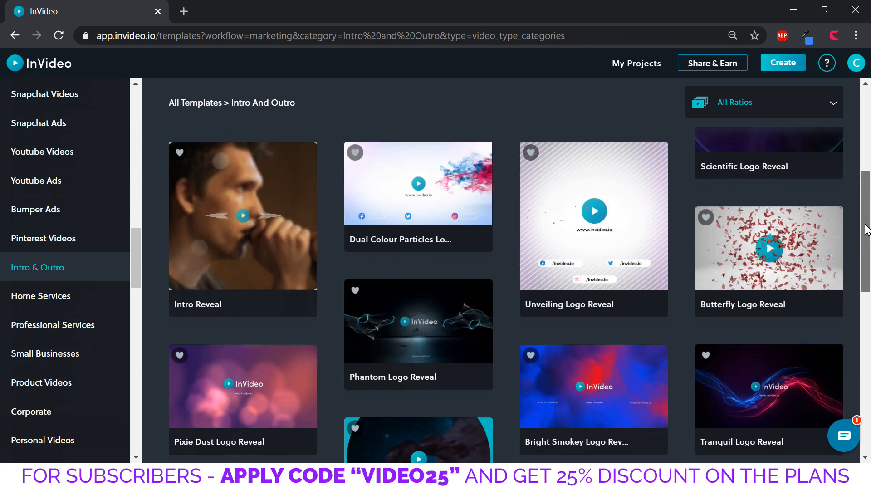
pyautogui.scroll(-3)
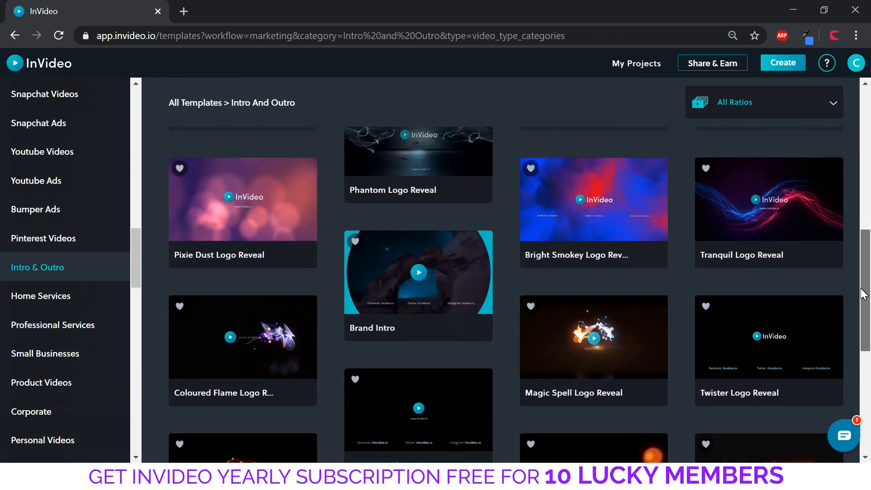
pyautogui.scroll(-3)
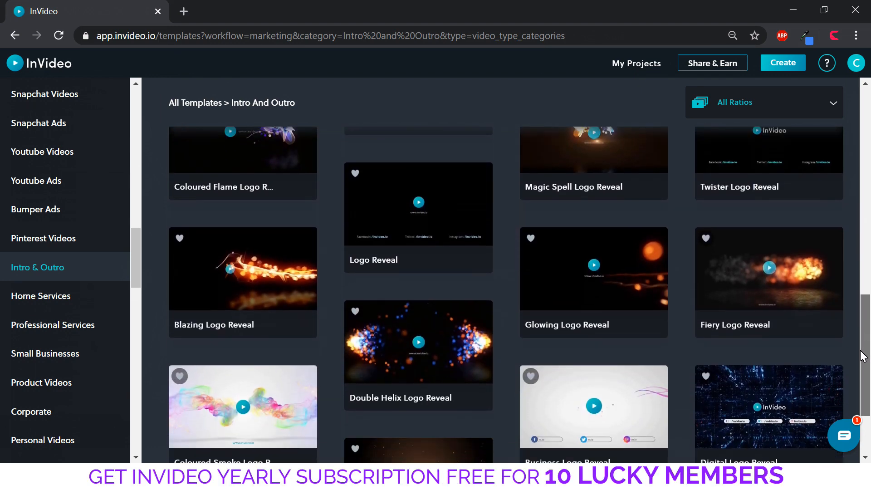
pyautogui.scroll(-3)
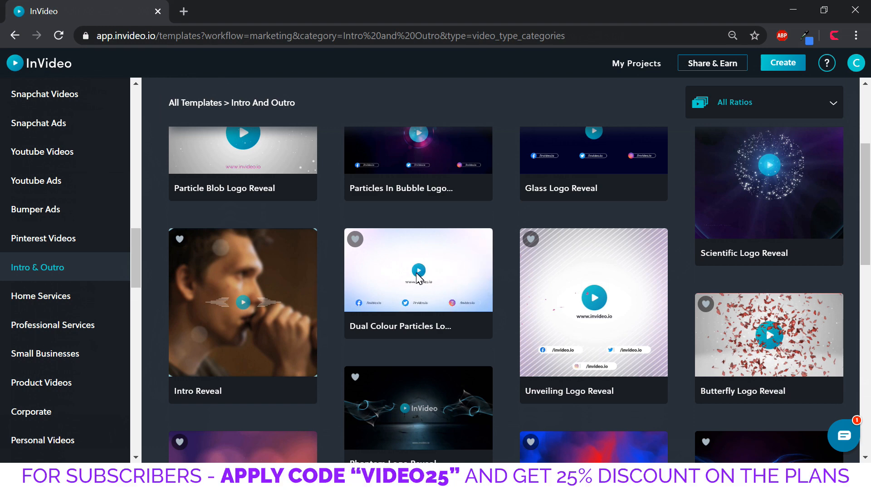
pyautogui.moveTo(418, 276)
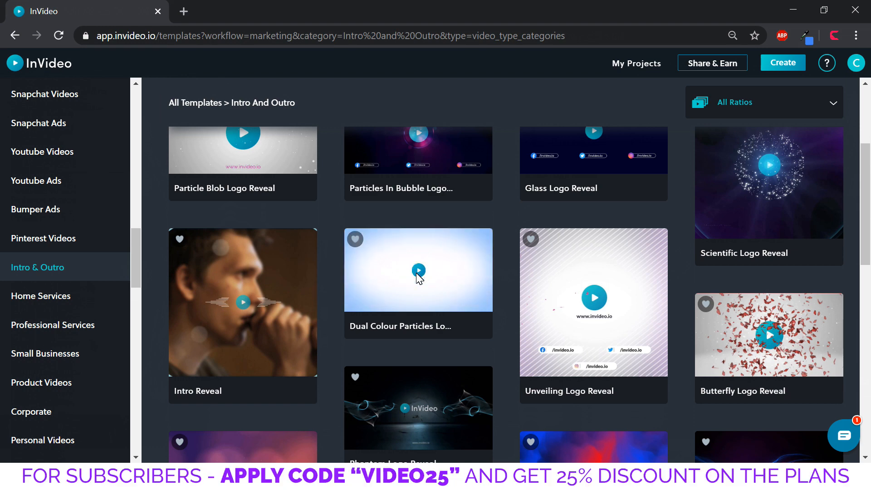
pyautogui.click(418, 270)
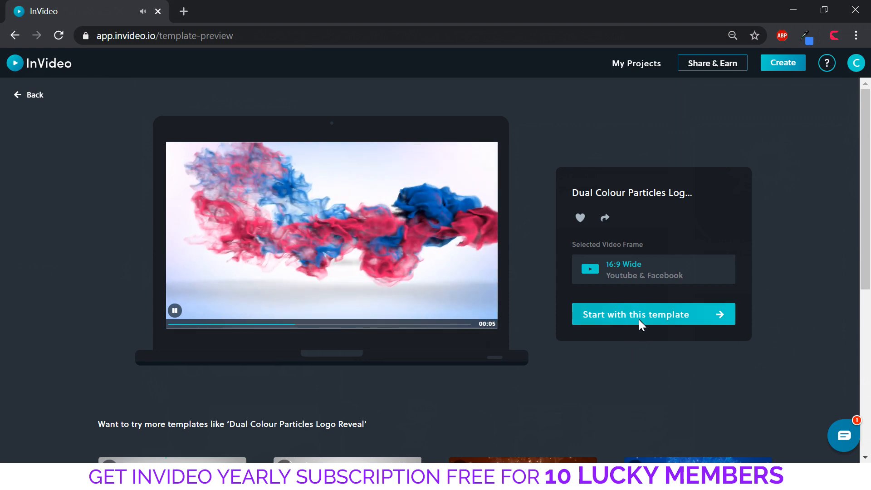
pyautogui.click(633, 314)
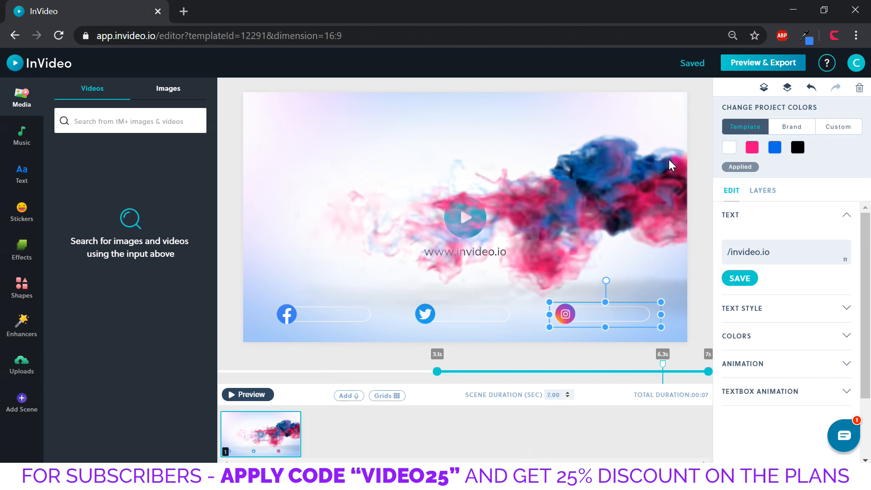
pyautogui.moveTo(289, 98)
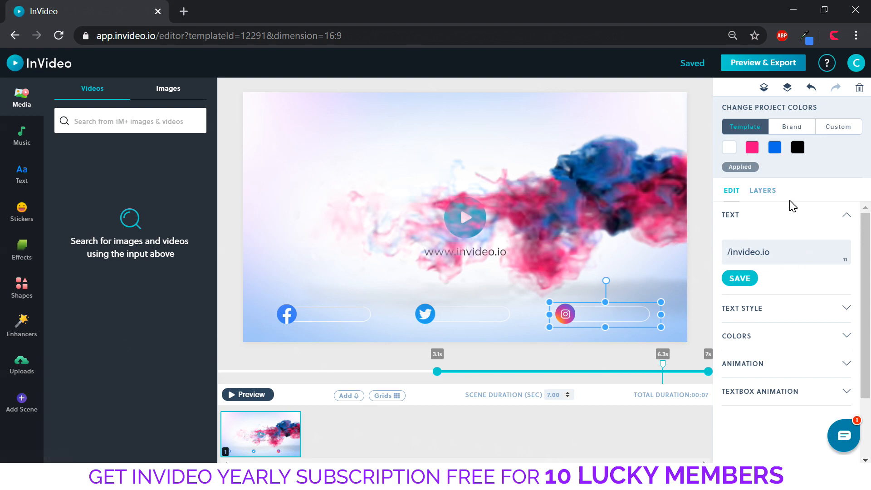
# Show the logo-reveal scene's layer list in the editor
pyautogui.click(762, 191)
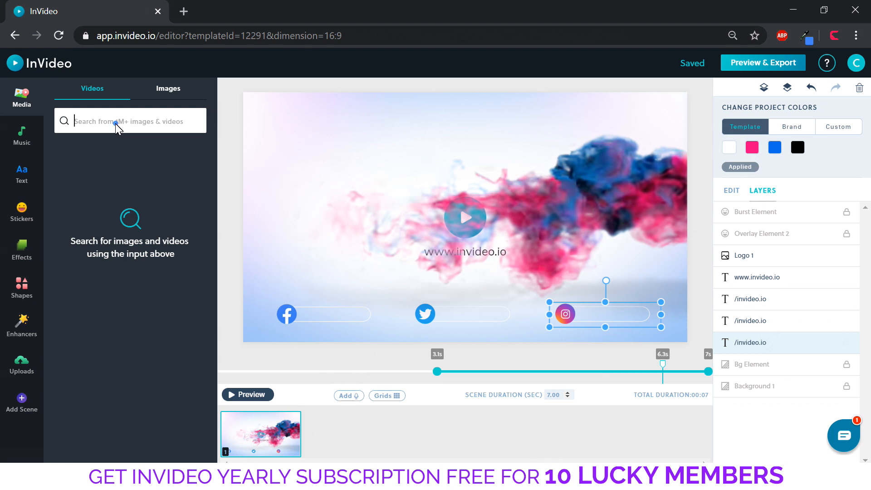
pyautogui.moveTo(135, 127)
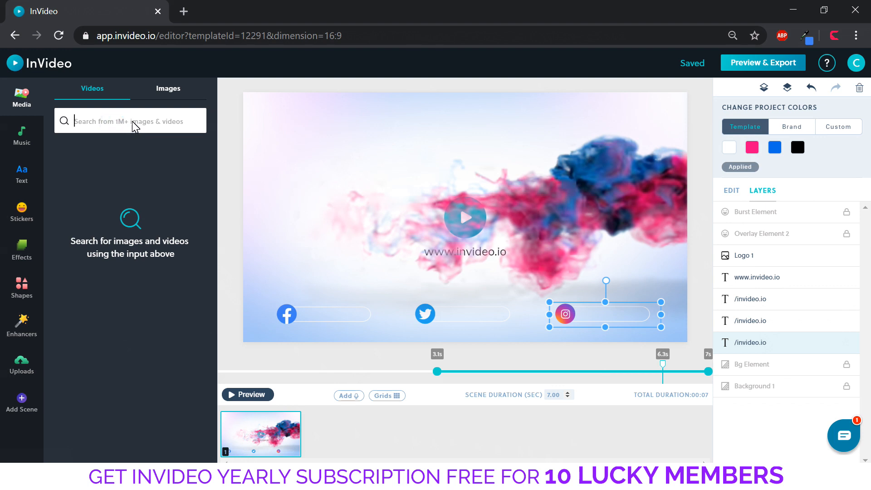
# Look through the Images, Music, Text and Stickers media libraries
pyautogui.click(168, 88)
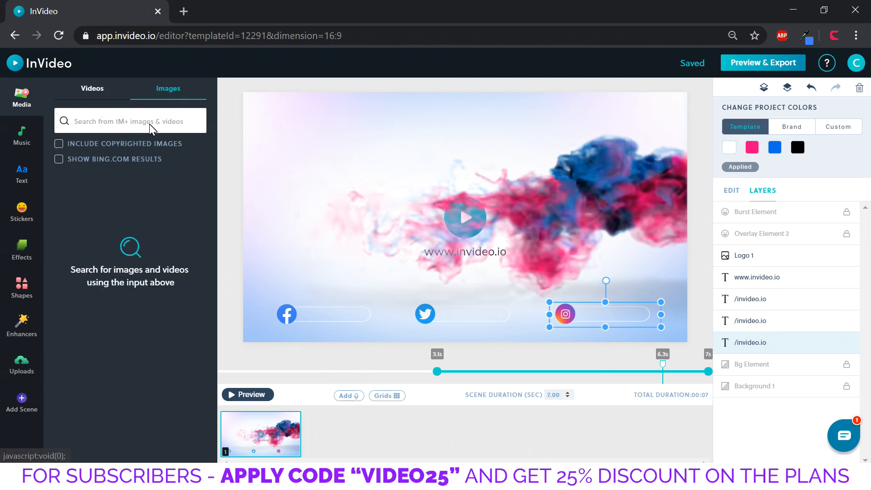
pyautogui.click(21, 136)
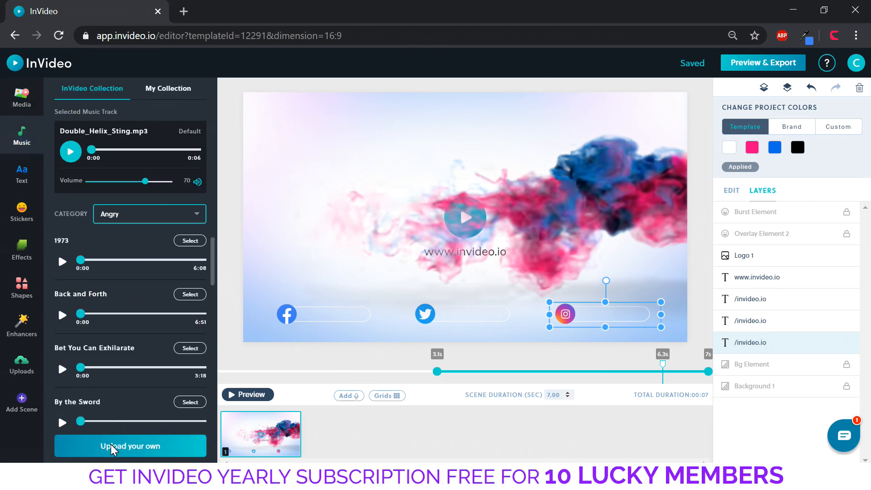
pyautogui.moveTo(20, 173)
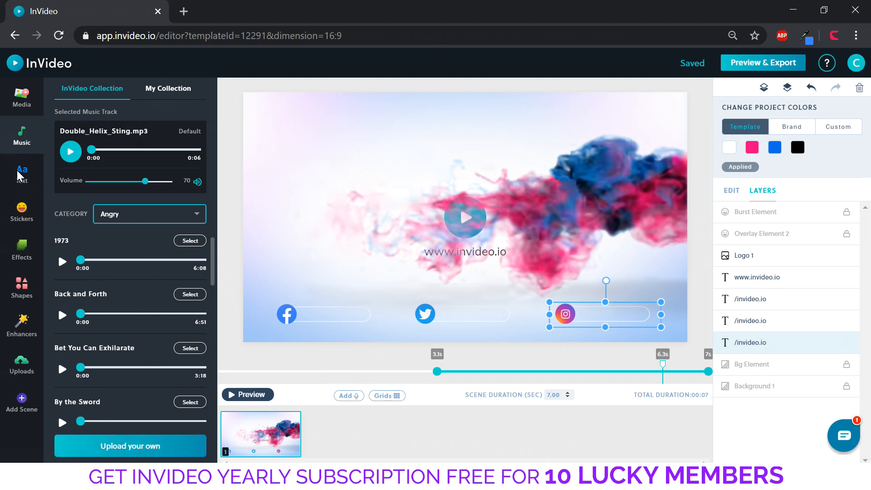
pyautogui.click(21, 173)
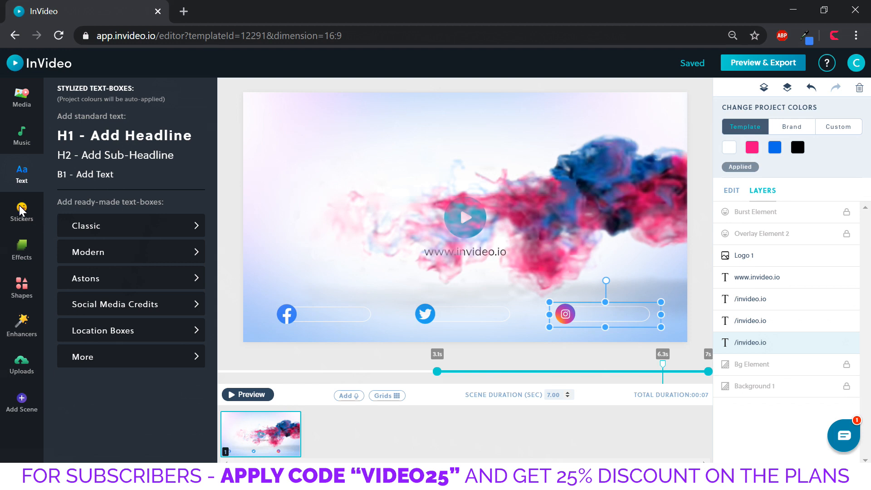
pyautogui.click(22, 211)
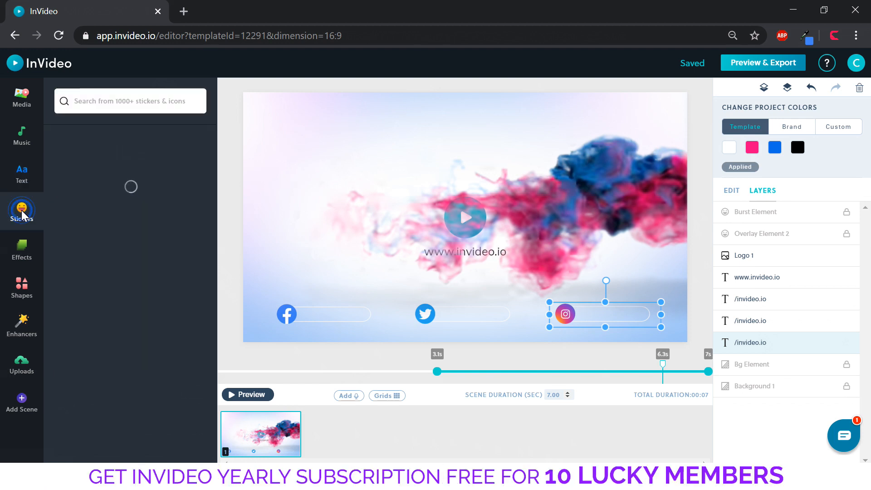
pyautogui.click(21, 210)
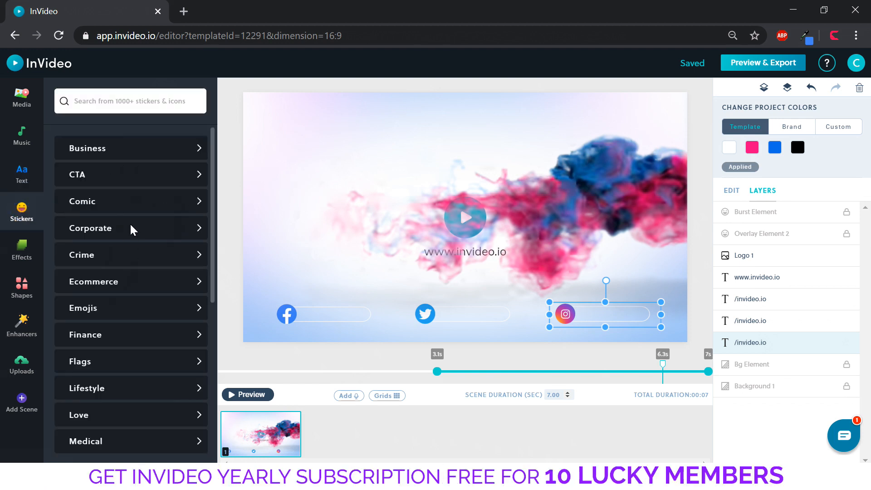
# Browse the Corporate and CTA sticker collections without adding any
pyautogui.click(90, 228)
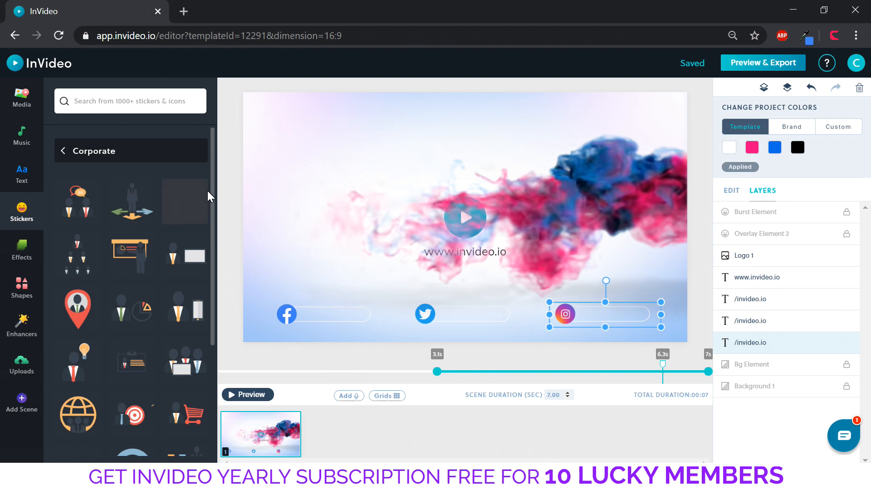
pyautogui.click(63, 151)
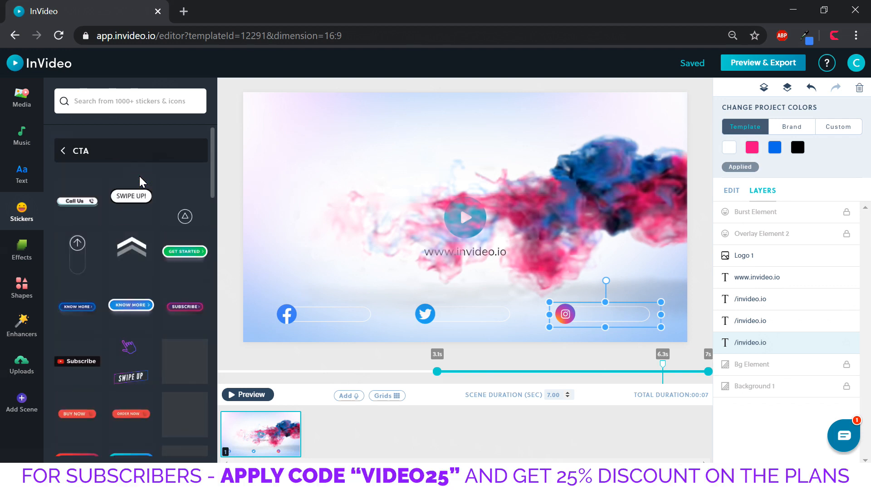
pyautogui.scroll(-3)
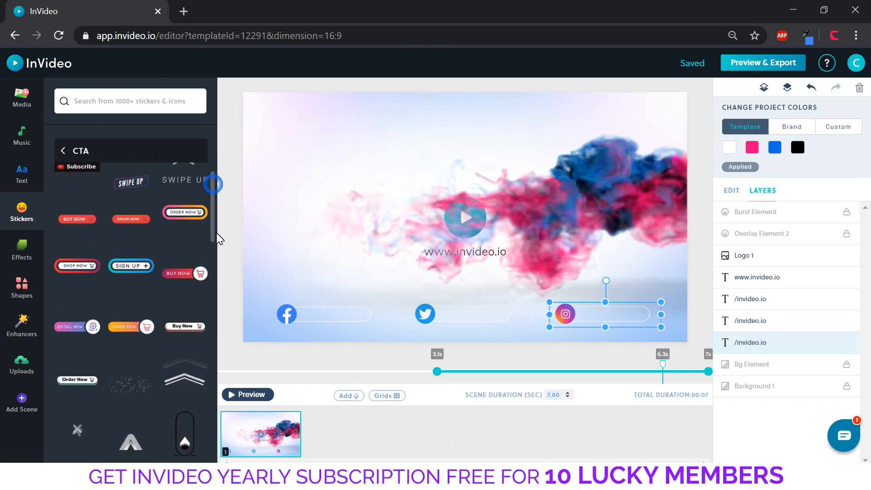
pyautogui.scroll(-3)
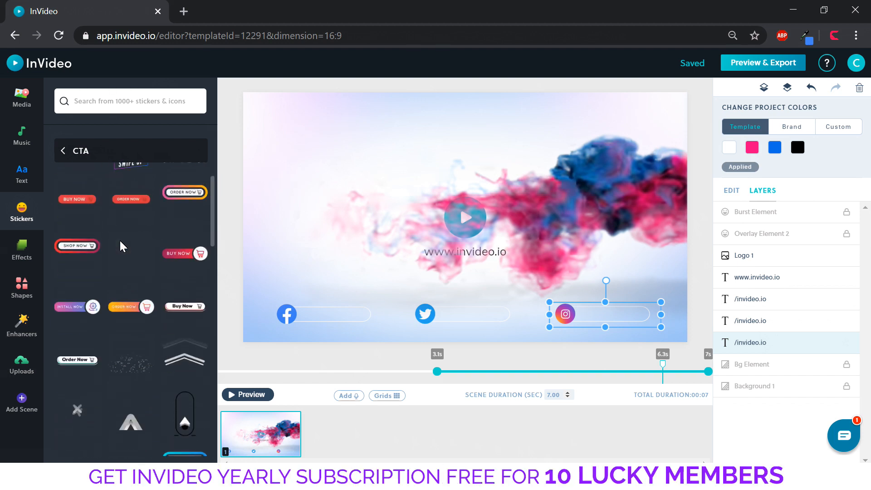
pyautogui.moveTo(131, 245)
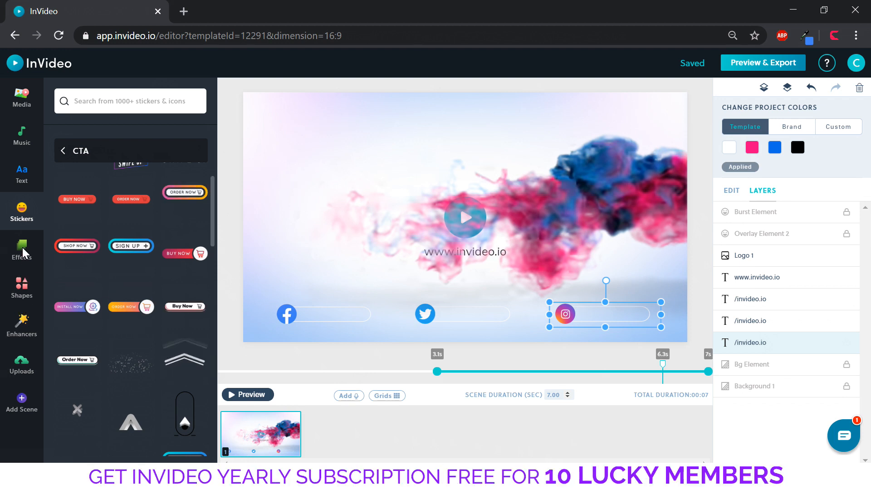
# Browse the Effects library and the Line shapes collection
pyautogui.click(22, 250)
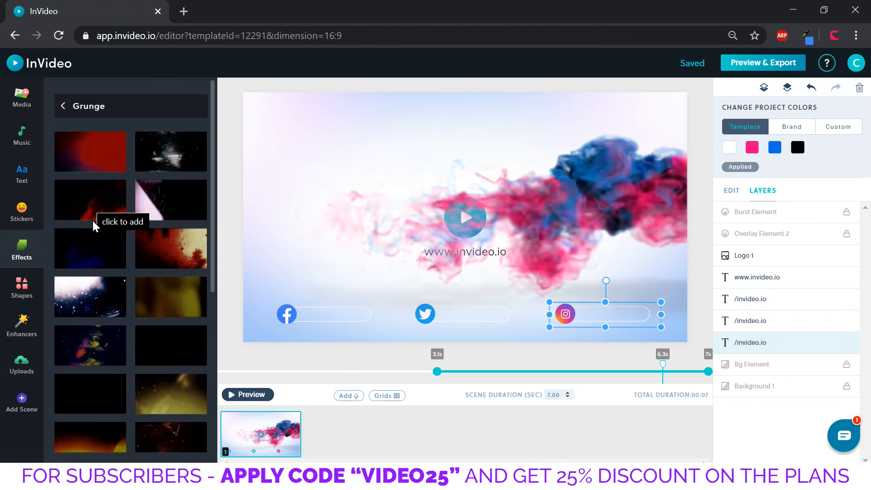
pyautogui.moveTo(97, 293)
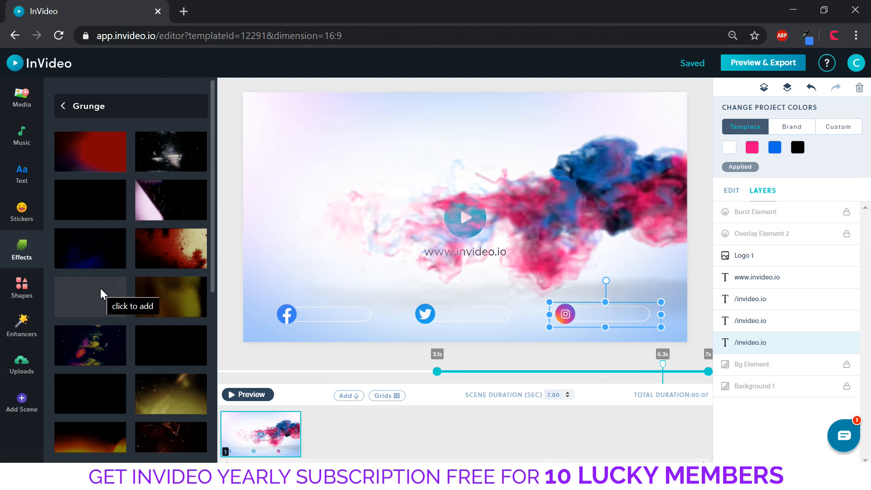
pyautogui.moveTo(101, 351)
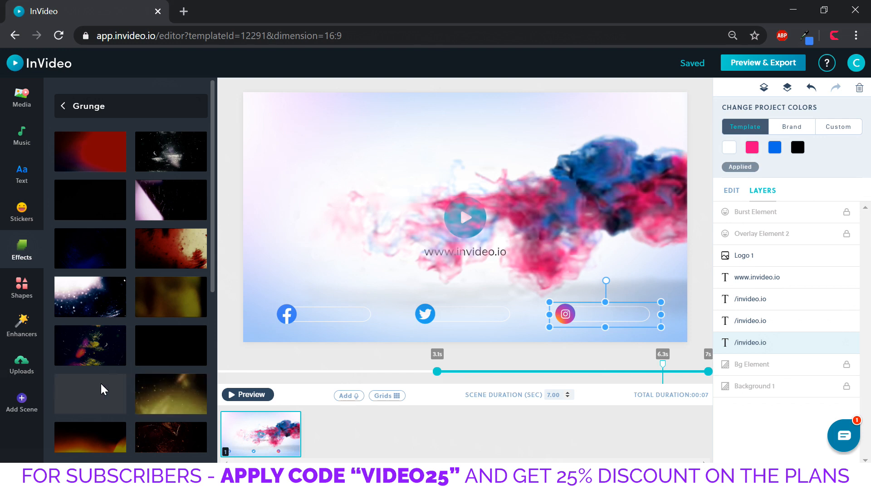
pyautogui.click(20, 287)
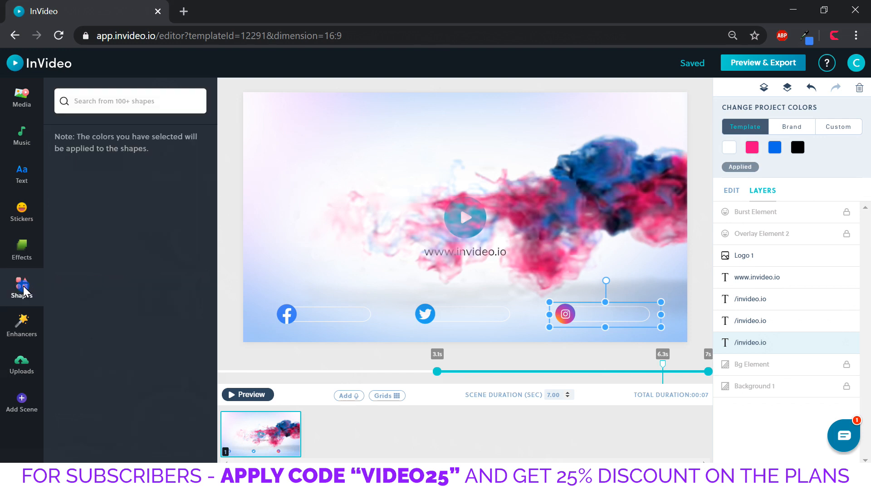
pyautogui.click(22, 287)
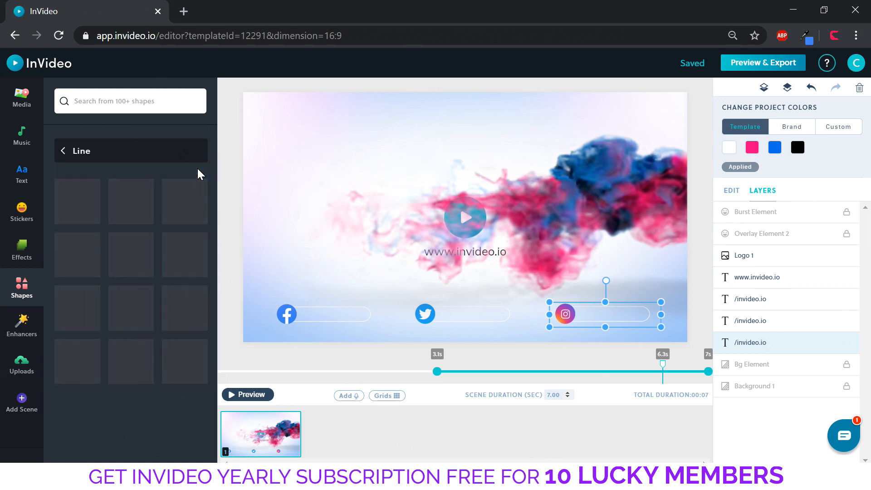
pyautogui.click(75, 151)
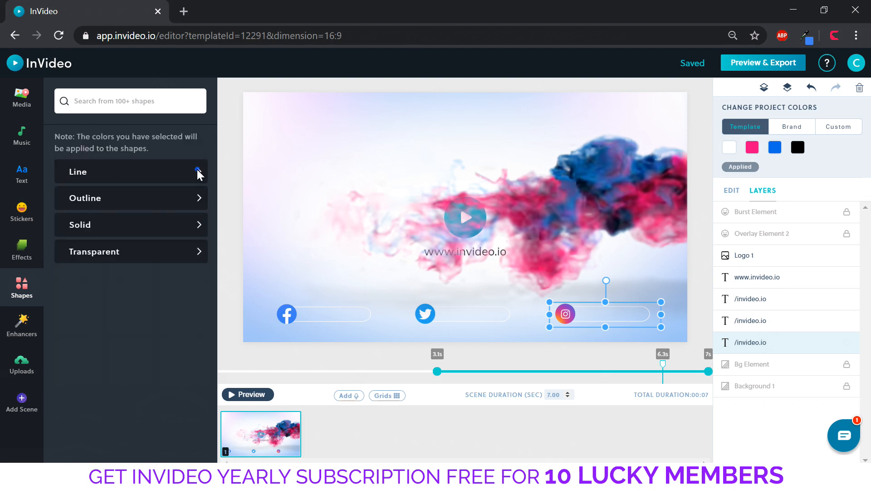
# Browse the Outline and Solid shape collections, returning to the category list
pyautogui.click(130, 171)
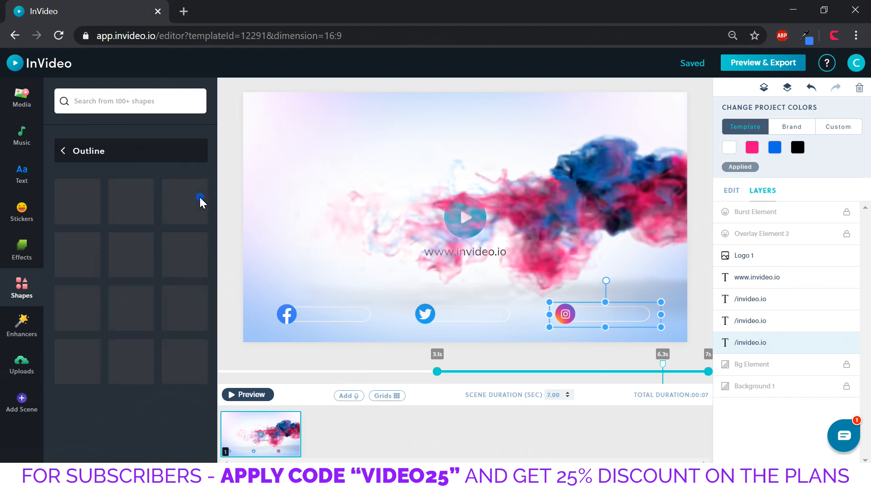
pyautogui.click(90, 151)
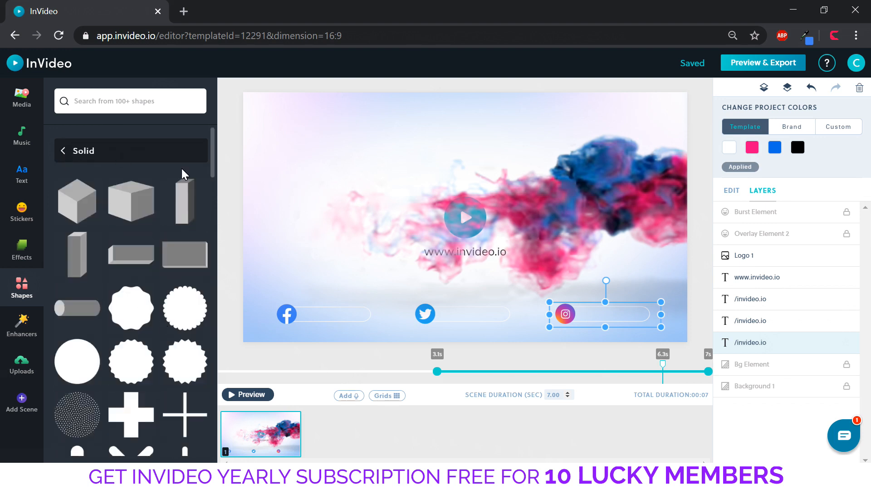
pyautogui.scroll(-3)
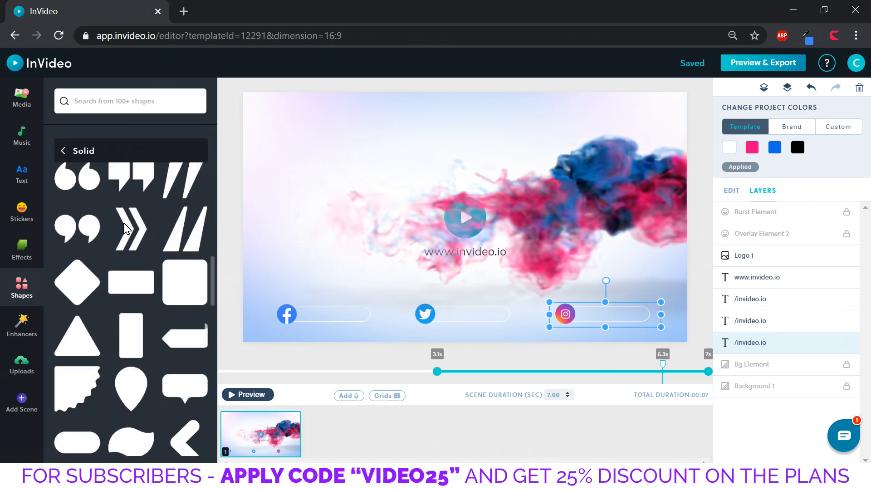
pyautogui.click(62, 150)
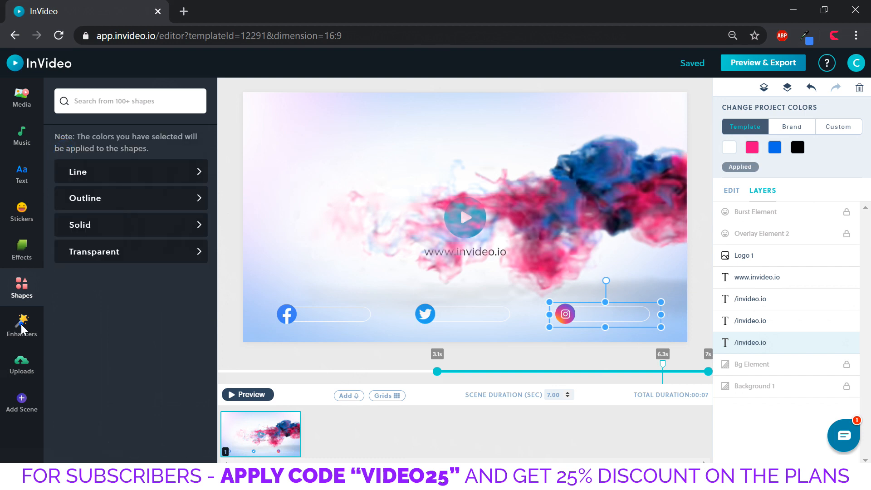
# Browse the Enhancers and Masks collections, then show the Uploads library with the two red C logos
pyautogui.click(22, 325)
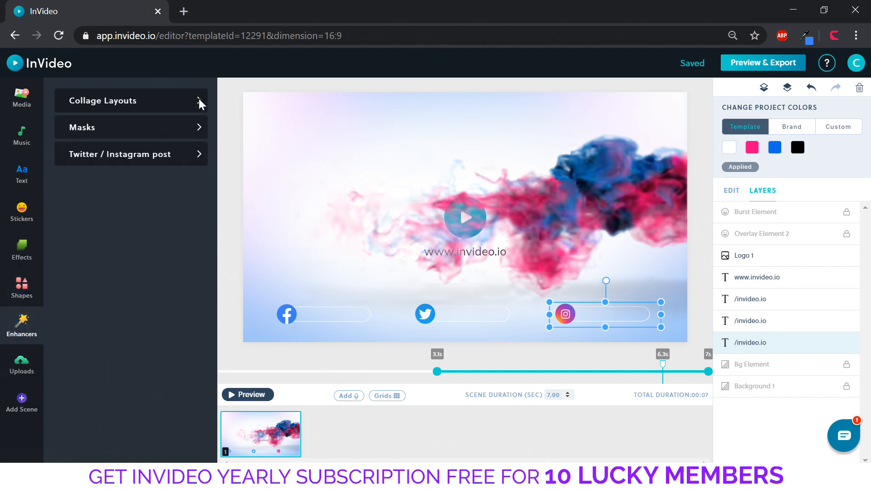
pyautogui.click(103, 100)
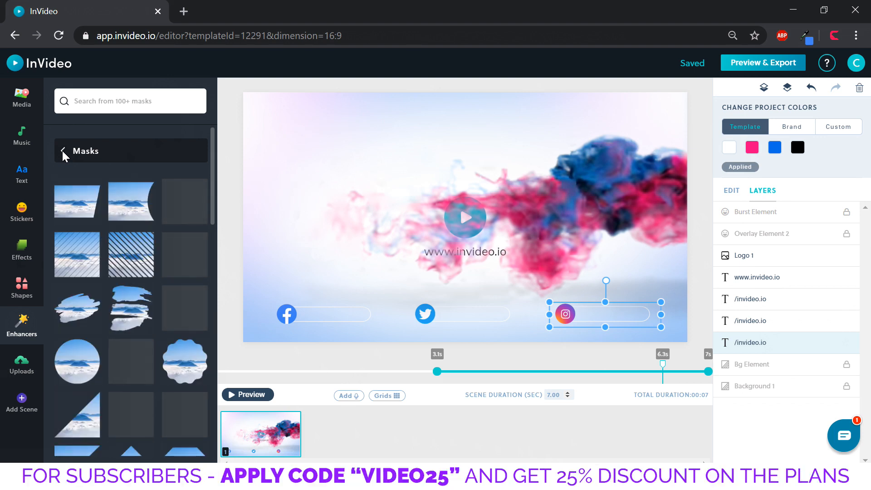
pyautogui.click(63, 153)
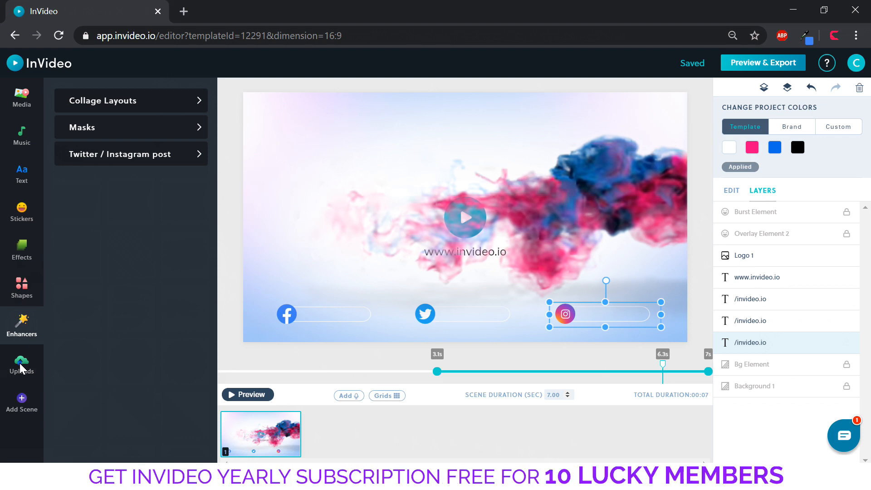
pyautogui.click(21, 363)
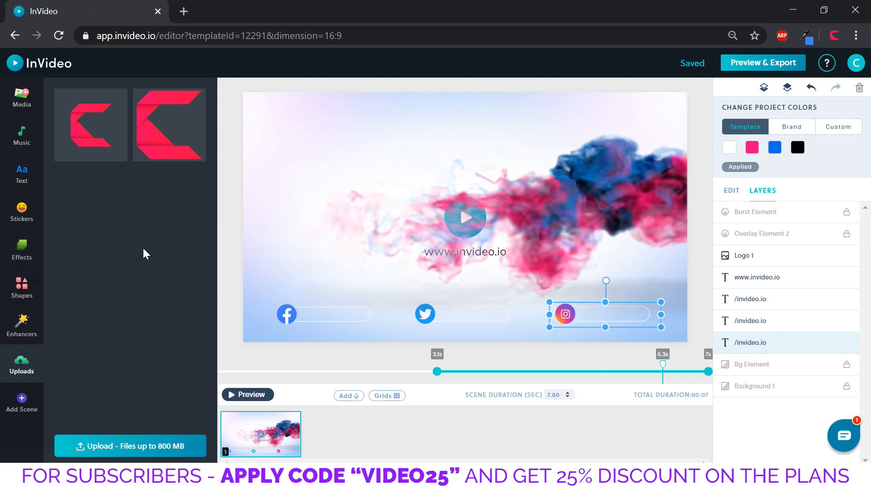
pyautogui.moveTo(114, 261)
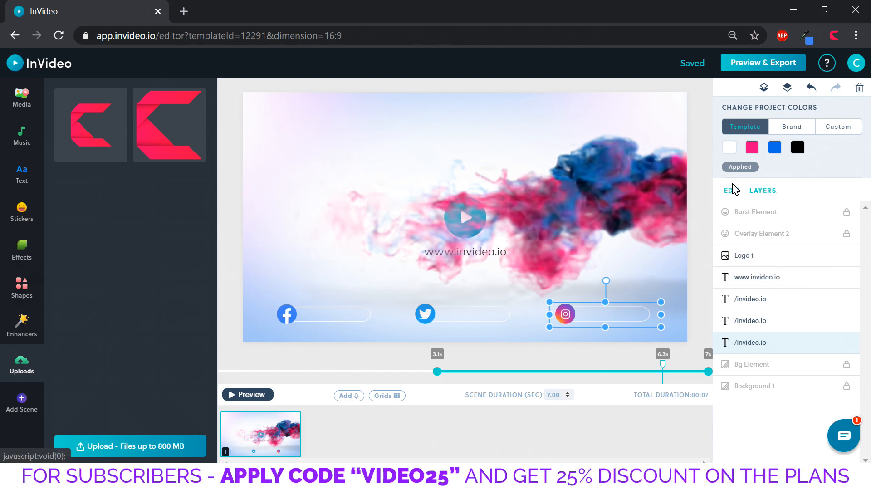
# Replace the Instagram handle /invideo.io with /creativevenus7077 and save it
pyautogui.click(731, 189)
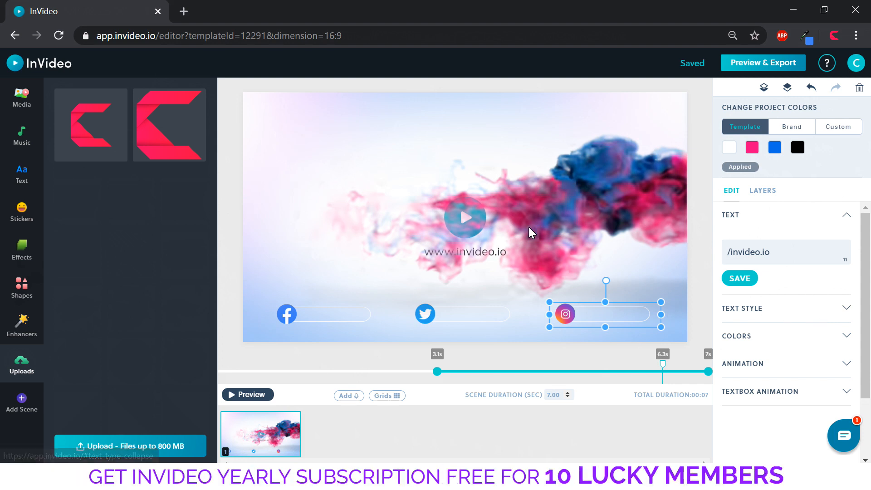
pyautogui.moveTo(607, 327)
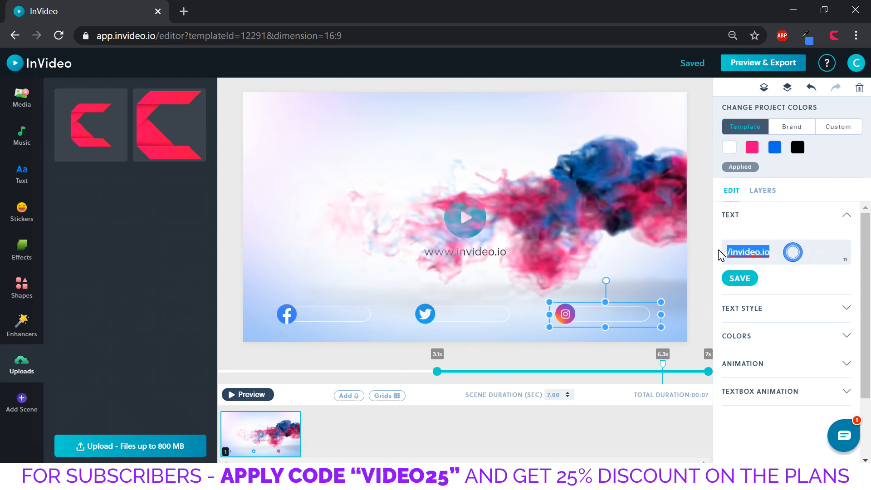
pyautogui.write('creativevenus7077/')
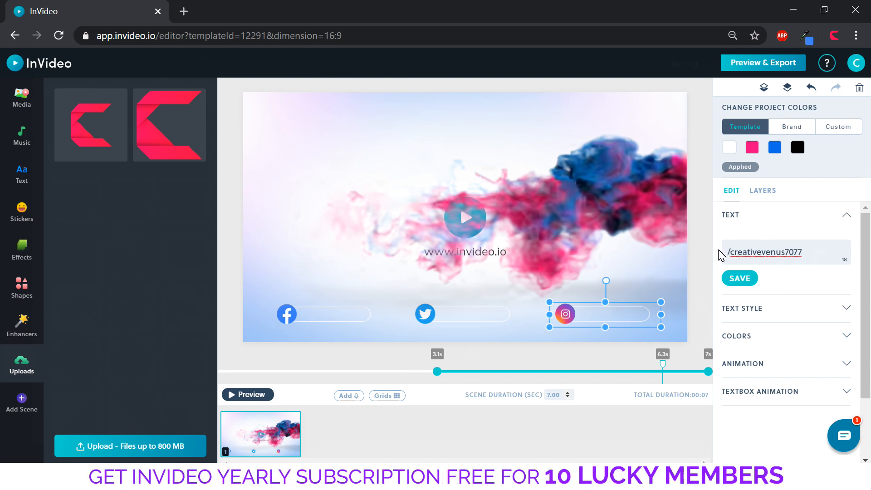
pyautogui.click(739, 278)
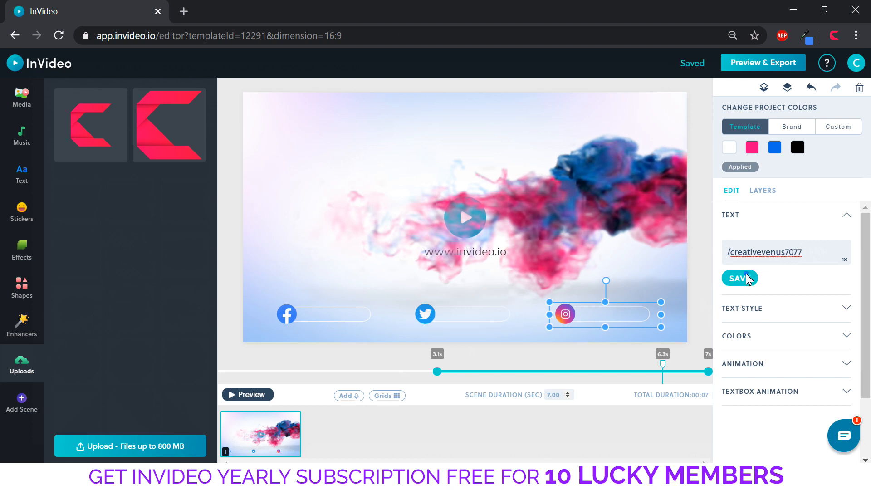
pyautogui.click(739, 278)
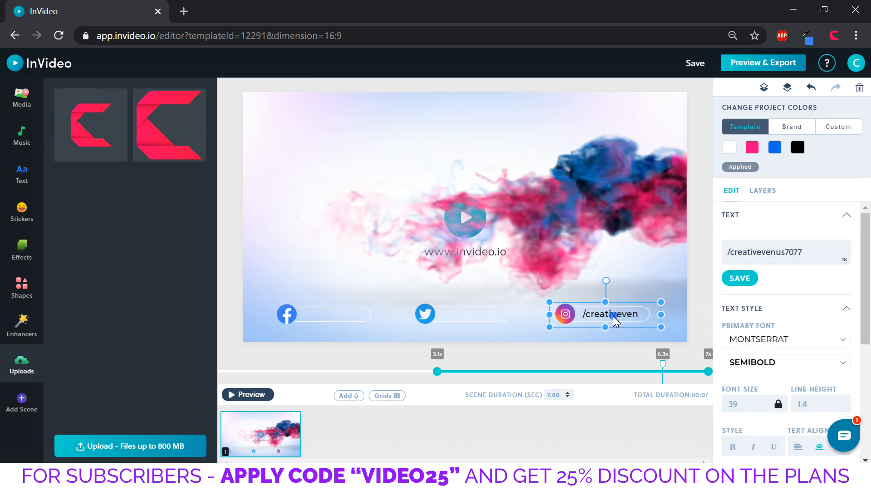
# Shrink the Instagram handle text so it fits inside its pill
pyautogui.doubleClick(610, 314)
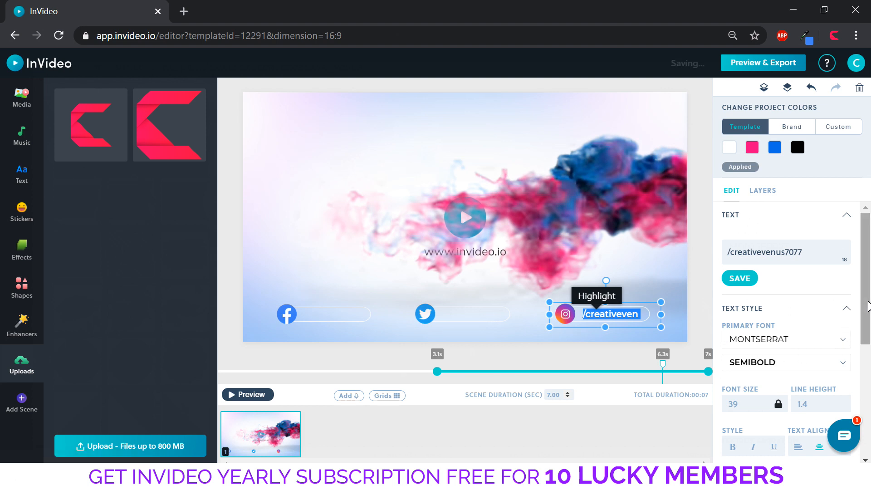
pyautogui.scroll(-3)
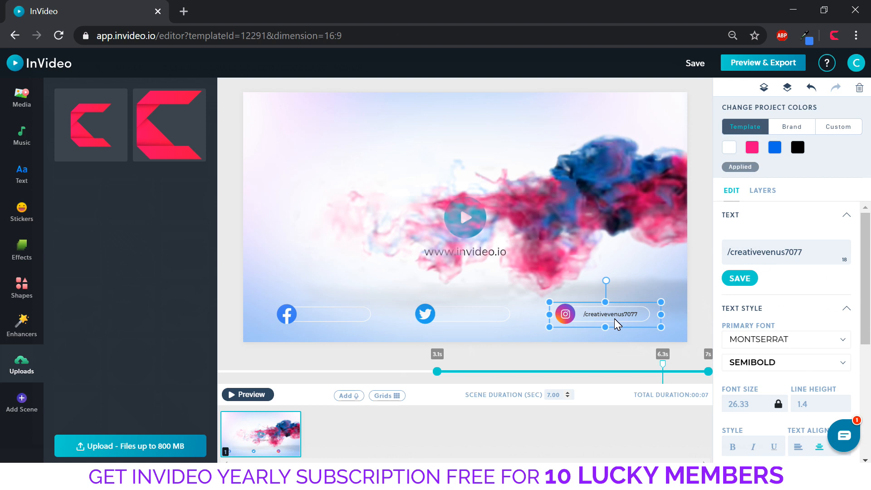
pyautogui.click(693, 63)
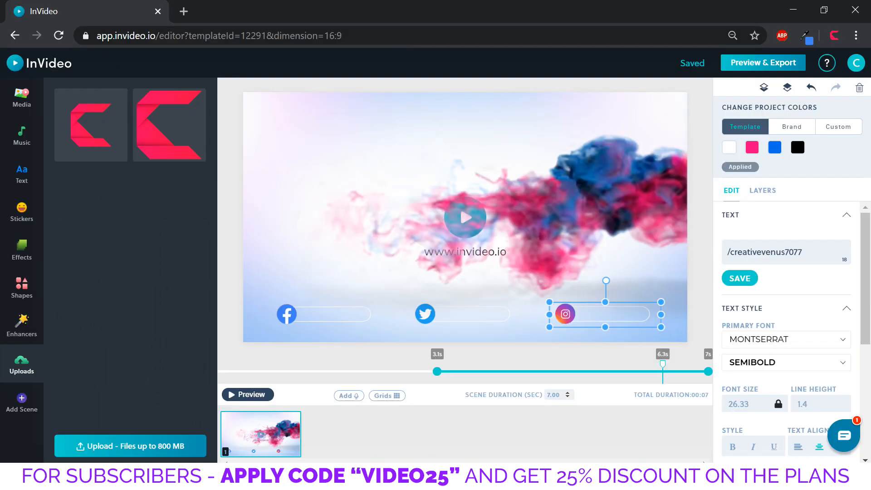
# Change the Facebook handle to /creativevenus4u and let its font resize smaller to fit
pyautogui.click(326, 314)
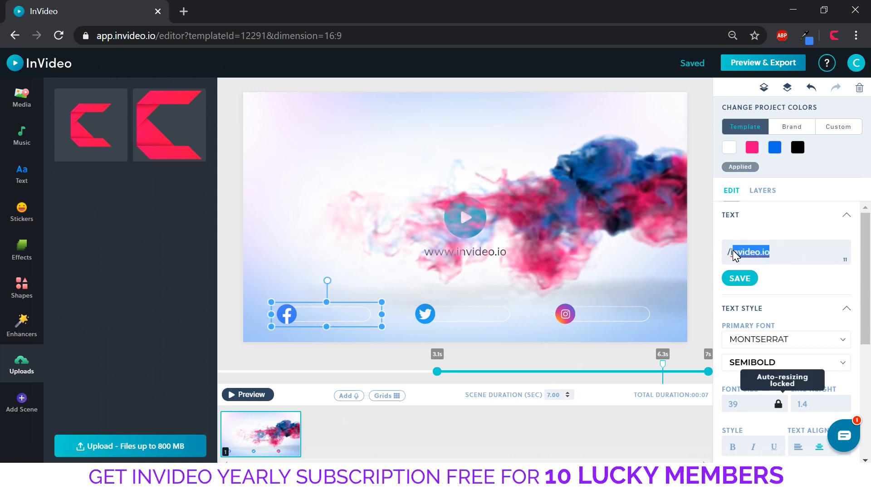
pyautogui.write('creativevenus4u')
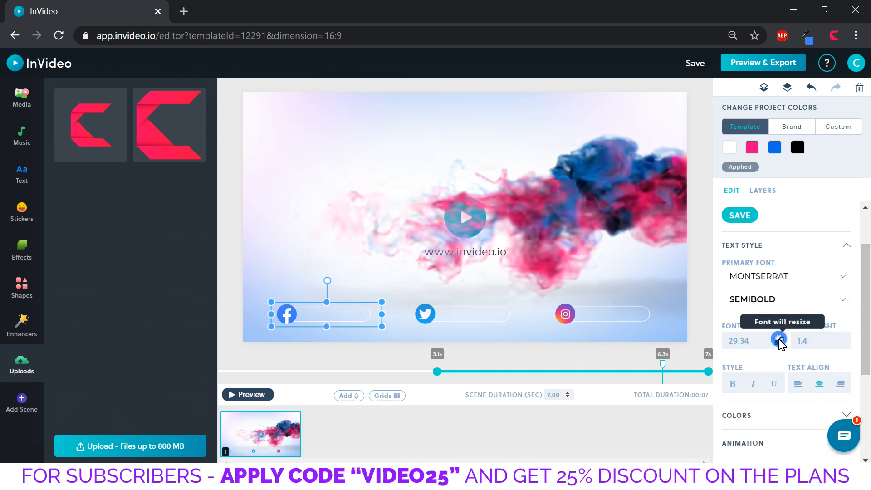
pyautogui.click(778, 340)
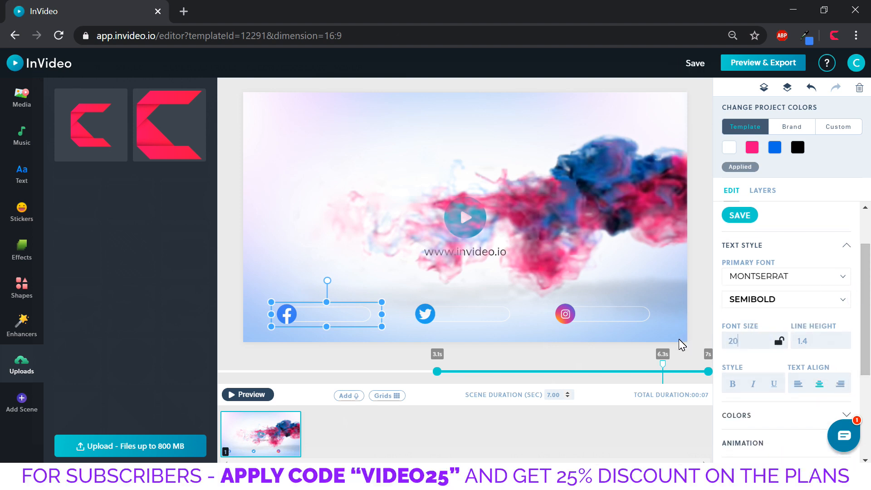
pyautogui.moveTo(227, 286)
pyautogui.write('/creativevenus7077')
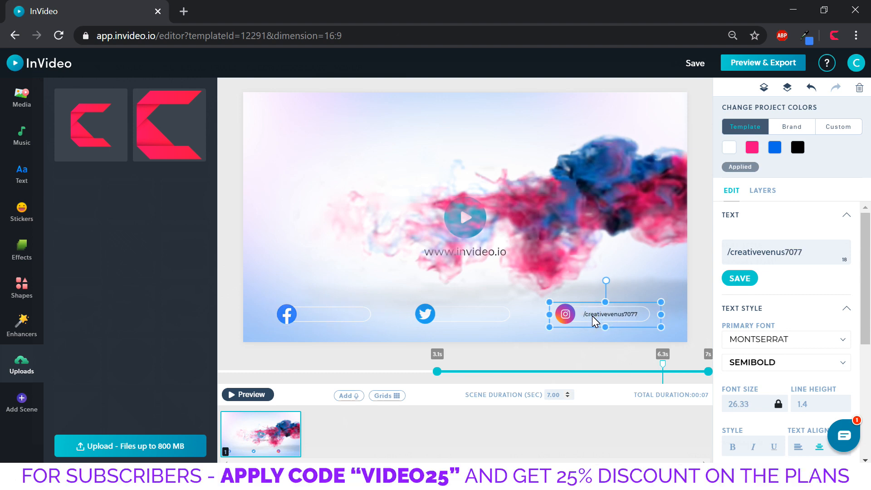
pyautogui.click(739, 277)
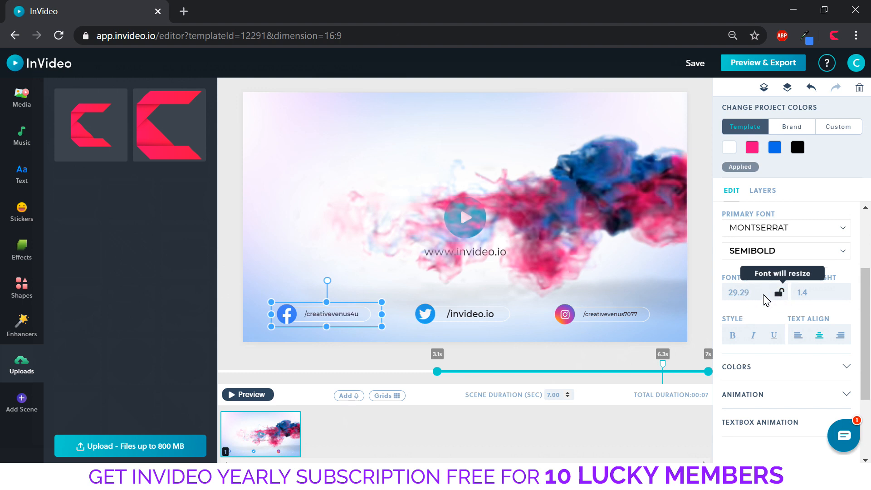
pyautogui.click(778, 291)
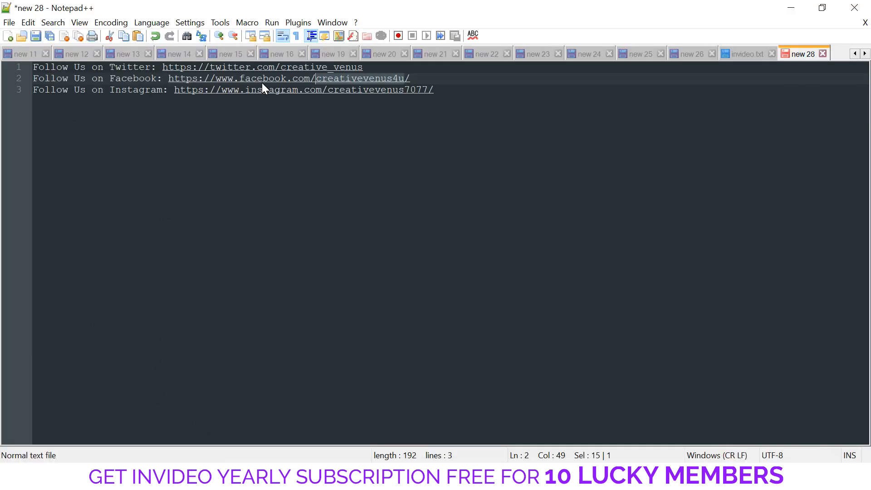
pyautogui.click(371, 66)
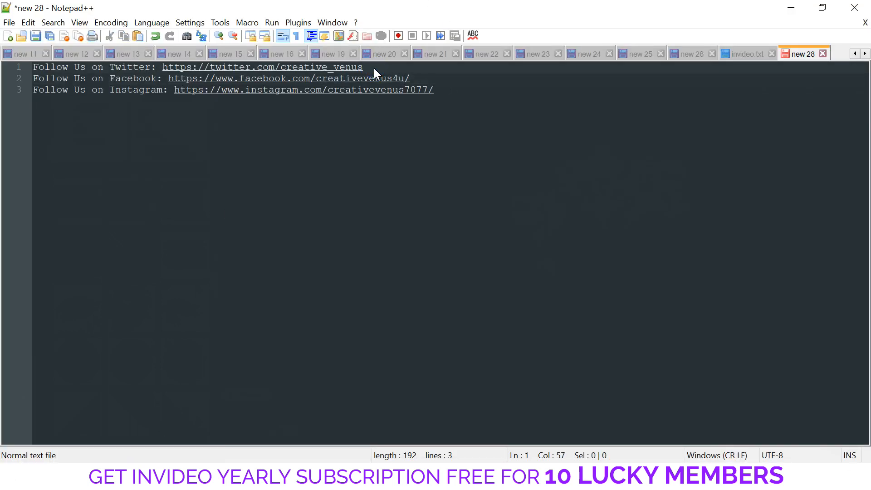
pyautogui.doubleClick(321, 66)
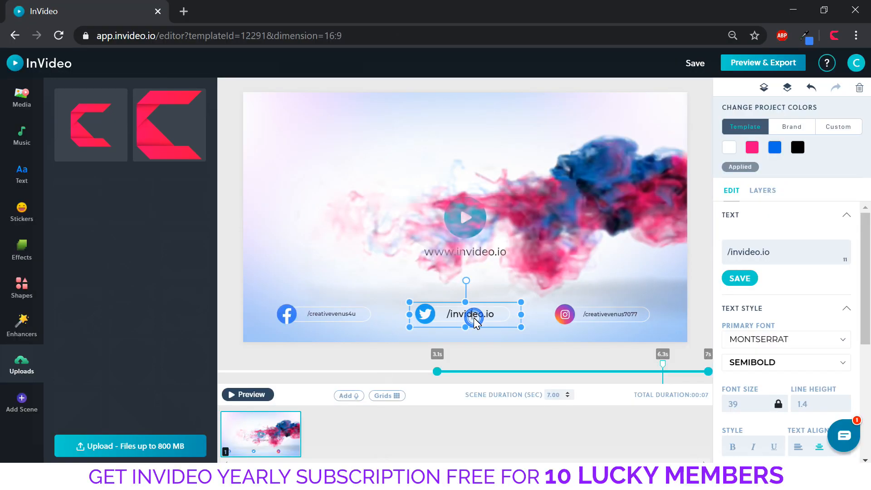
# Change the Twitter handle to /creative_venus at font size 26.33
pyautogui.doubleClick(471, 314)
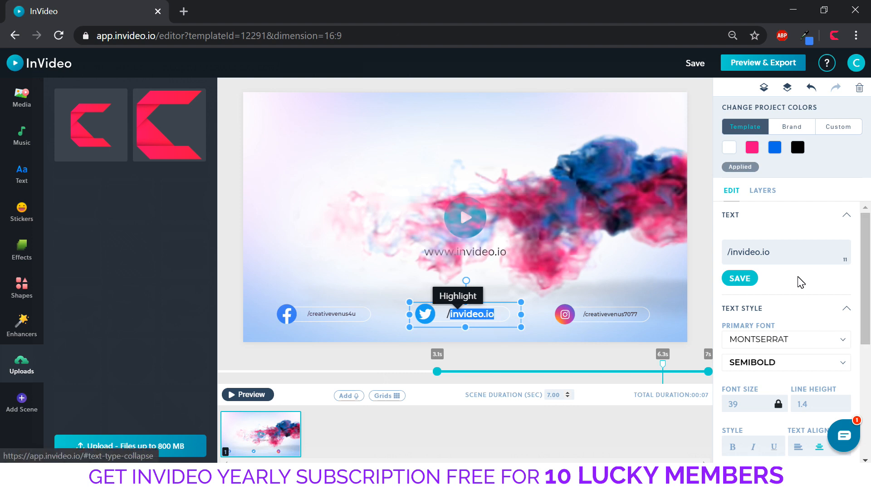
pyautogui.write('creative_venus')
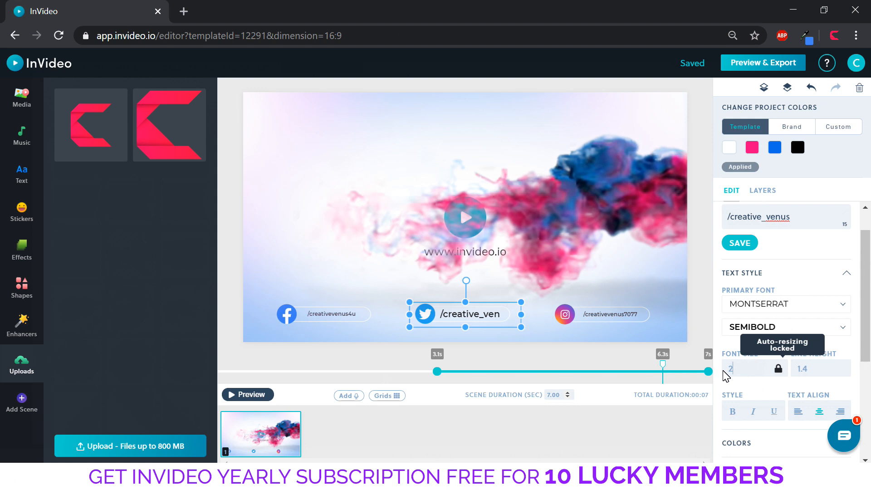
pyautogui.write('26.33')
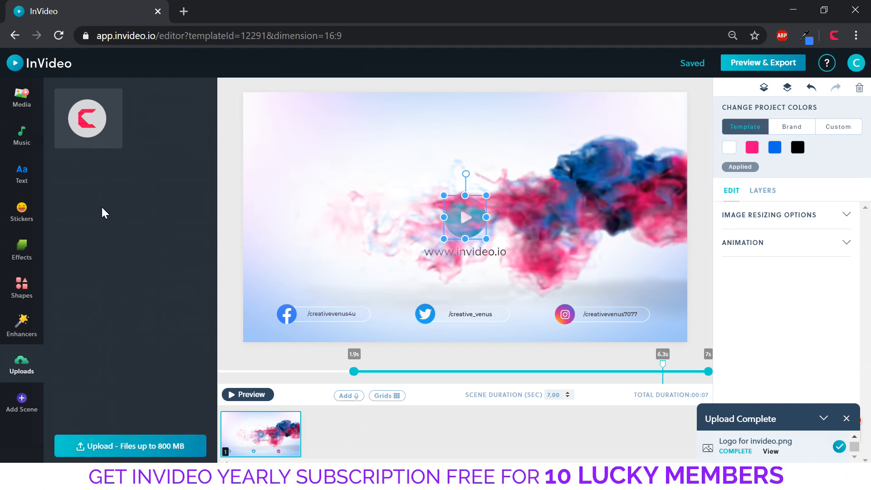
pyautogui.moveTo(87, 118)
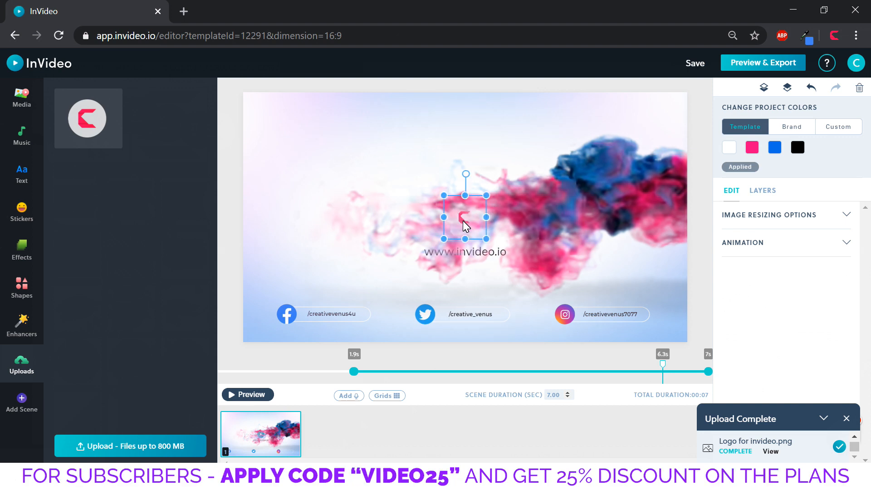
# Resize the uploaded C logo larger at the scene centre above the web address
pyautogui.moveTo(662, 364); pyautogui.dragTo(535, 364)
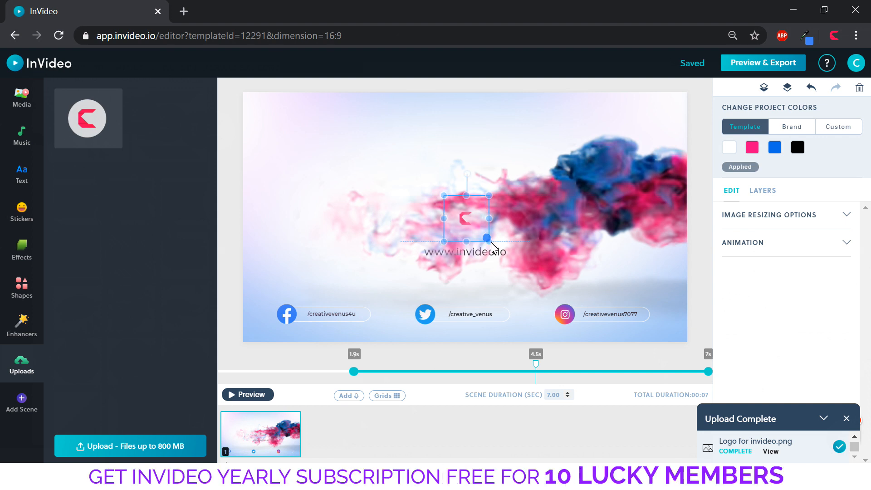
pyautogui.moveTo(489, 239); pyautogui.dragTo(537, 291)
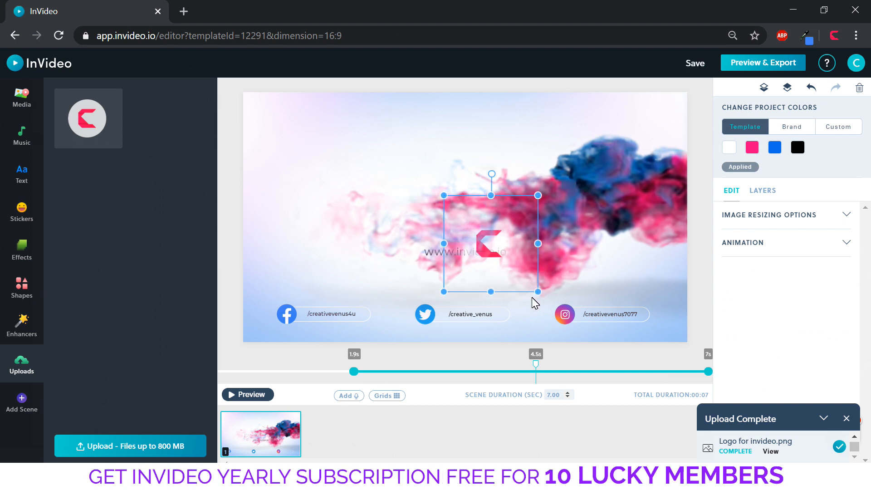
pyautogui.moveTo(491, 243); pyautogui.dragTo(460, 184)
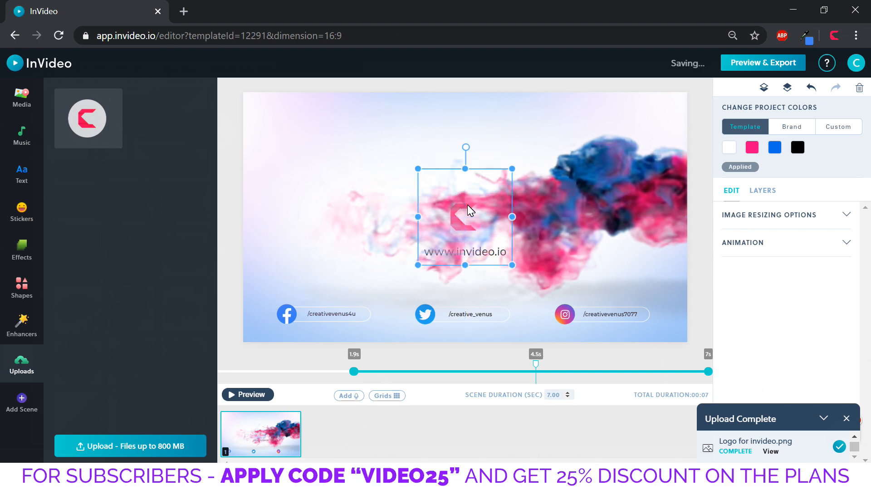
pyautogui.click(762, 190)
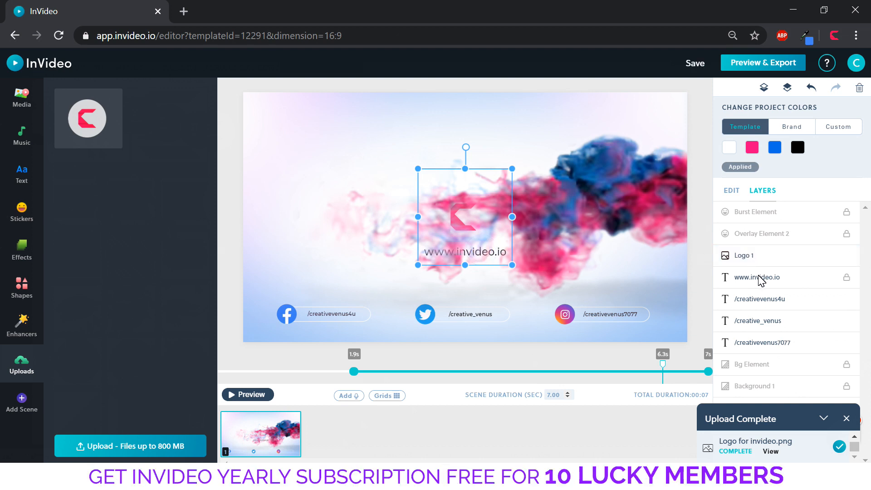
pyautogui.click(757, 278)
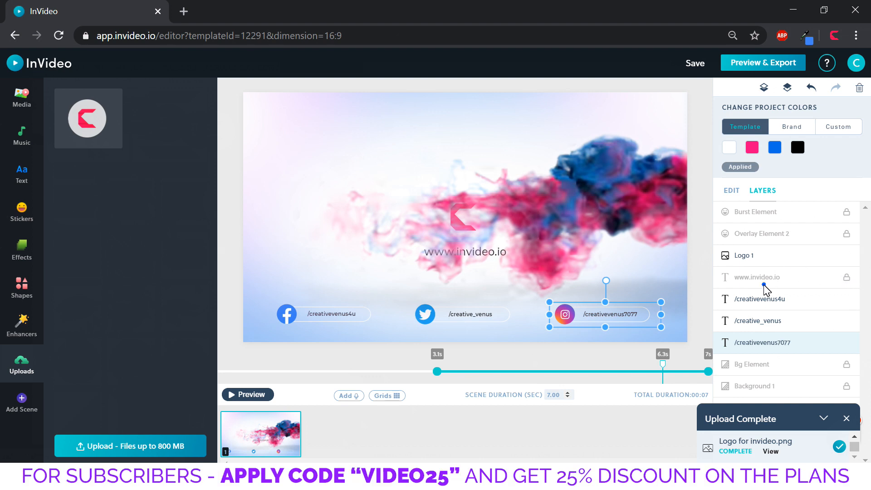
pyautogui.click(756, 277)
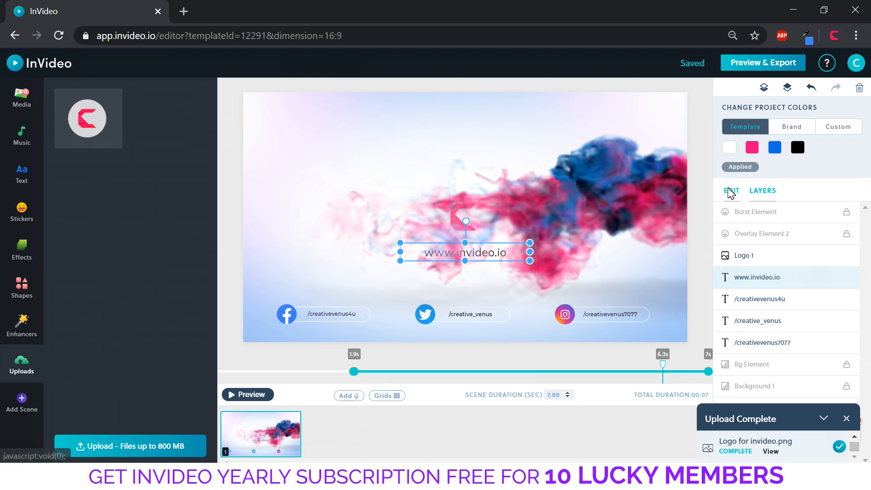
pyautogui.click(730, 190)
pyautogui.write('C')
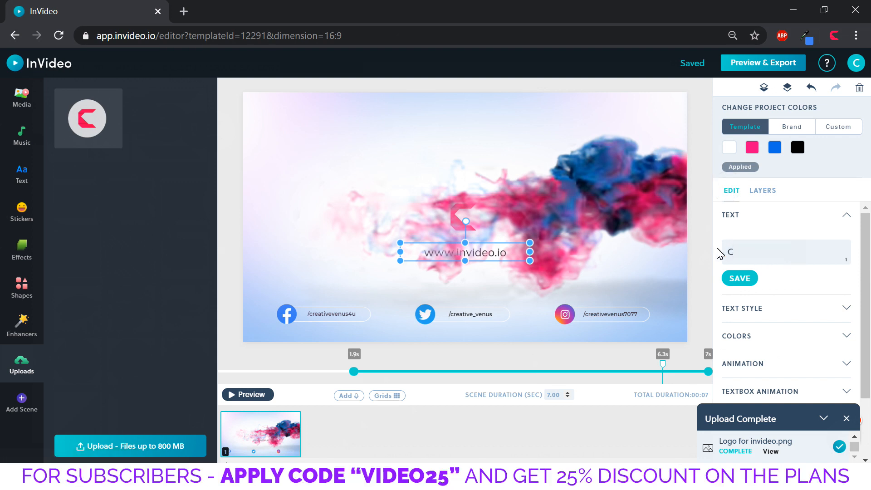
pyautogui.write('REATIVE VENUS')
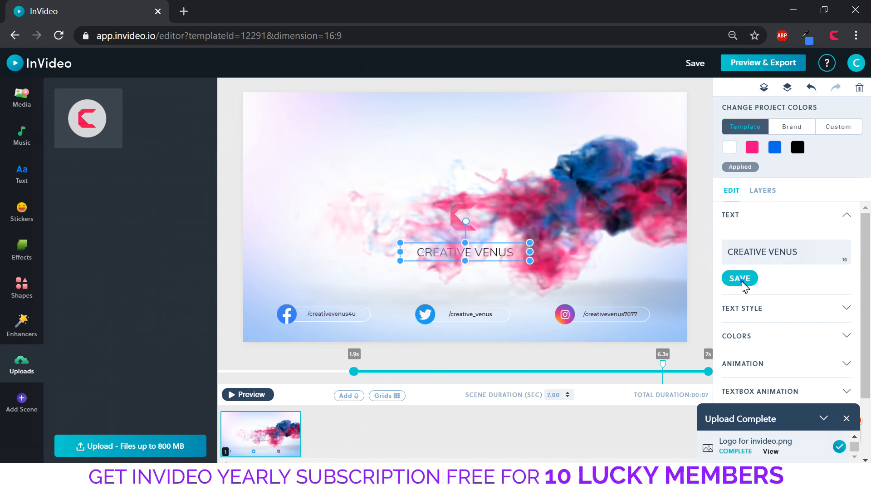
pyautogui.click(742, 308)
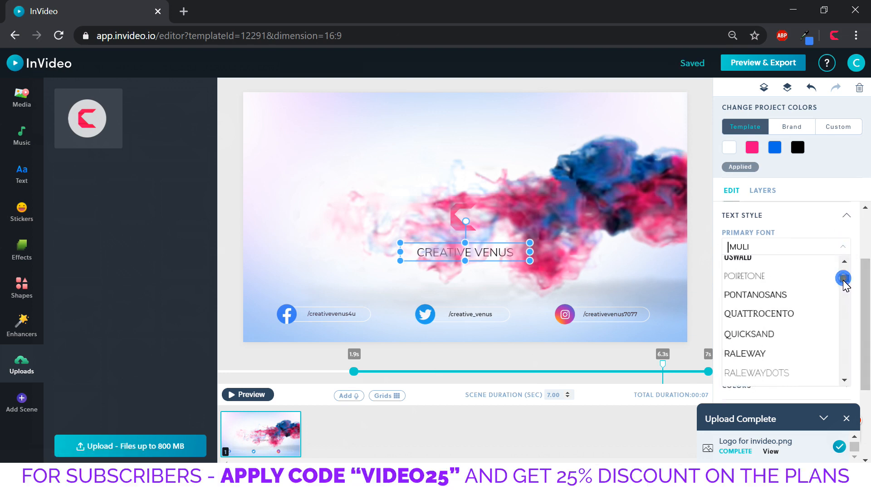
# Set CREATIVE VENUS in the ARCHIVO primary font from the font list
pyautogui.scroll(-3)
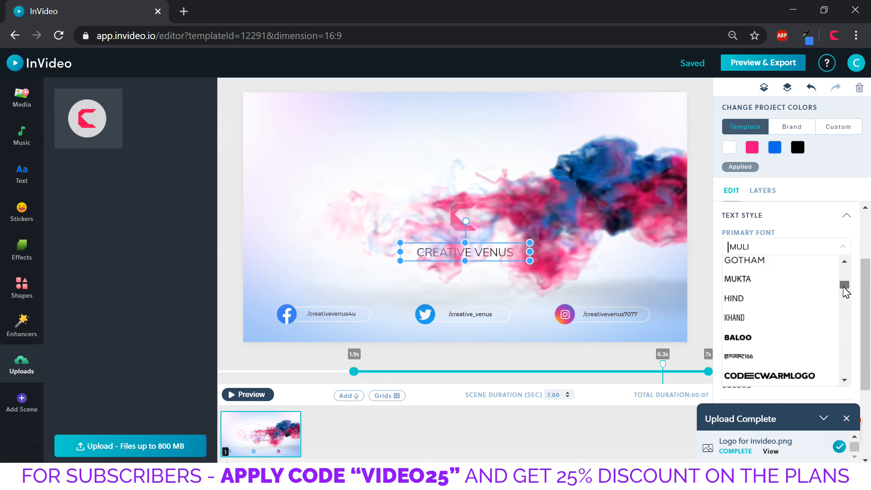
pyautogui.scroll(-3)
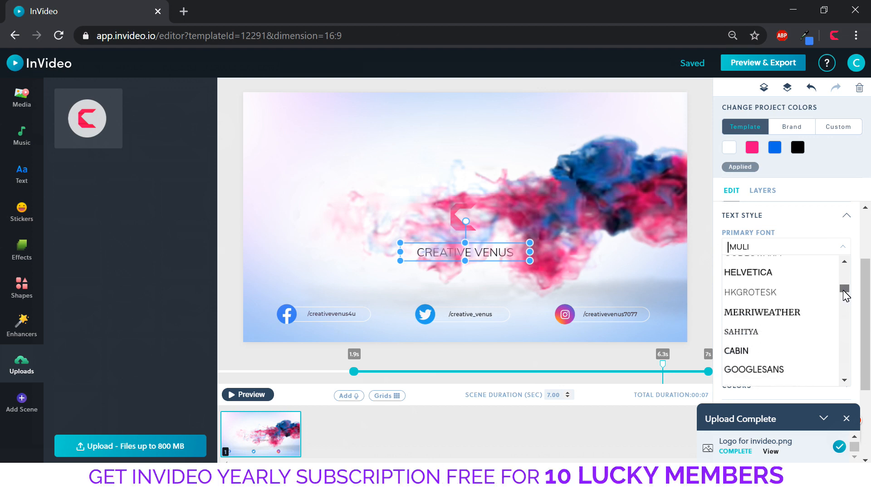
pyautogui.scroll(-3)
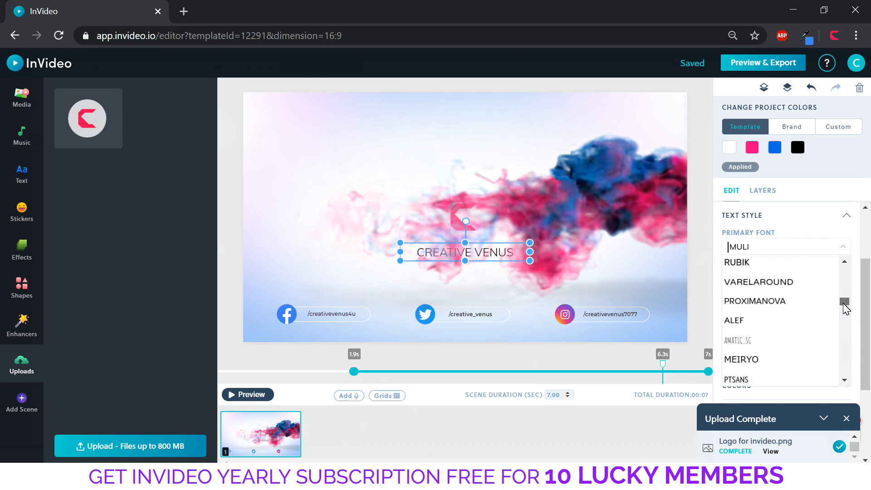
pyautogui.scroll(-3)
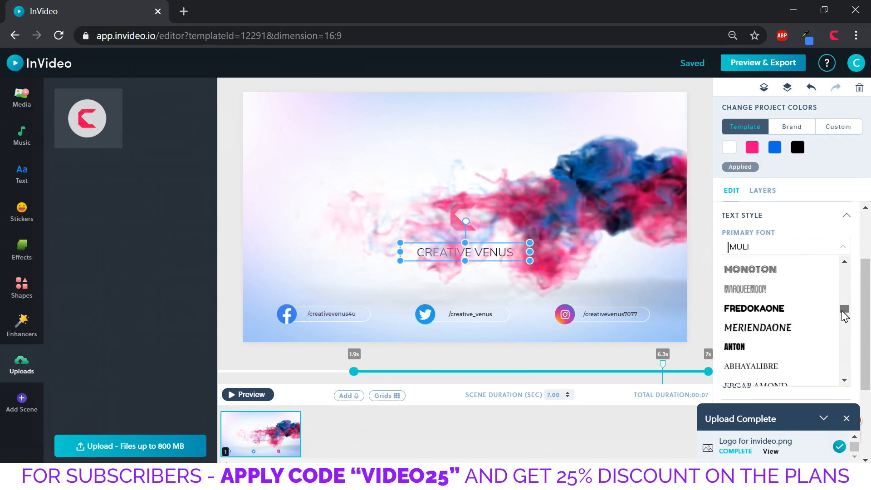
pyautogui.scroll(-3)
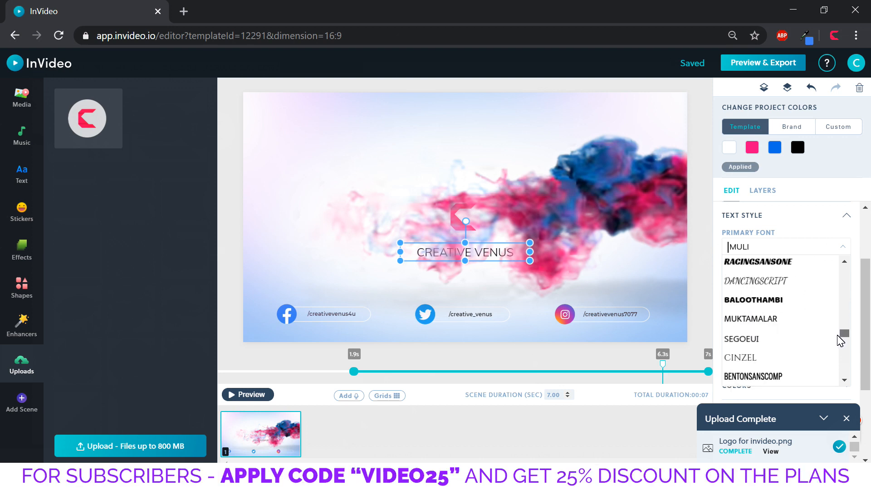
pyautogui.scroll(-3)
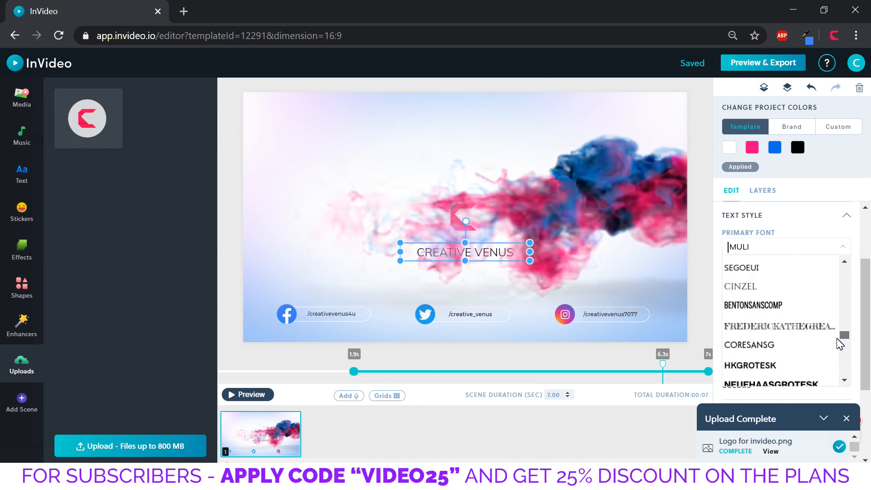
pyautogui.scroll(-3)
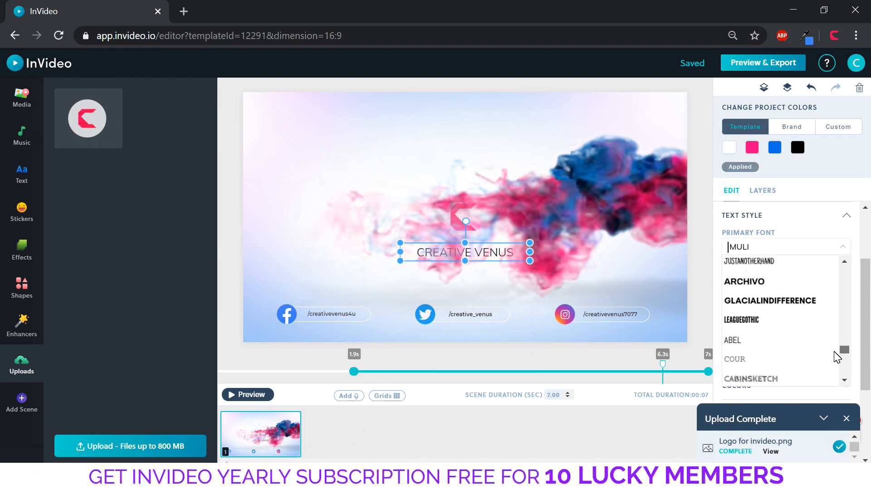
pyautogui.scroll(-3)
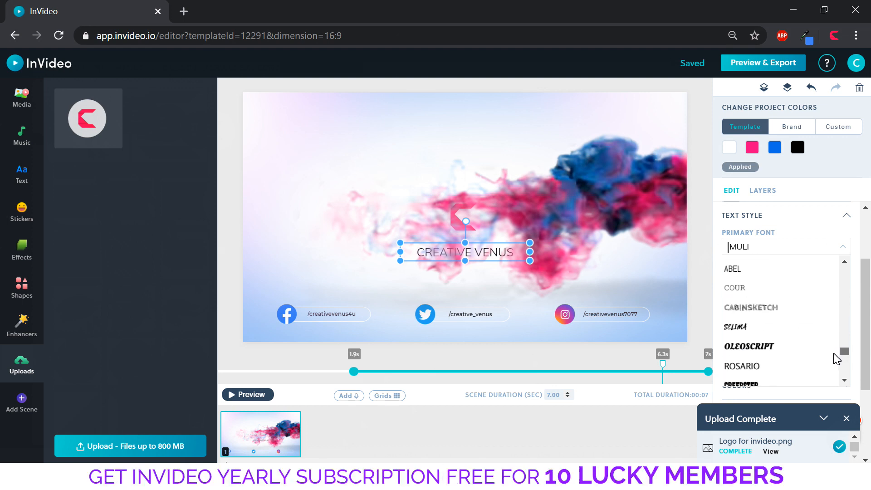
pyautogui.scroll(-3)
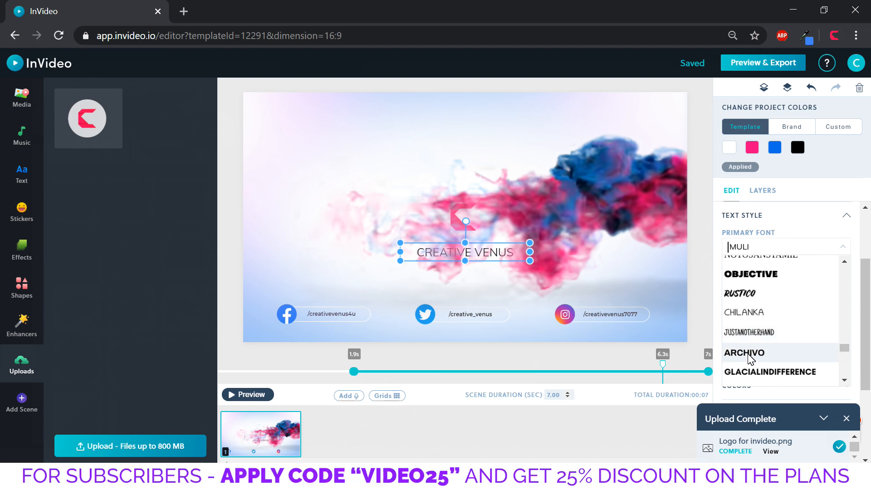
pyautogui.click(744, 352)
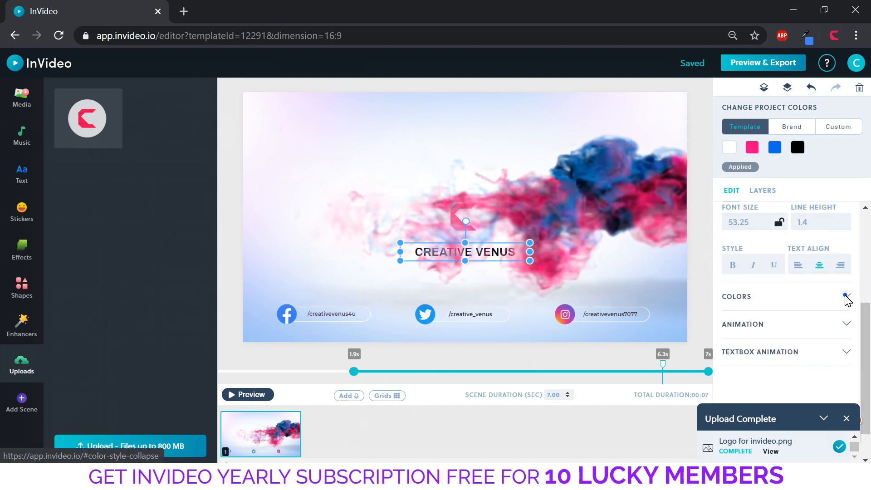
pyautogui.click(846, 296)
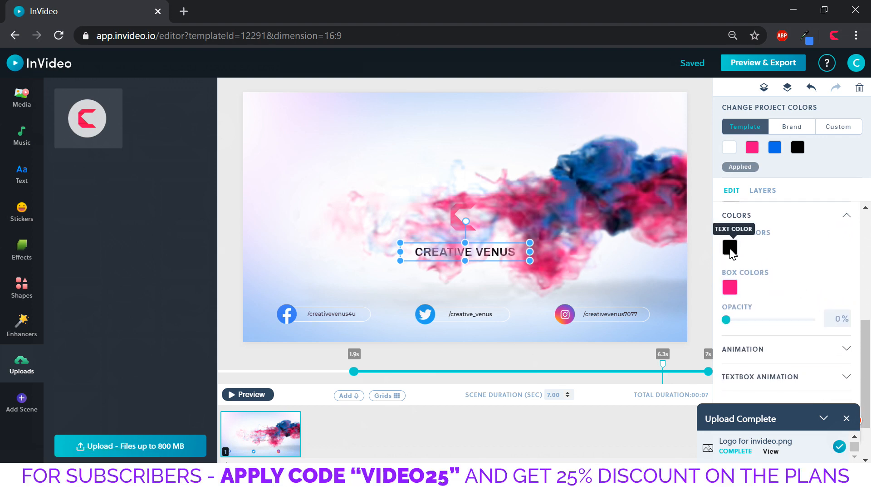
pyautogui.click(729, 247)
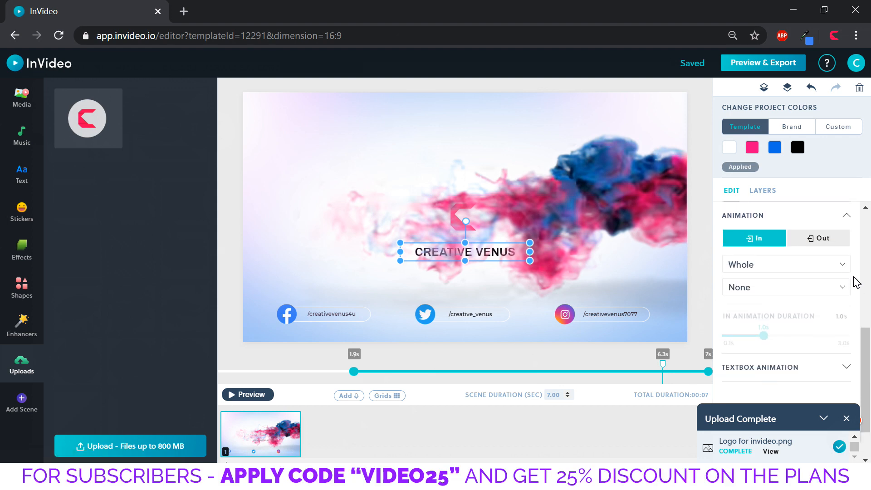
pyautogui.moveTo(794, 263)
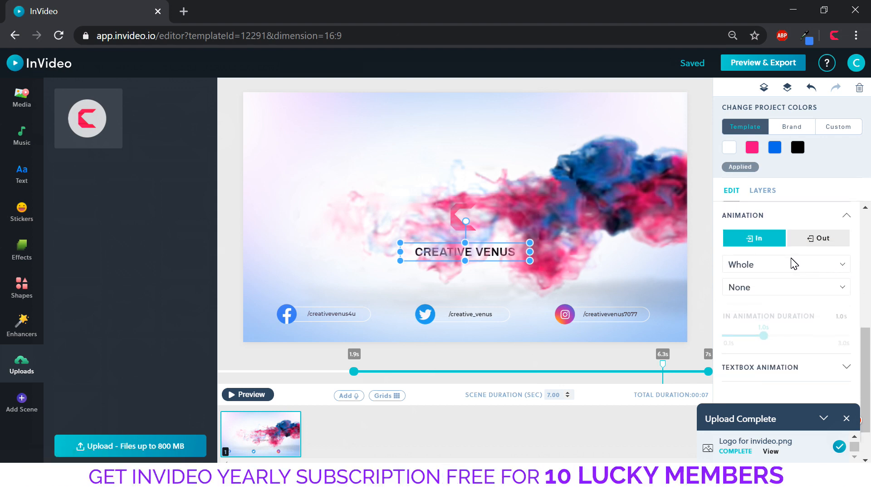
# Review the text's In/Out animations and the Textbox Animation settings with the duration slider
pyautogui.click(817, 238)
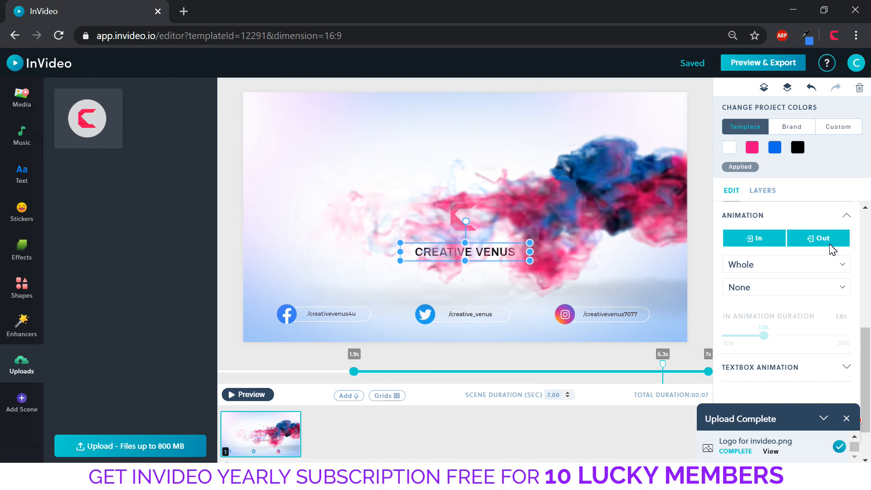
pyautogui.click(754, 238)
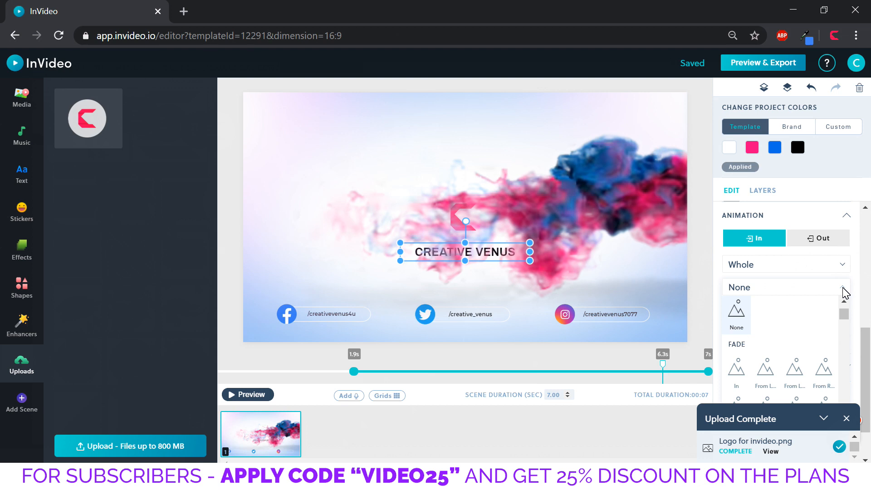
pyautogui.click(736, 367)
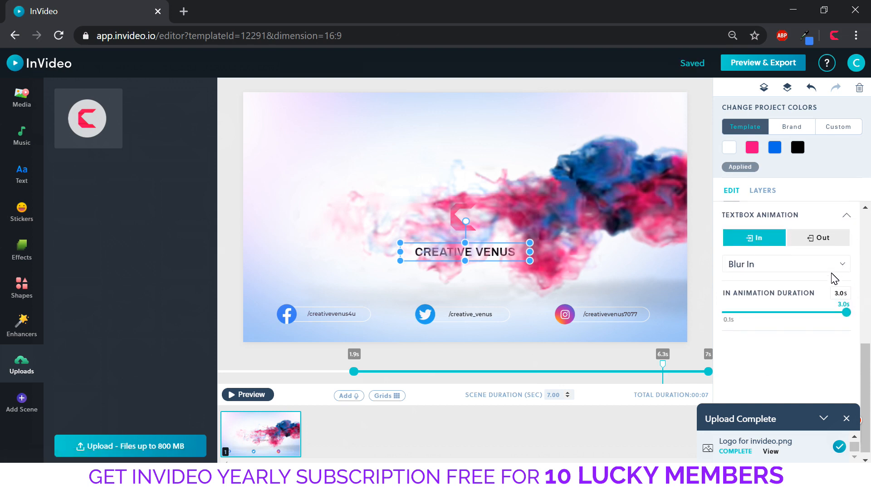
pyautogui.moveTo(846, 311); pyautogui.dragTo(805, 312)
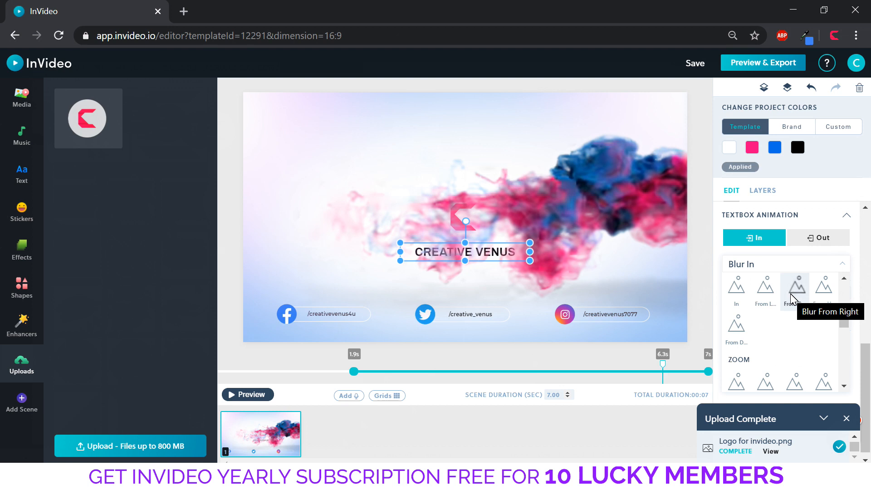
pyautogui.moveTo(764, 291)
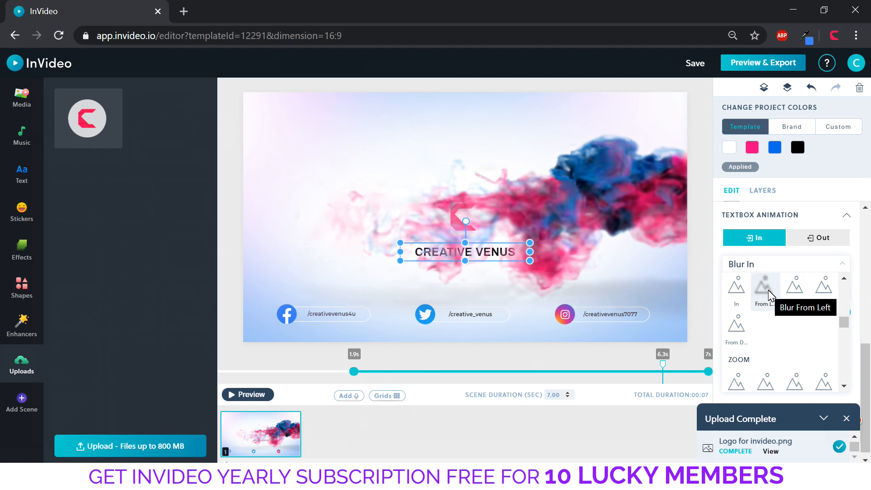
# Give the CREATIVE VENUS box a one-second Blur From Left entrance and preview the scene
pyautogui.click(765, 286)
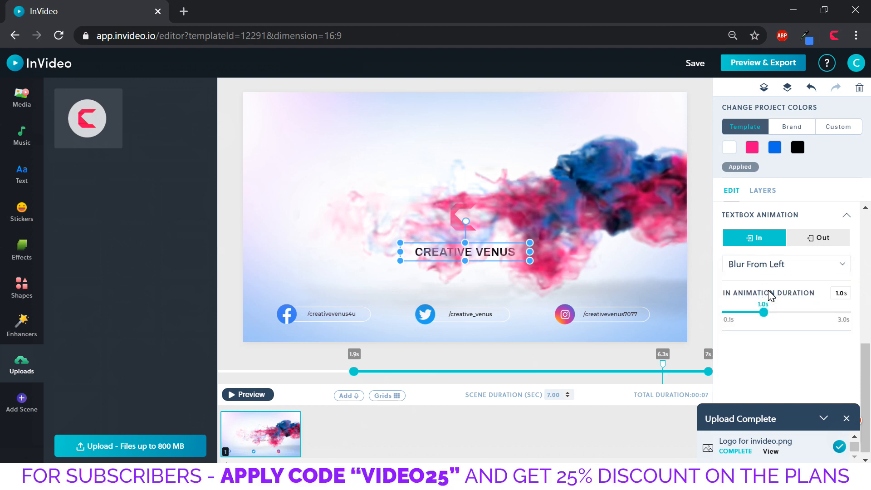
pyautogui.moveTo(763, 312); pyautogui.dragTo(840, 311)
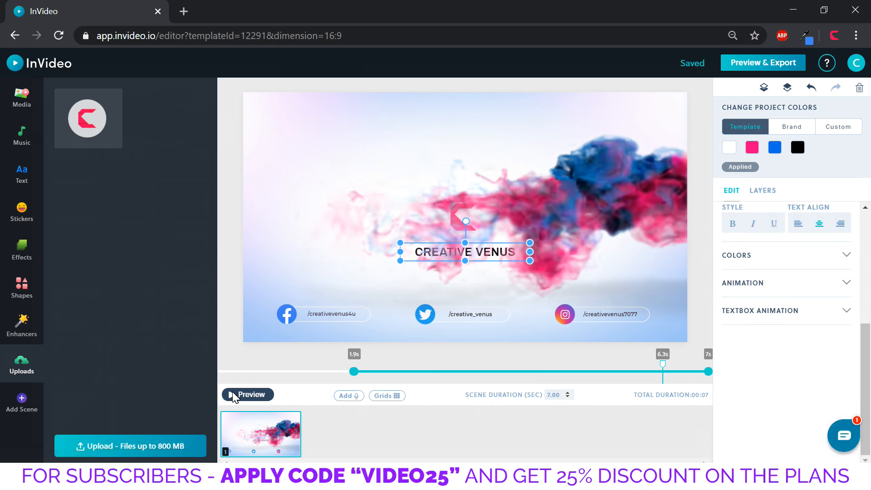
pyautogui.click(247, 395)
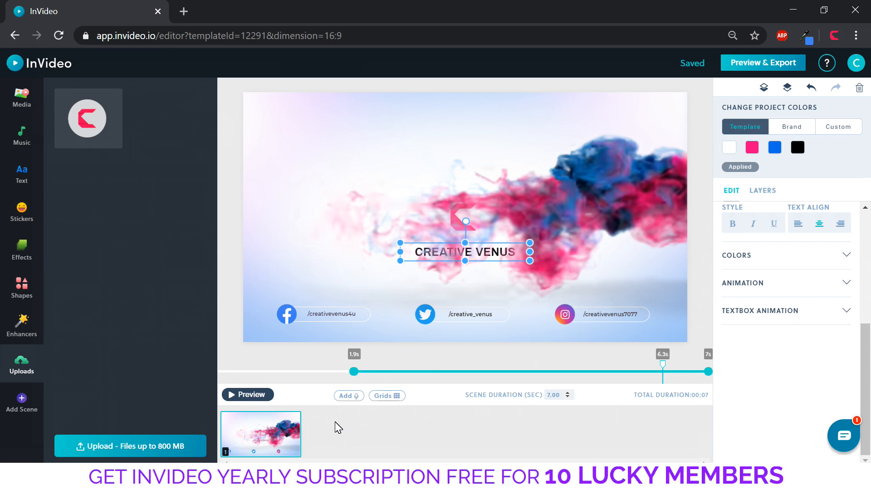
pyautogui.moveTo(21, 139)
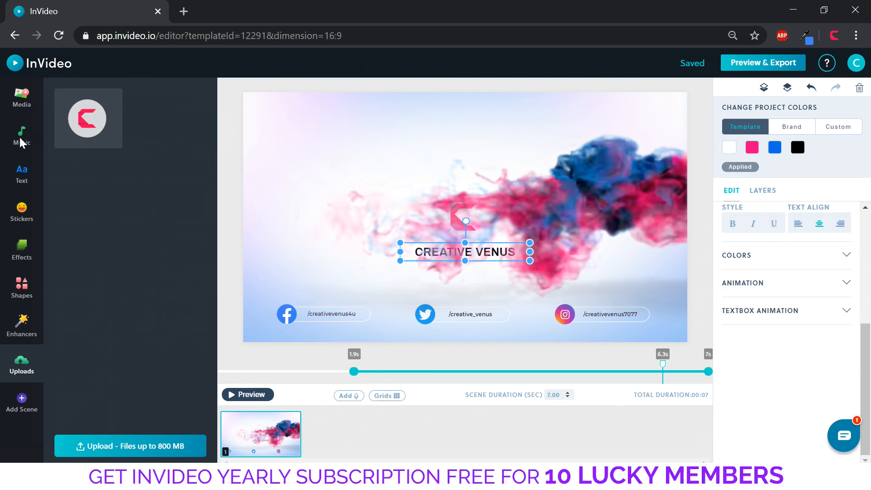
# Replace Double_Helix_Sting.mp3 with the uploaded Believer.mp3 from My Collection as the music track
pyautogui.click(21, 136)
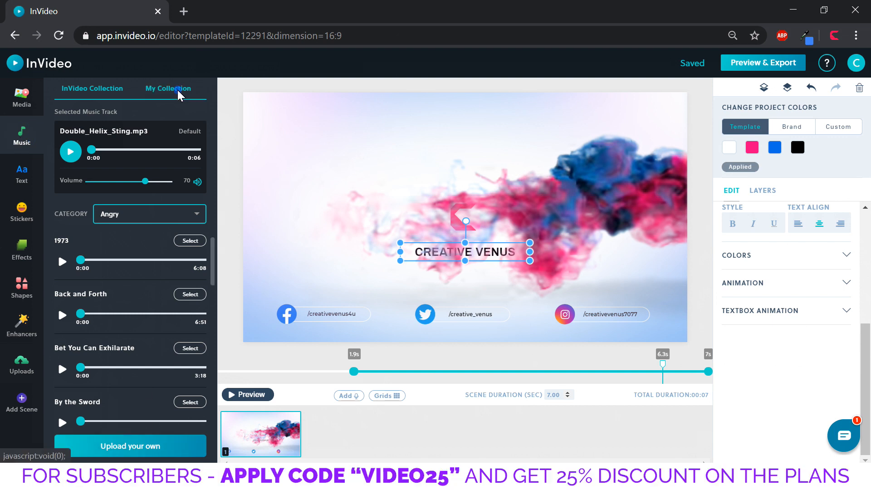
pyautogui.click(168, 88)
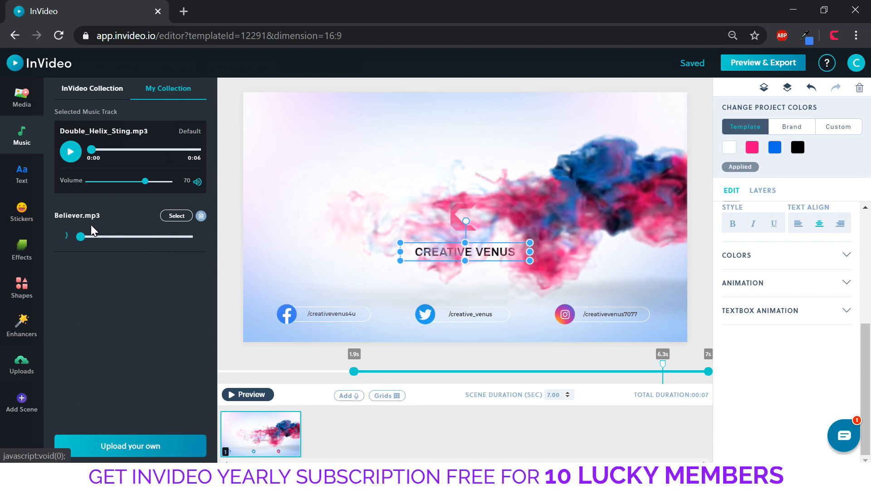
pyautogui.click(70, 236)
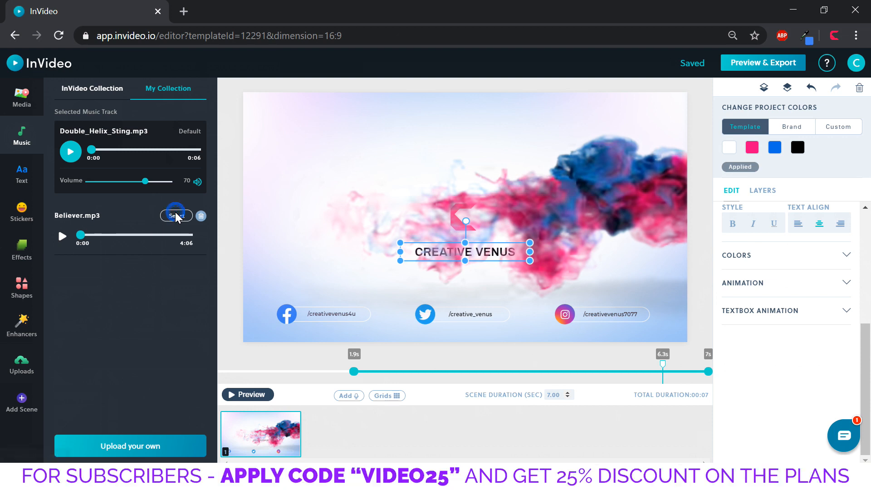
pyautogui.click(175, 216)
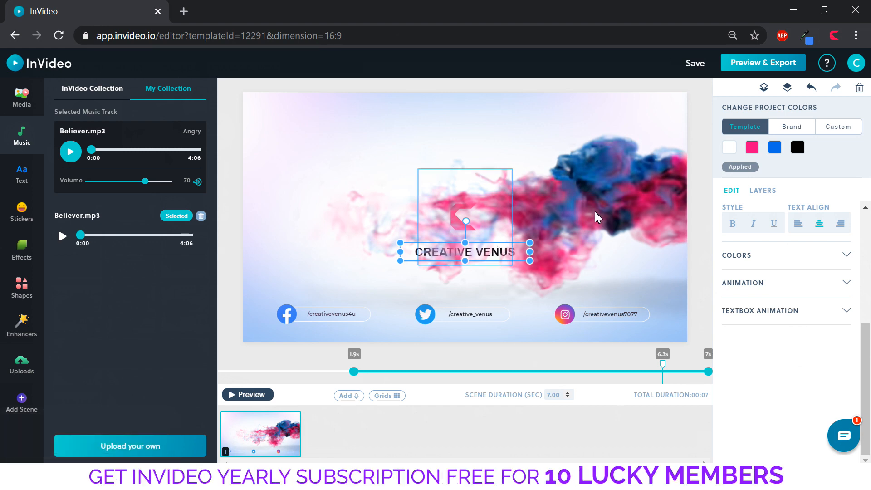
pyautogui.click(762, 62)
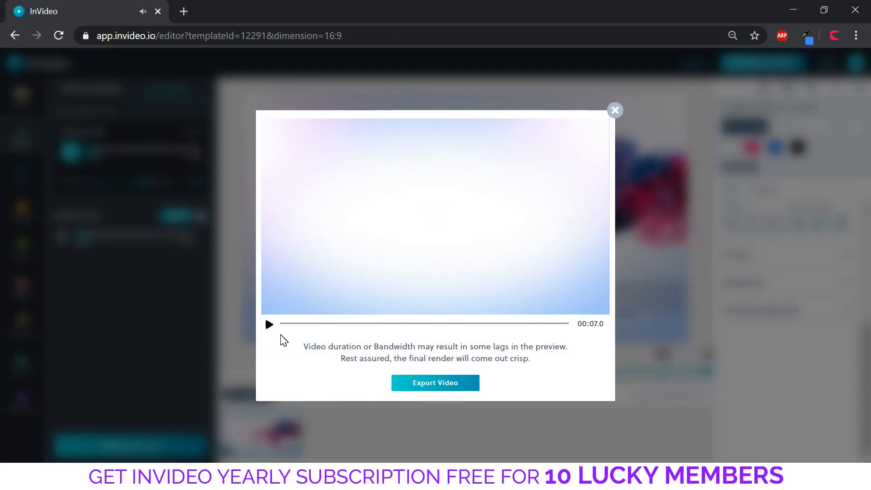
# Export the logo-reveal intro video so it appears as a completed job in My Videos
pyautogui.click(435, 383)
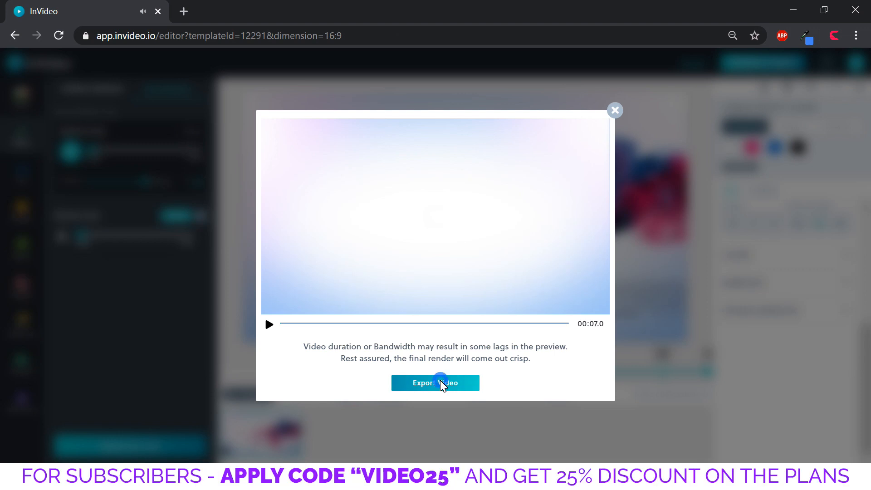
pyautogui.click(434, 383)
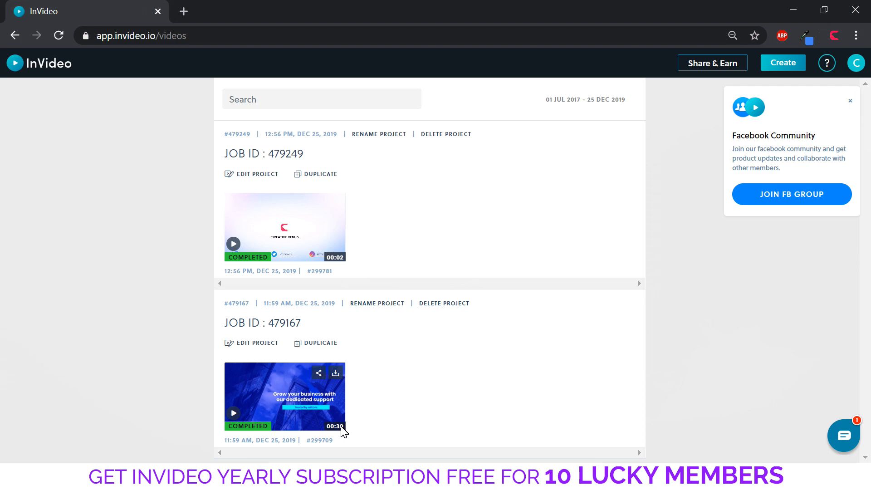
# Play a completed video, then return to the InVideo start page
pyautogui.click(233, 412)
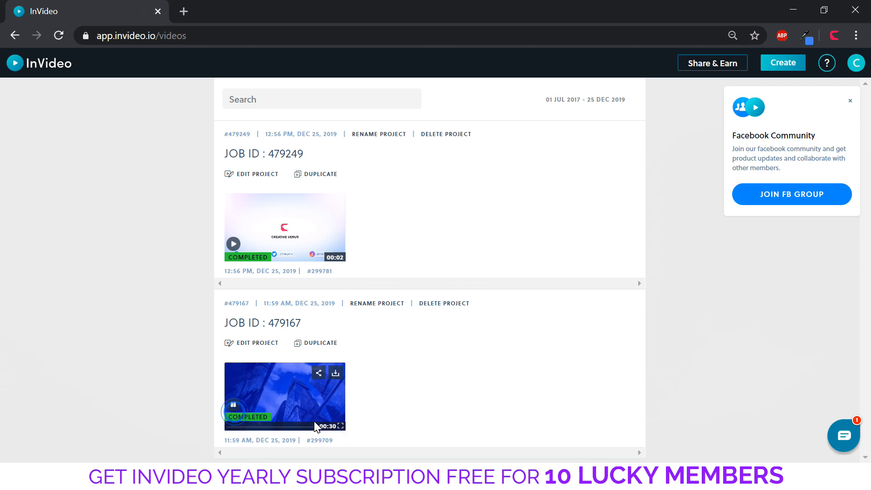
pyautogui.click(341, 426)
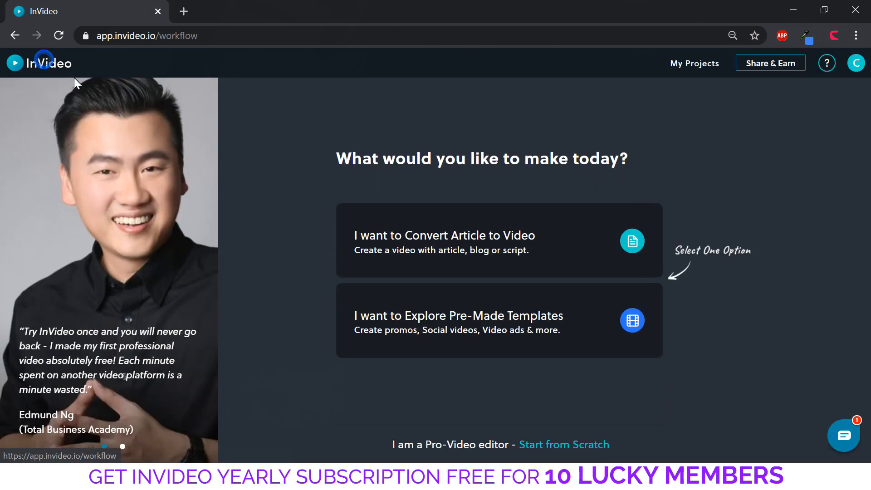
pyautogui.moveTo(272, 348)
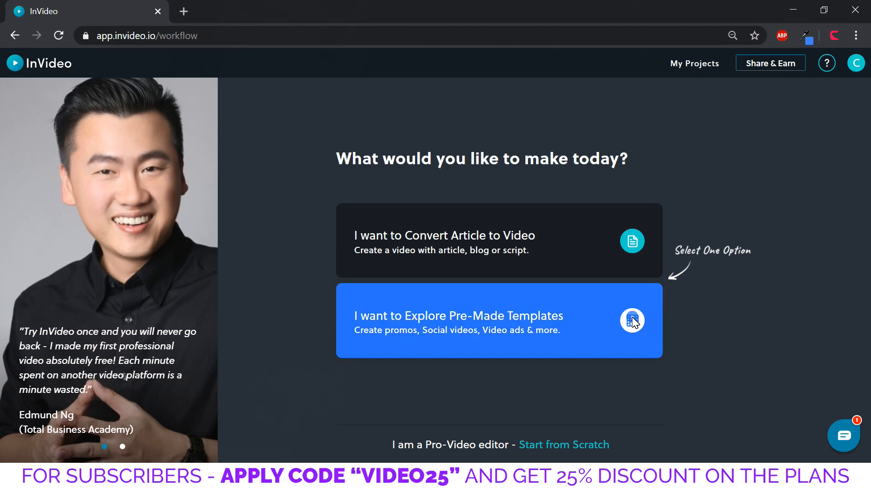
# Browse pre-made templates in the Christmas & NYE category down to Christmas Greetings
pyautogui.click(498, 320)
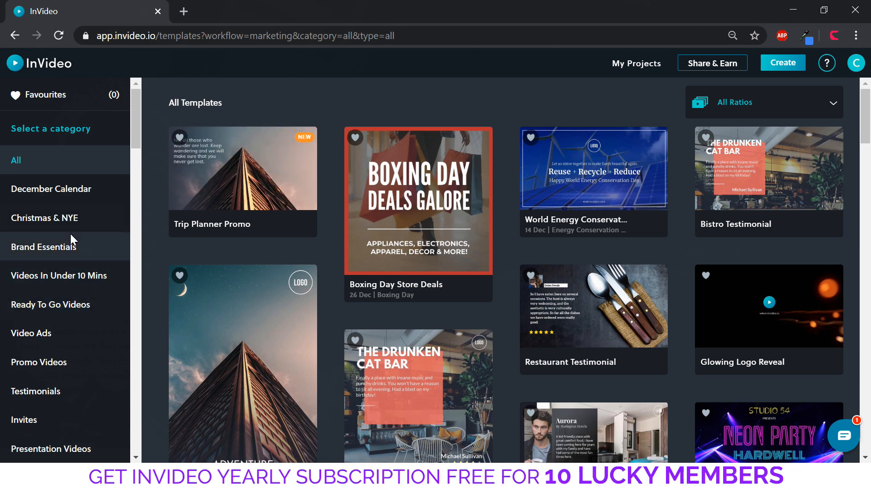
pyautogui.click(44, 216)
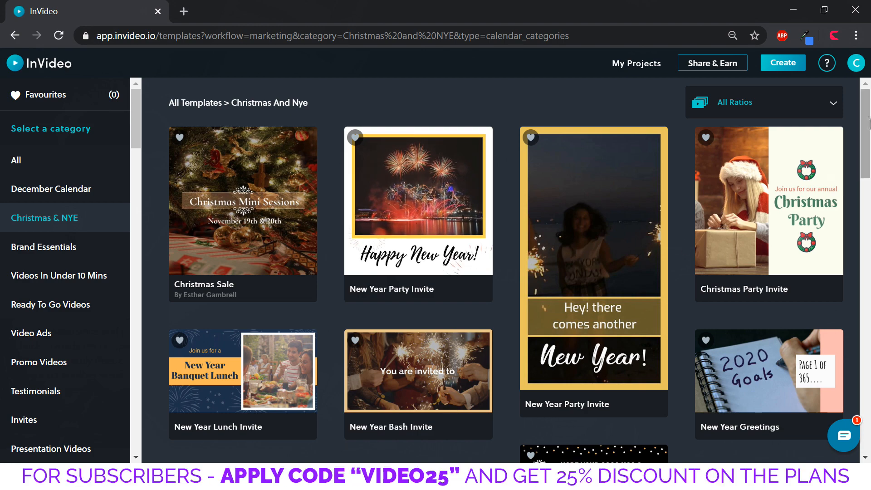
pyautogui.scroll(-3)
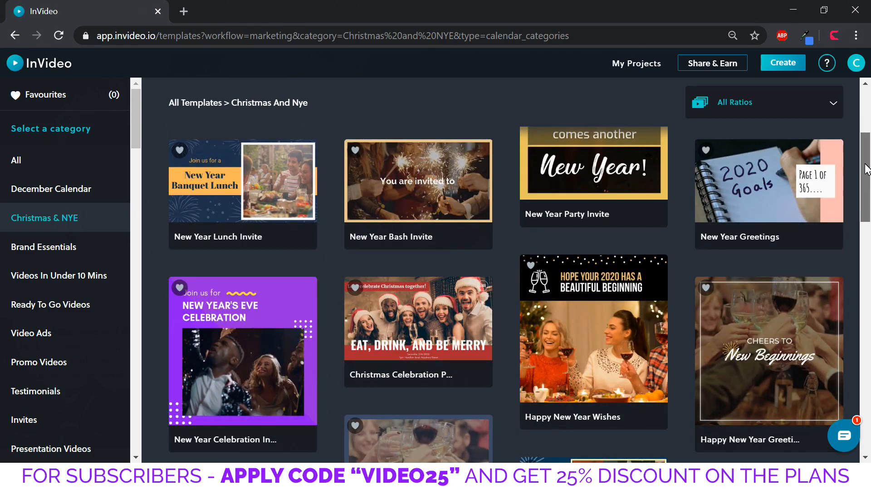
pyautogui.scroll(-3)
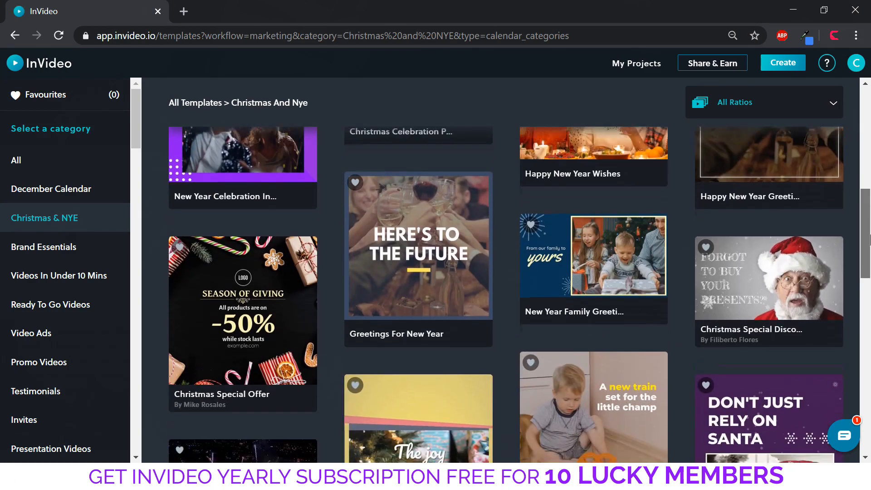
pyautogui.scroll(-3)
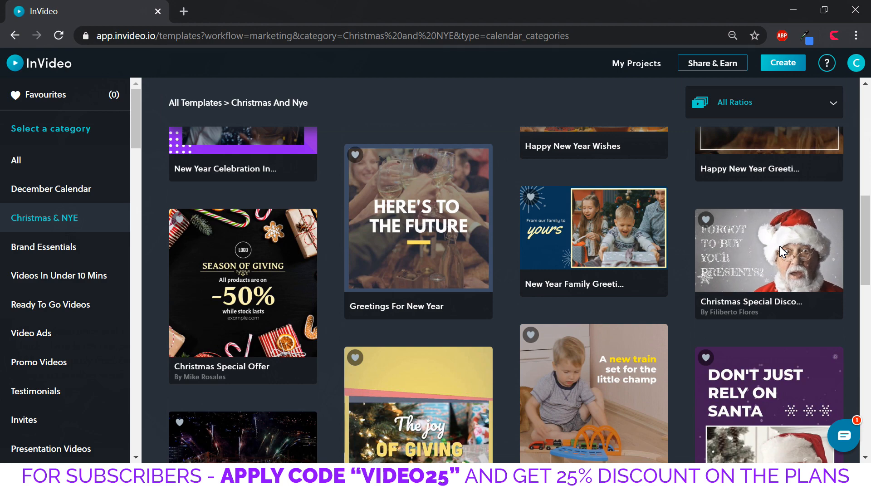
pyautogui.scroll(-3)
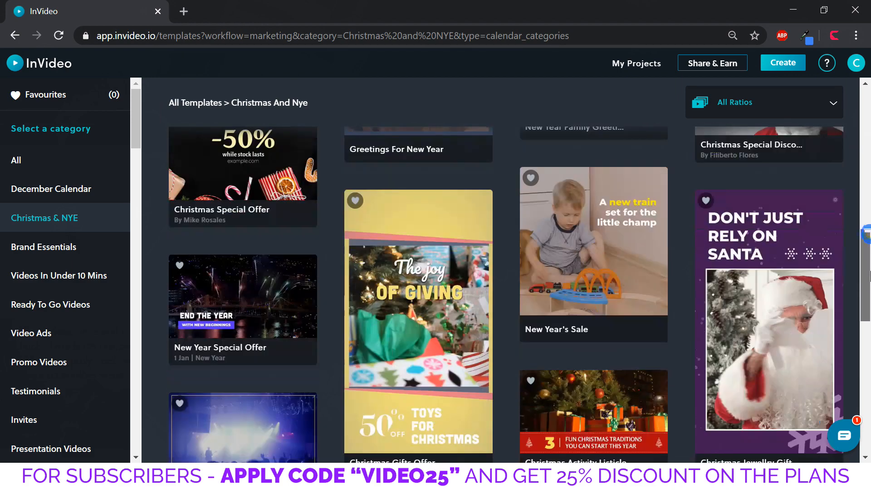
pyautogui.scroll(-3)
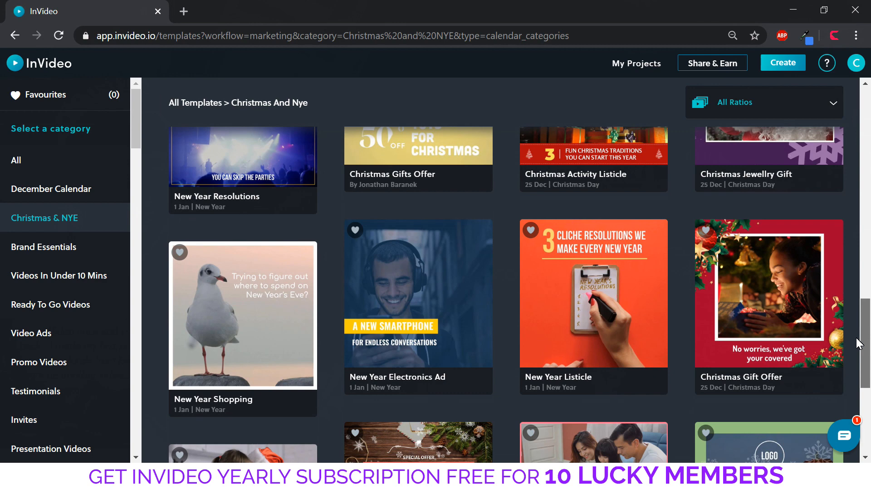
pyautogui.scroll(-3)
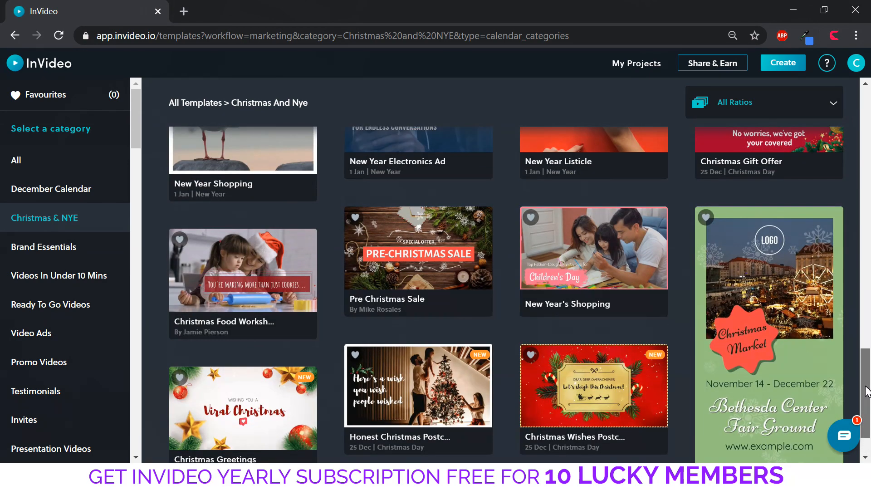
pyautogui.scroll(-3)
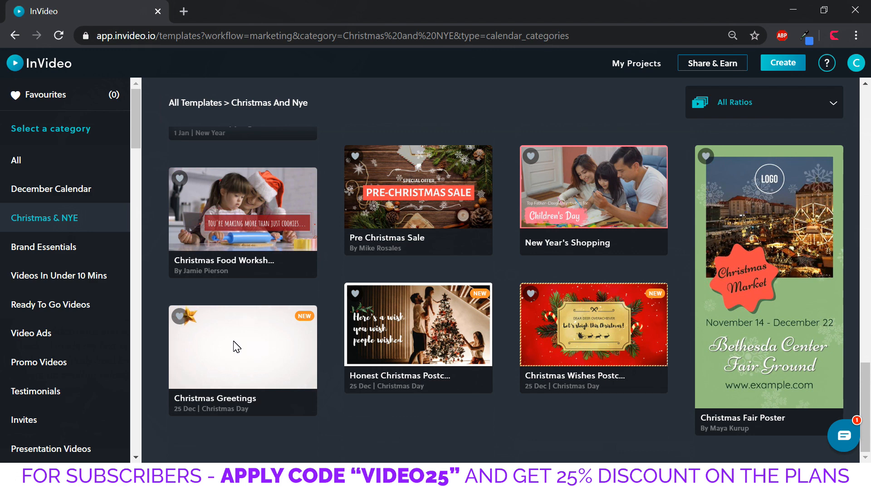
# Load the Christmas Greetings template in the editor and review scenes 2 and 1
pyautogui.click(242, 345)
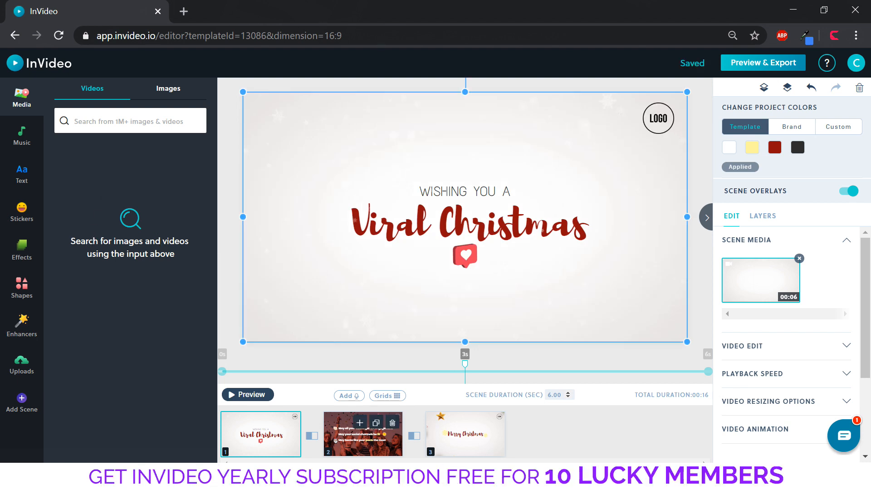
pyautogui.click(363, 433)
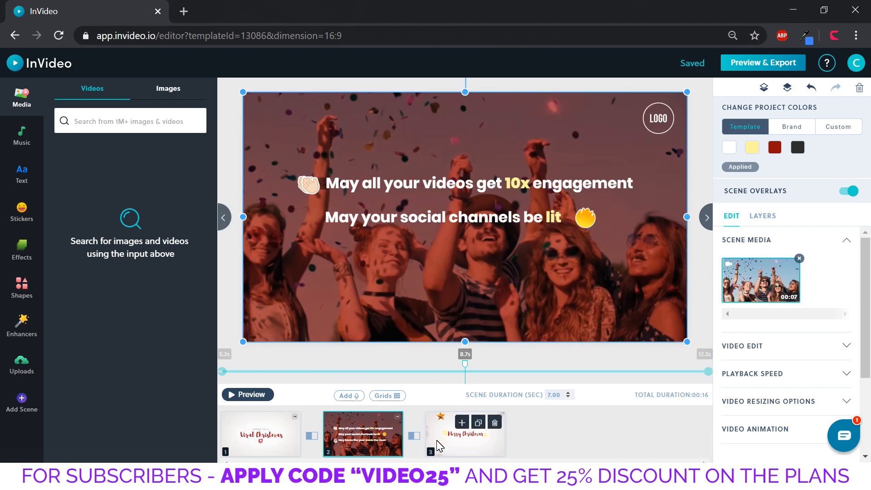
pyautogui.moveTo(233, 432)
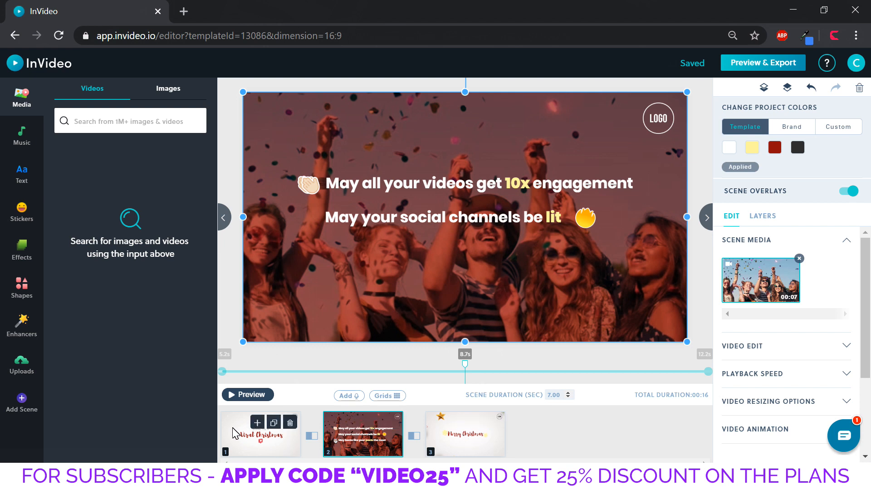
pyautogui.click(260, 433)
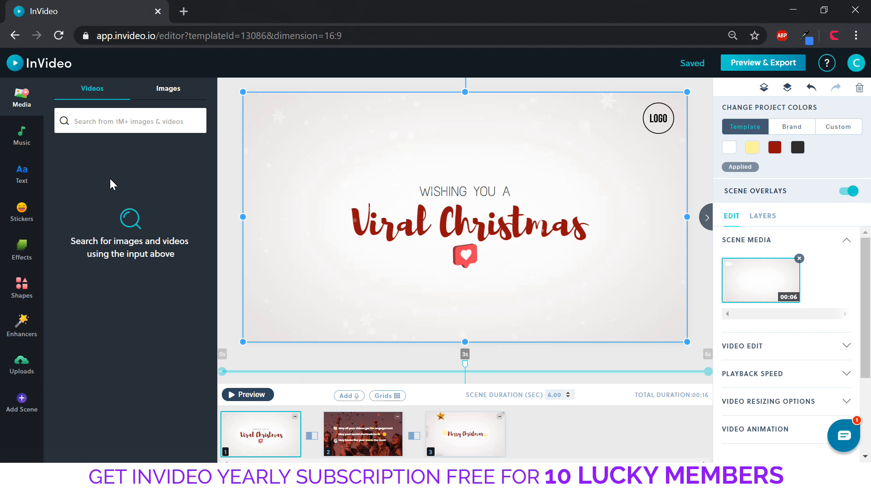
# Replace the LOGO placeholder with the uploaded C logo on the first and third scenes
pyautogui.click(21, 364)
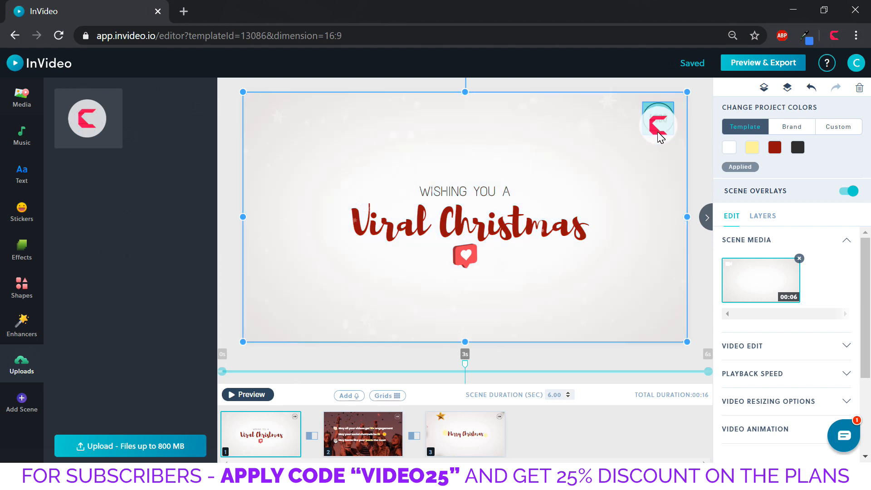
pyautogui.click(657, 120)
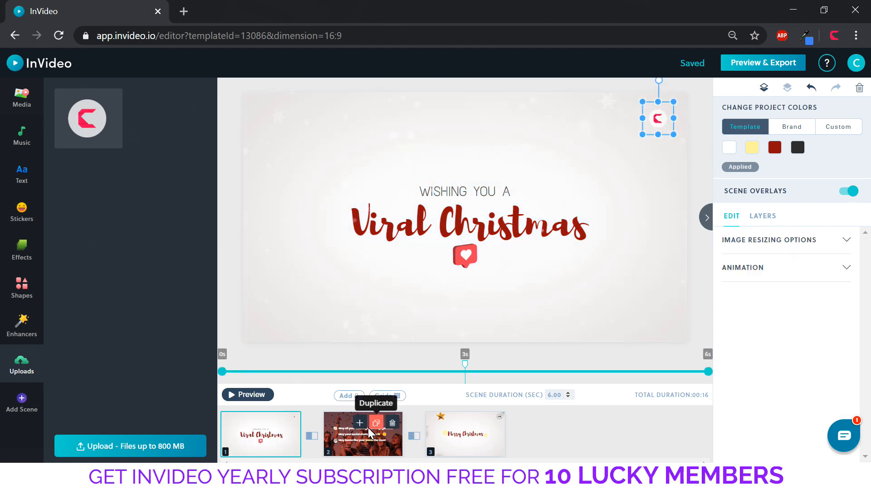
pyautogui.click(363, 433)
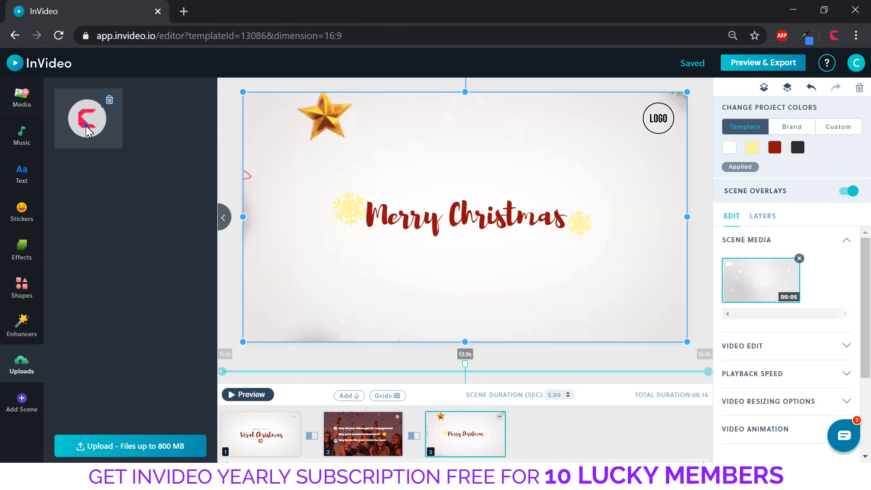
pyautogui.click(659, 118)
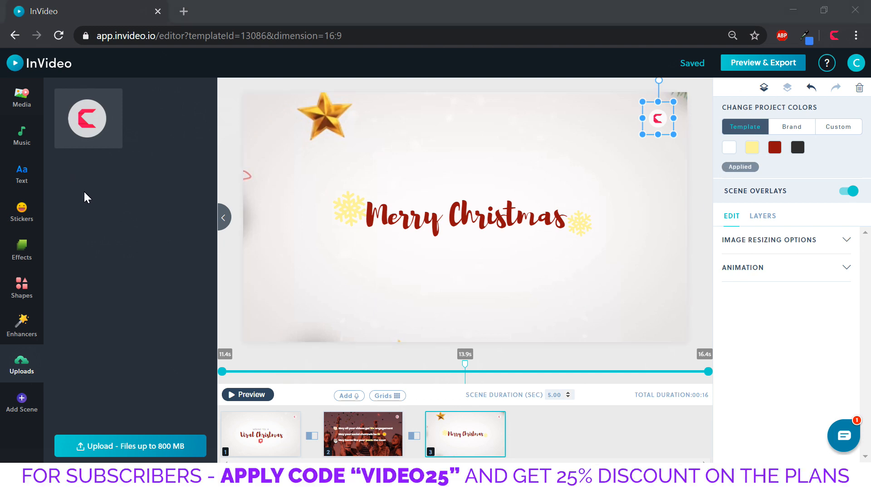
pyautogui.moveTo(26, 145)
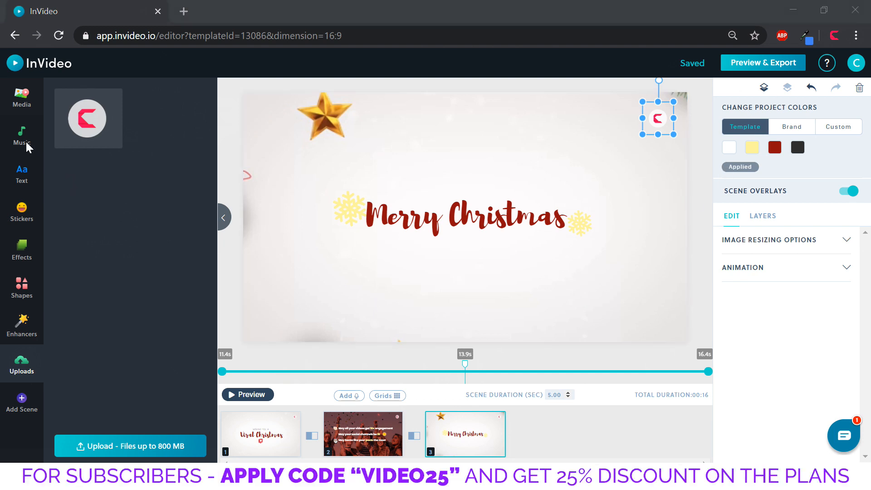
# Select Believer.mp3 from My Collection as the background music in place of Kid_SOS.mp3
pyautogui.click(21, 136)
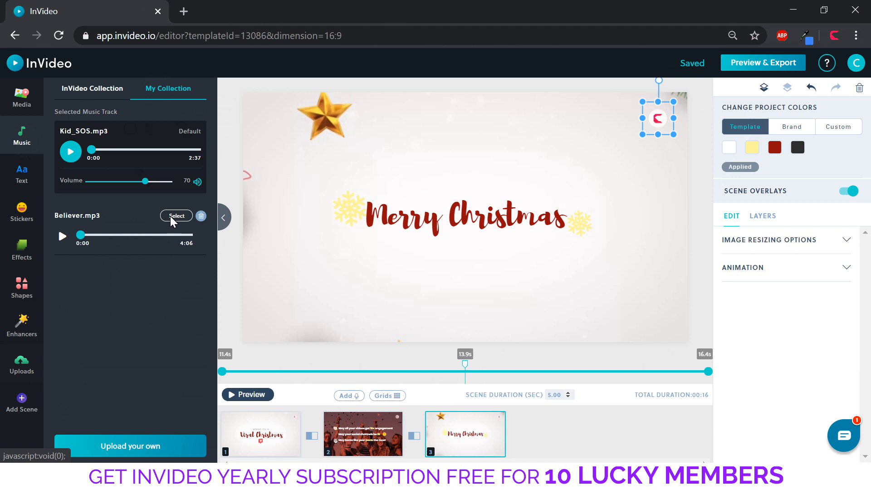
pyautogui.click(176, 216)
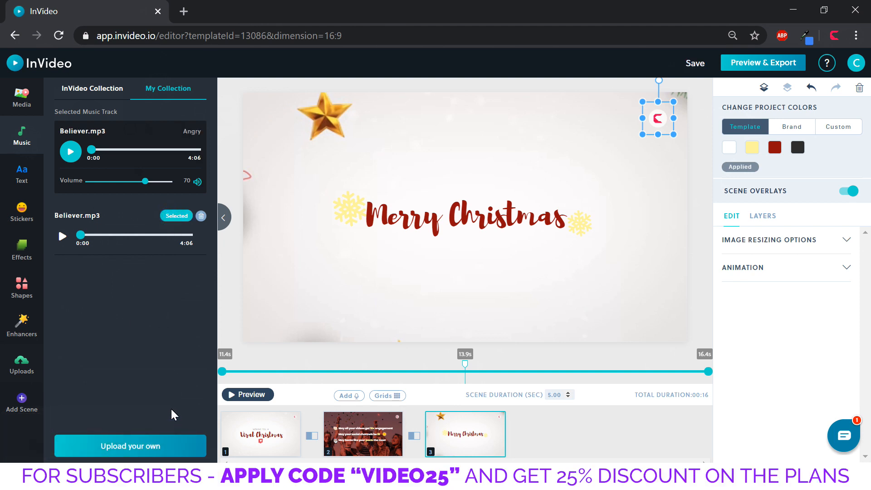
pyautogui.click(694, 62)
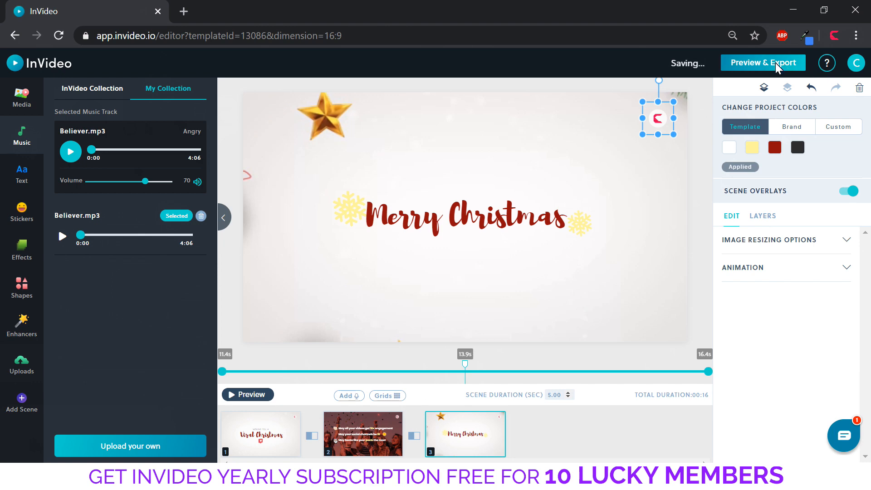
# Preview the finished Christmas video and start exporting it
pyautogui.click(762, 63)
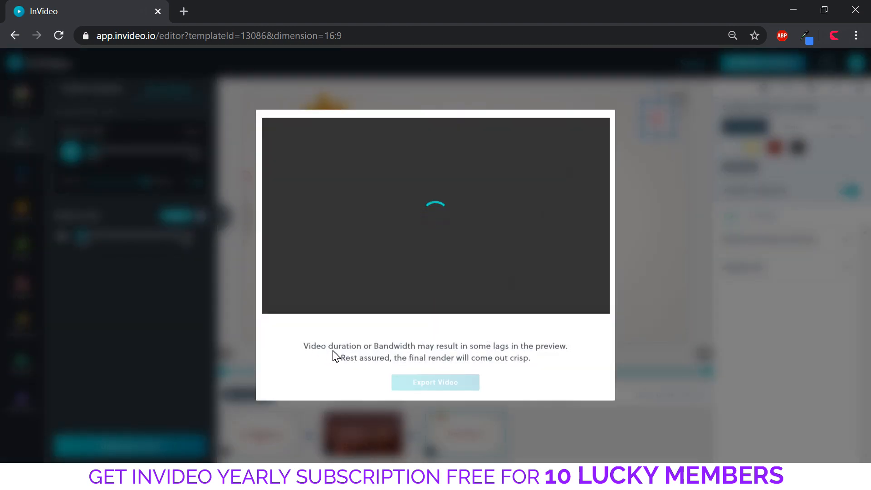
pyautogui.moveTo(516, 331)
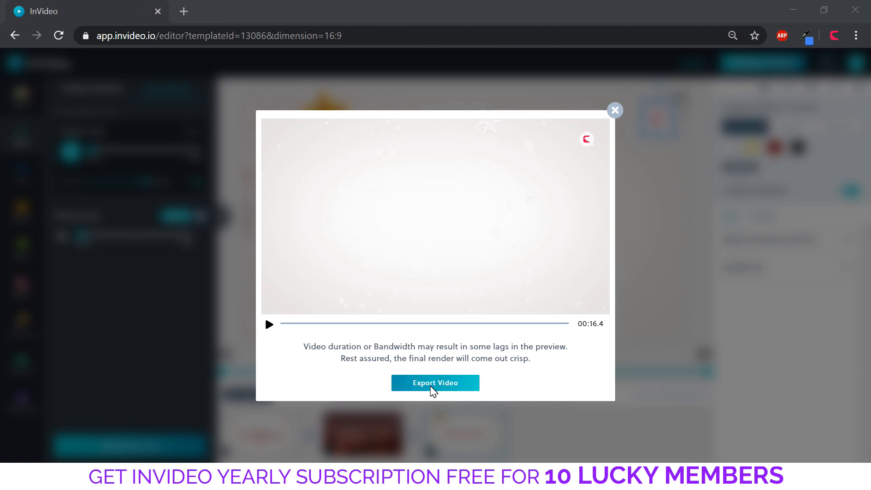
pyautogui.click(434, 383)
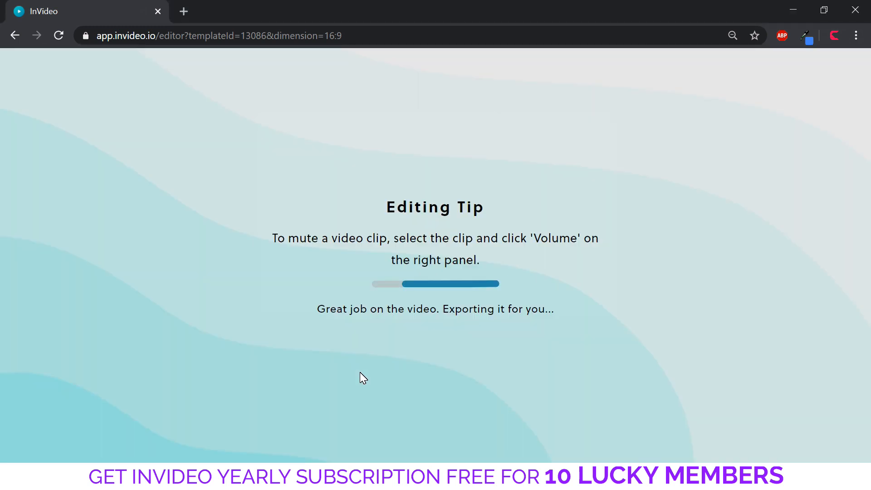